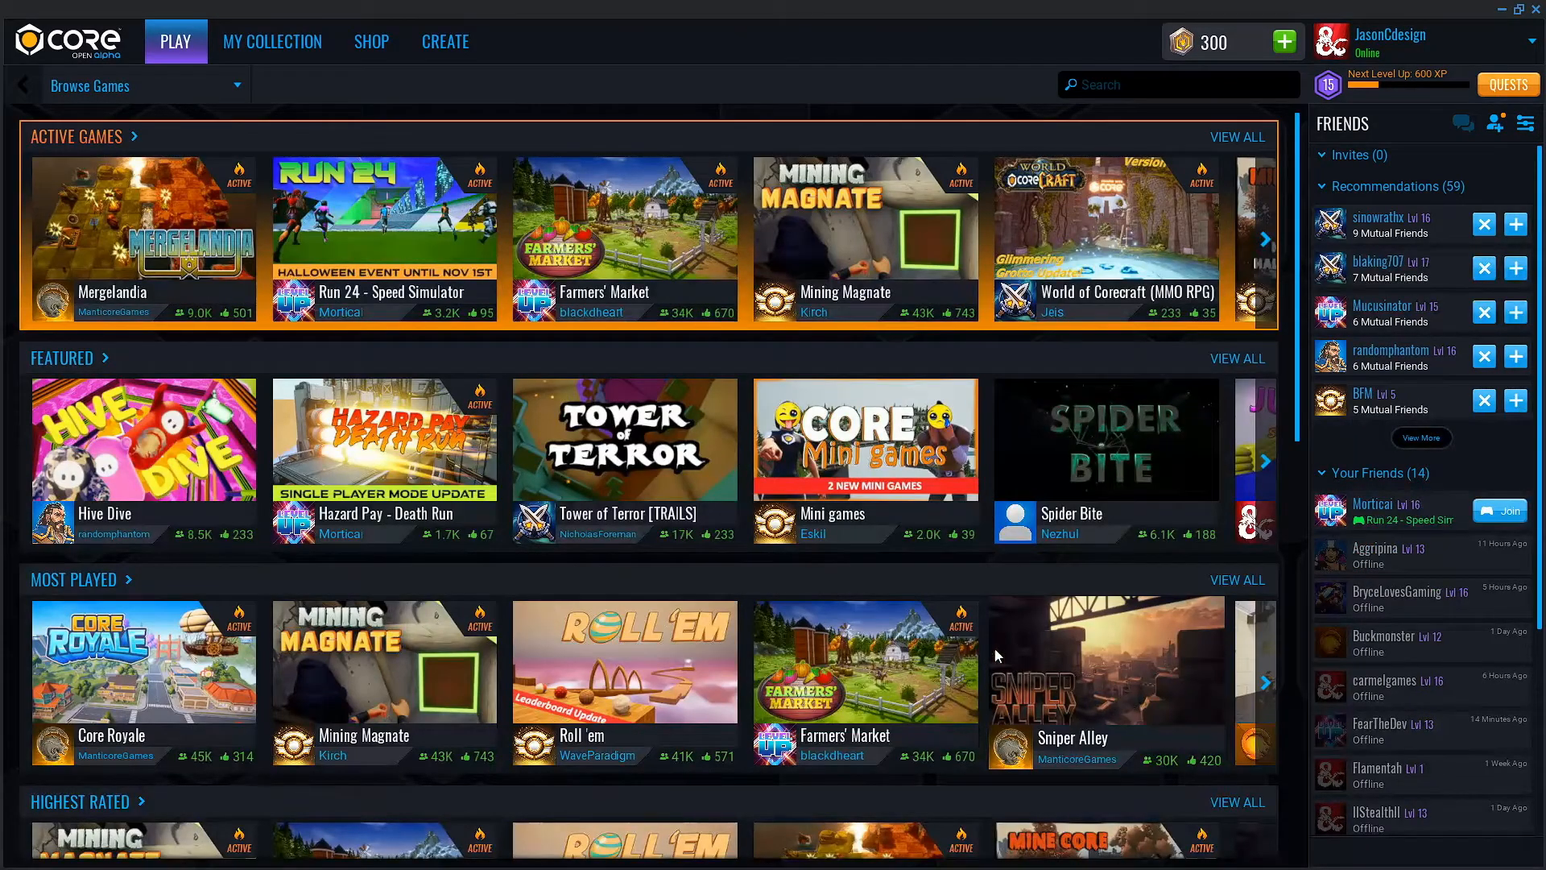
# Create a new empty project named Collectathon and open it in the editor
pyautogui.click(445, 41)
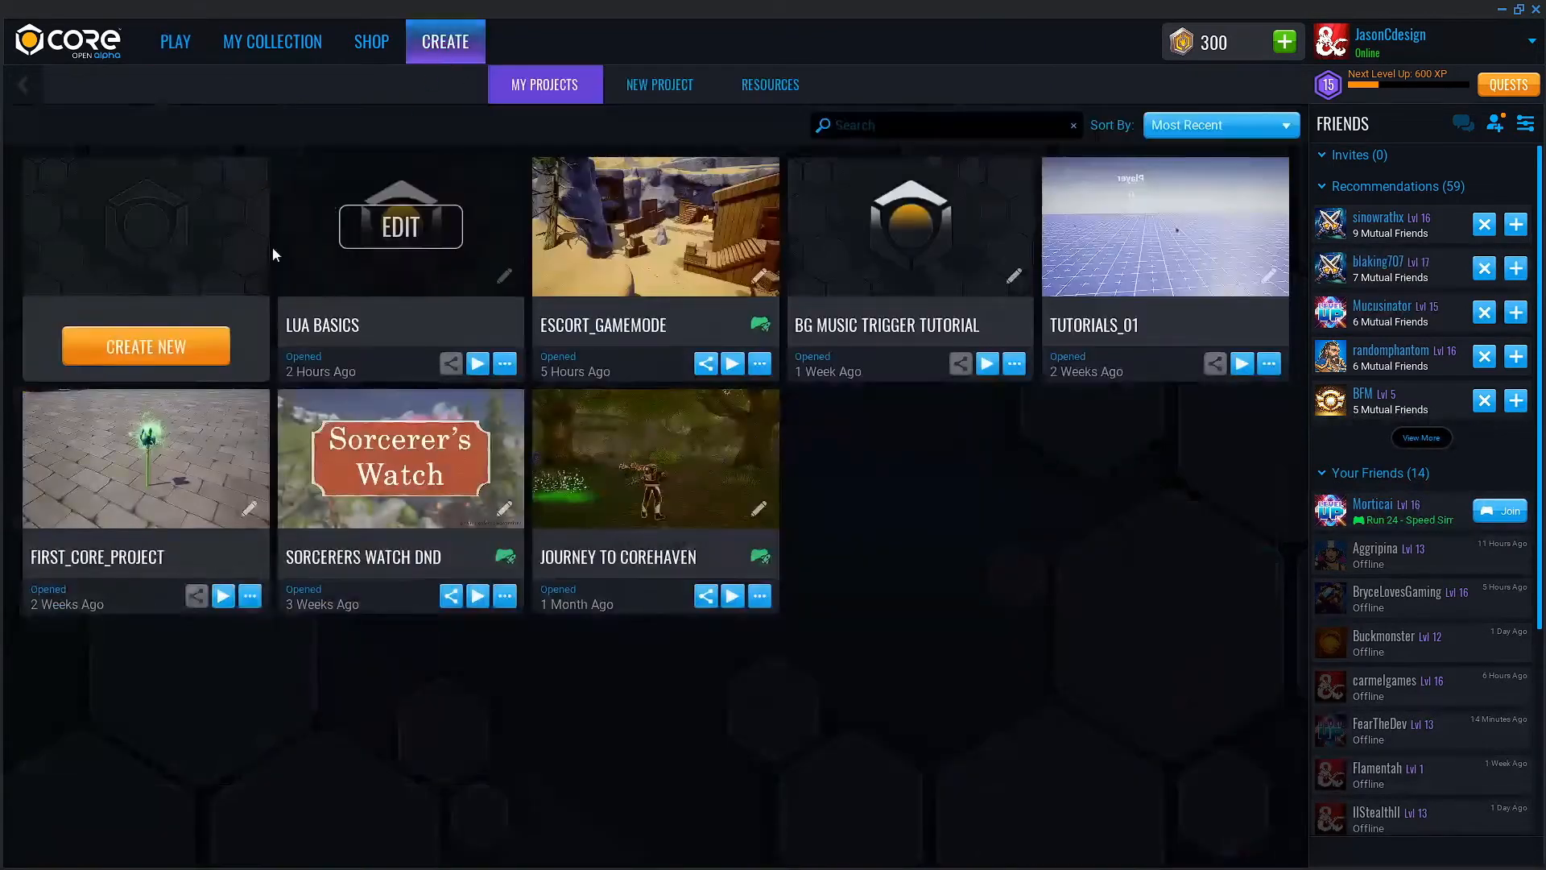
pyautogui.click(658, 83)
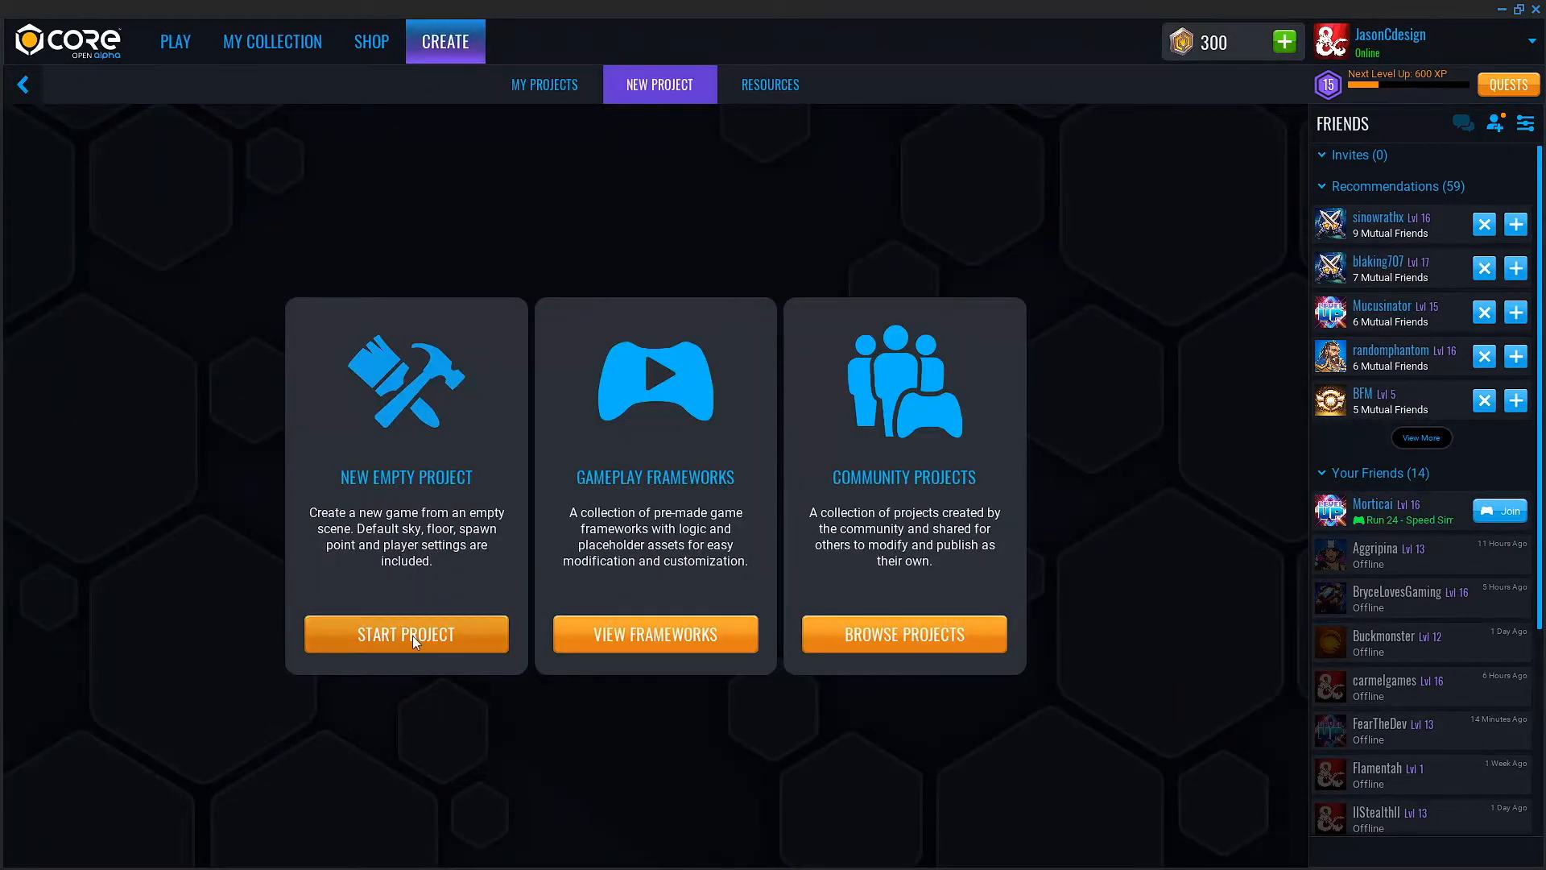
pyautogui.click(406, 635)
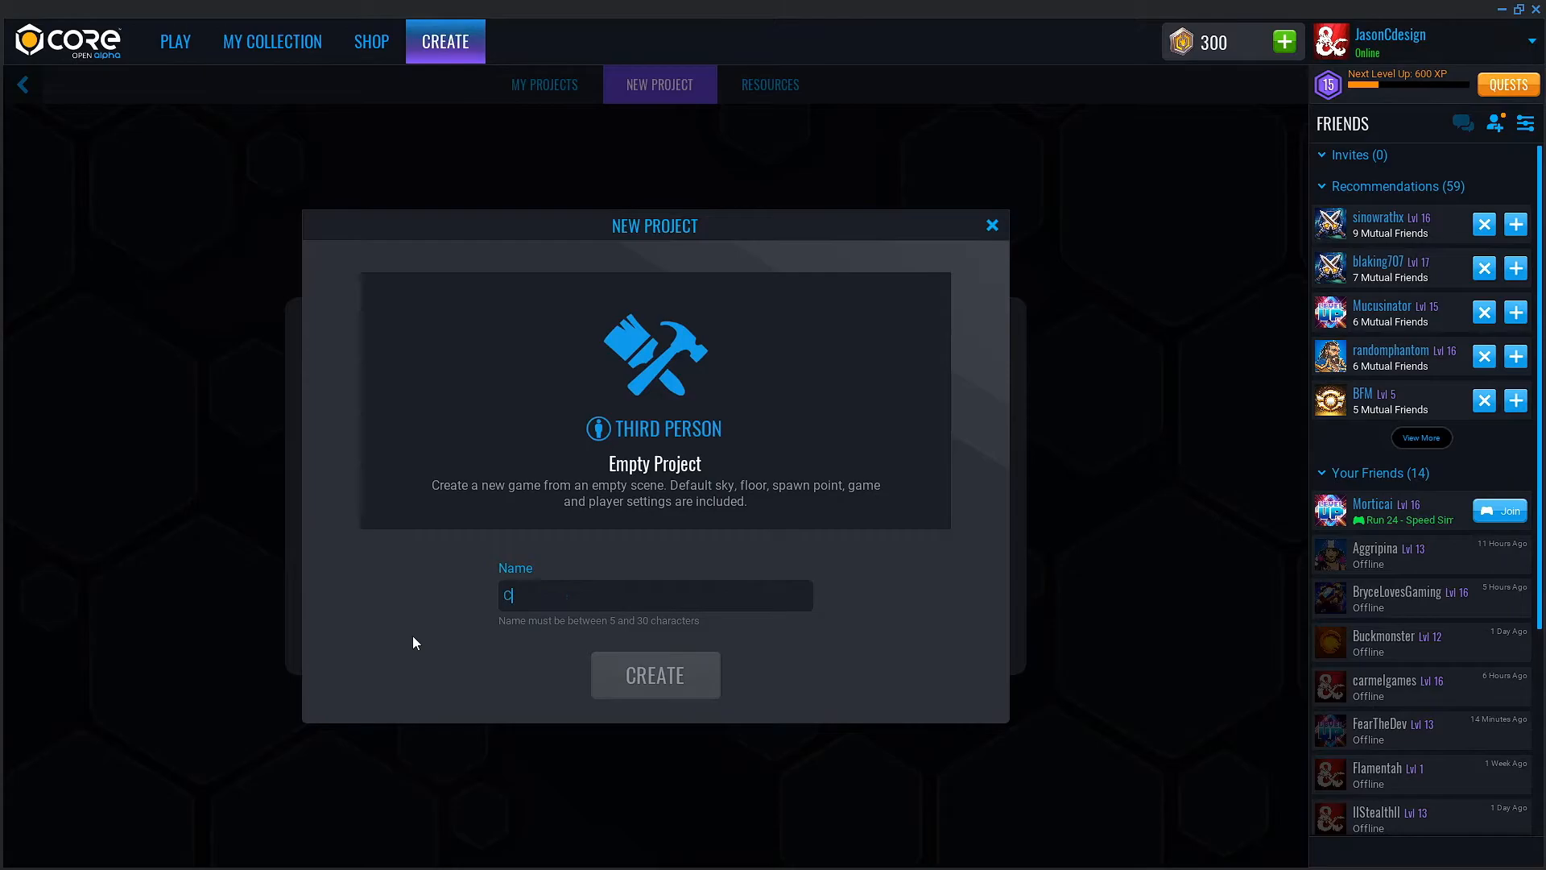
pyautogui.click(656, 675)
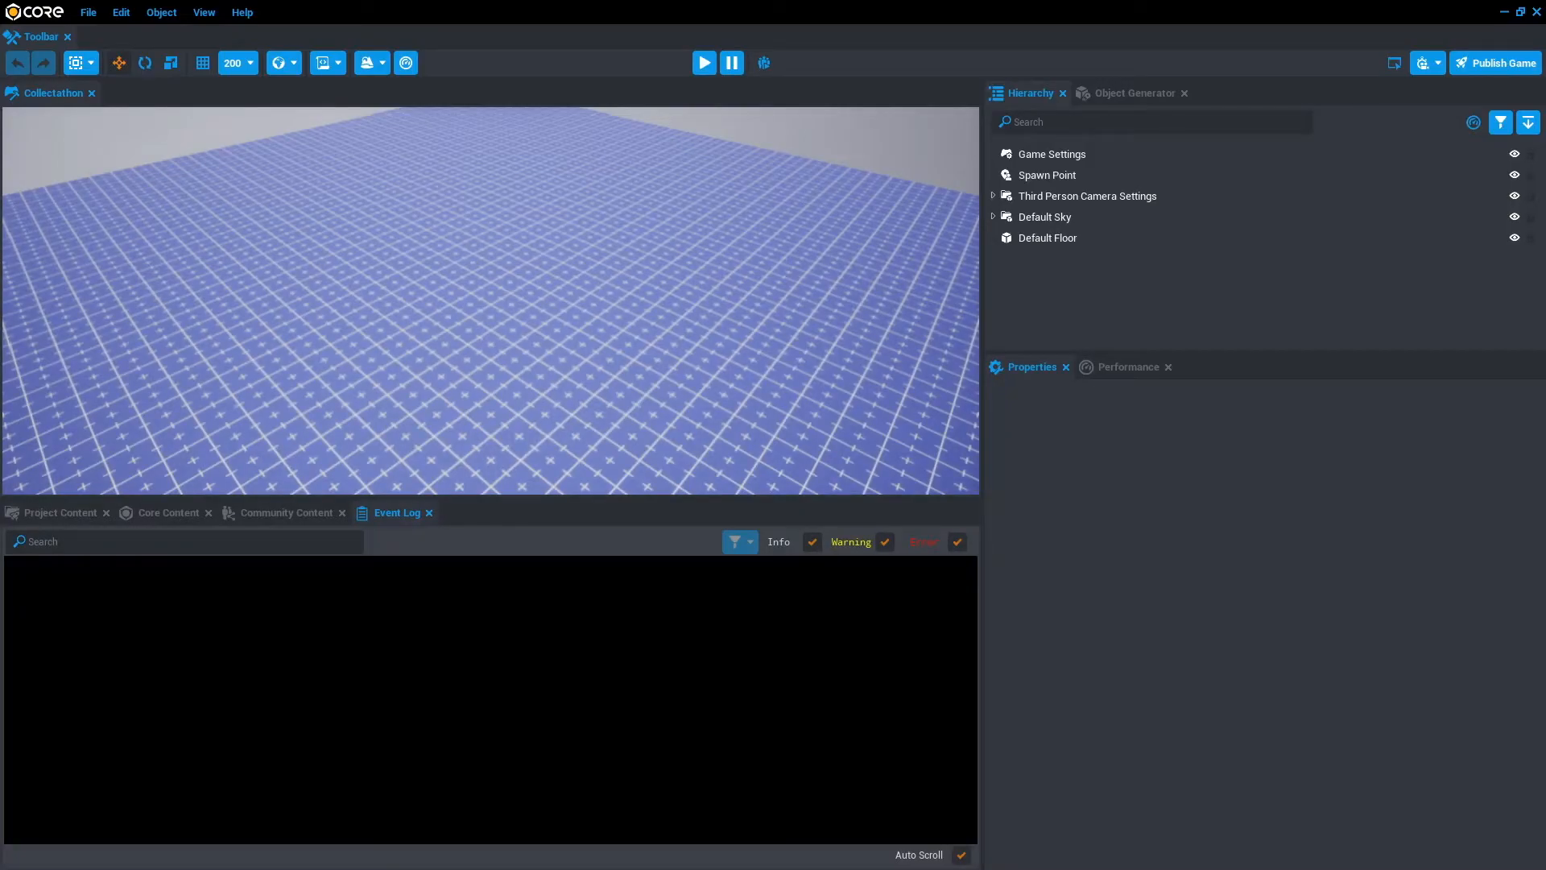
pyautogui.moveTo(467, 287)
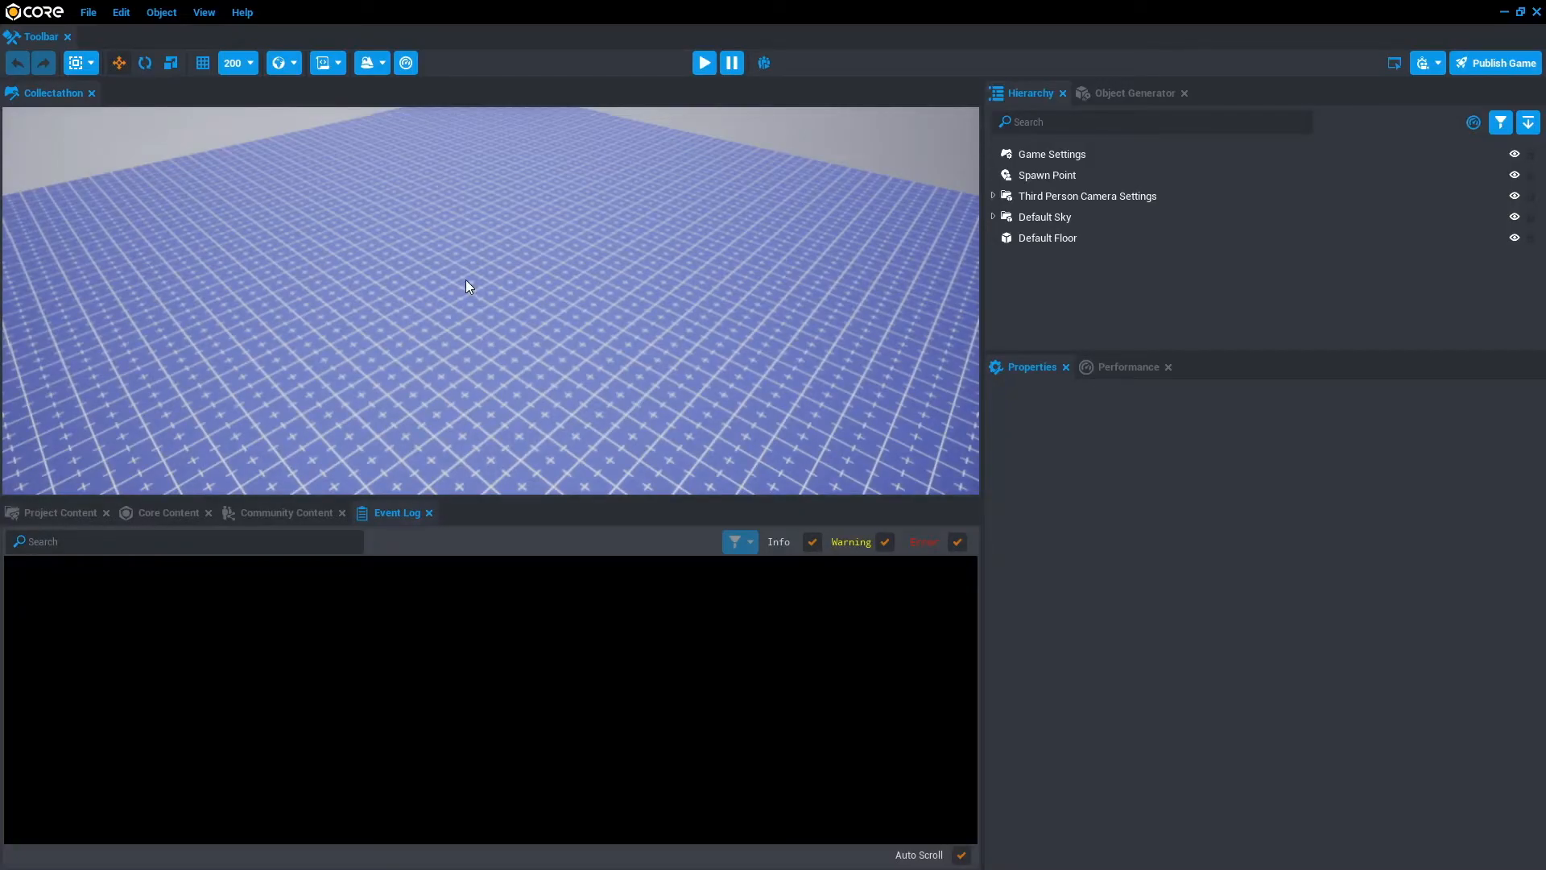
pyautogui.moveTo(322, 62)
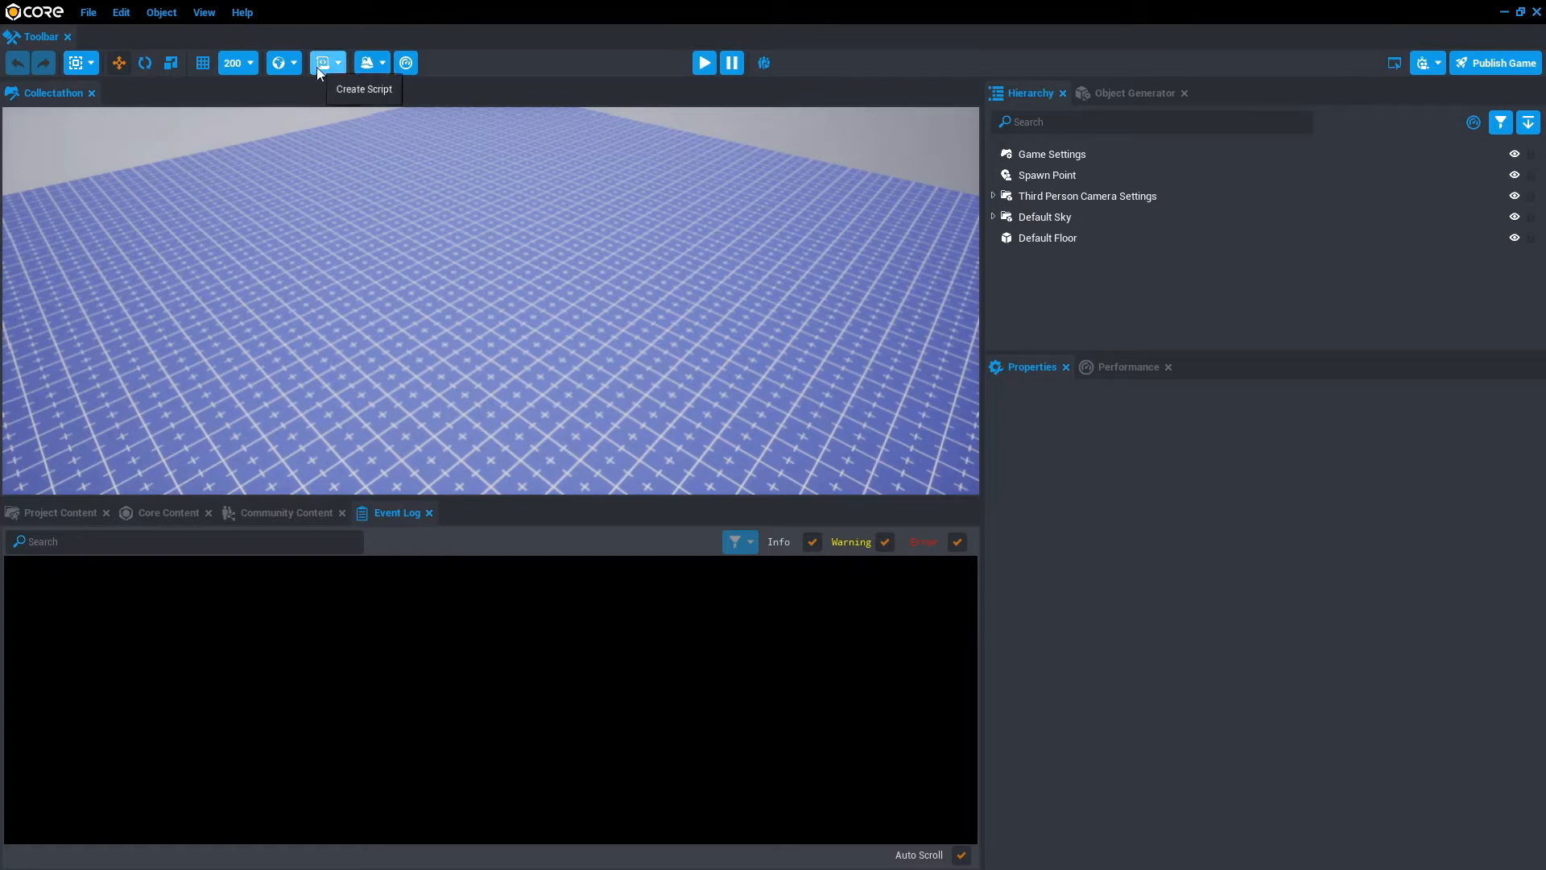
# Create a new script named OurFirstScript in the project content
pyautogui.click(341, 63)
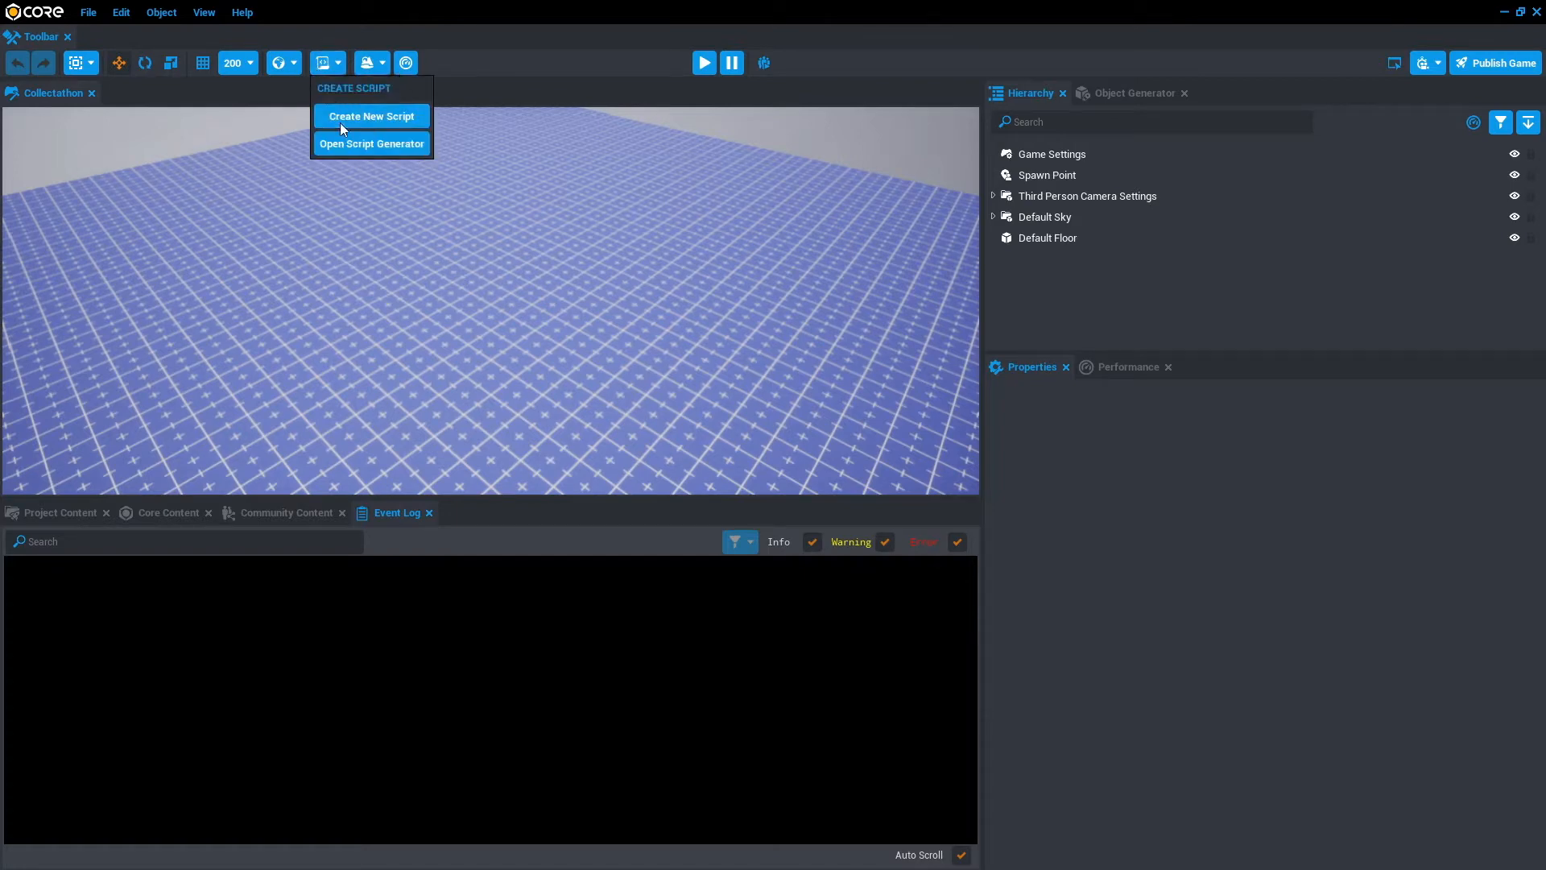
pyautogui.click(371, 116)
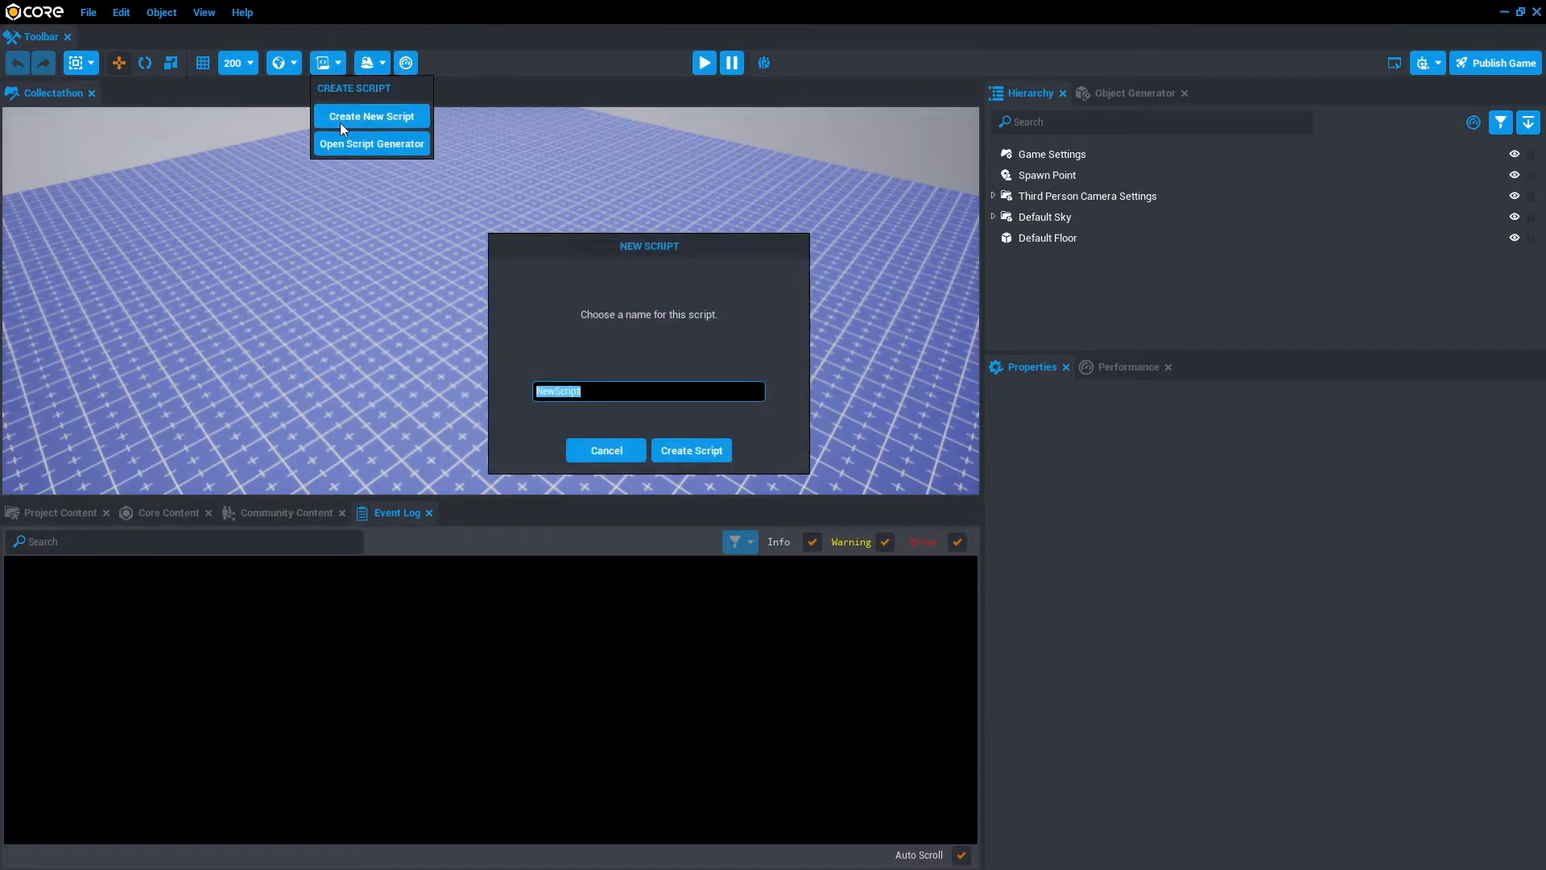
pyautogui.write('OurFirstScript')
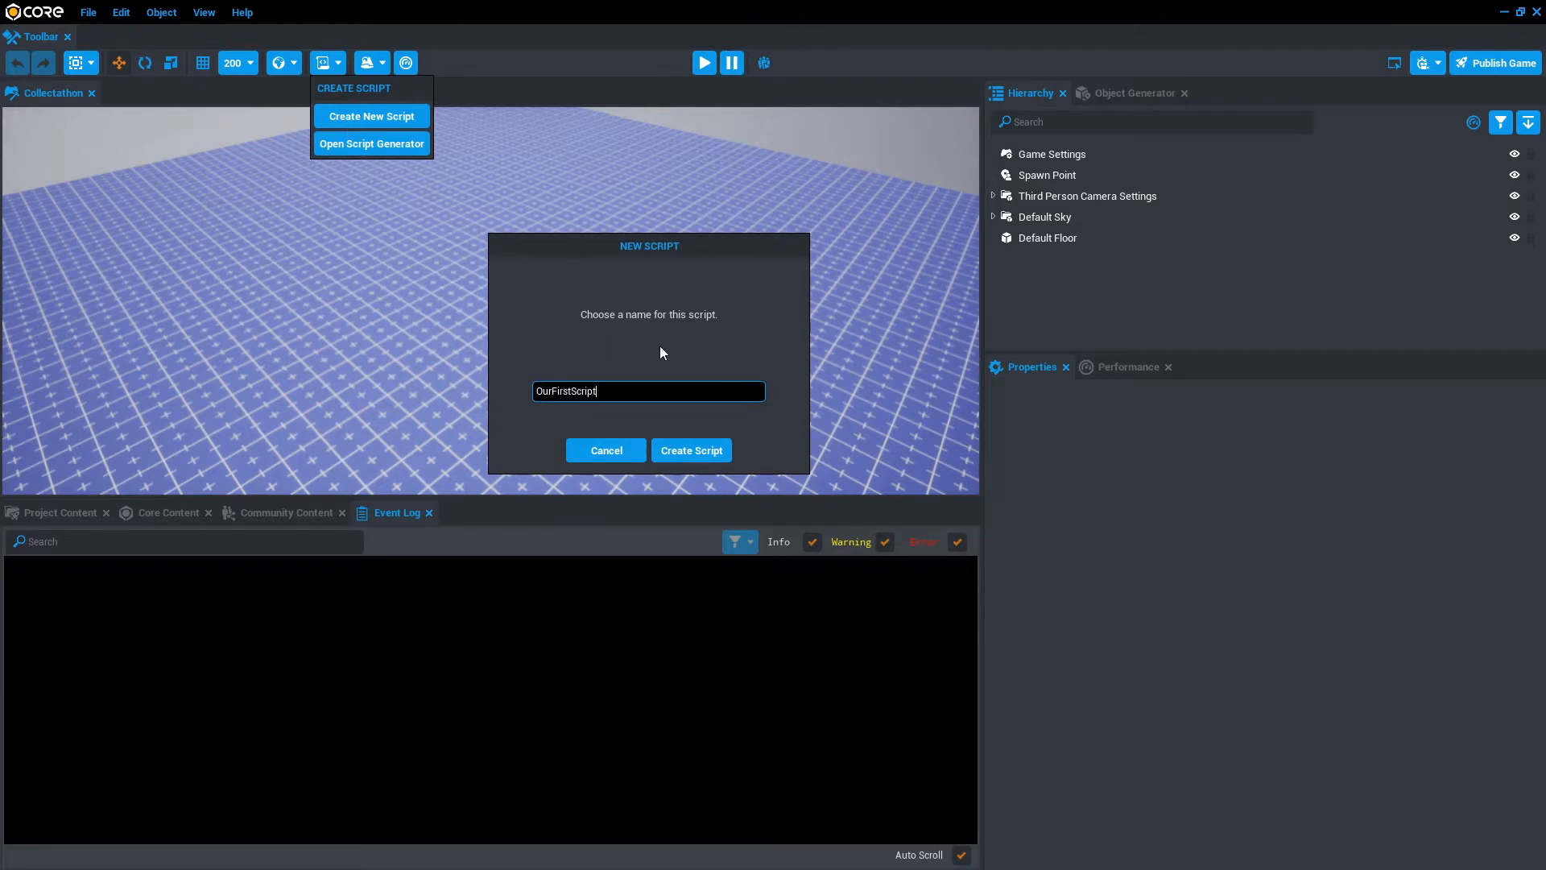
pyautogui.click(691, 449)
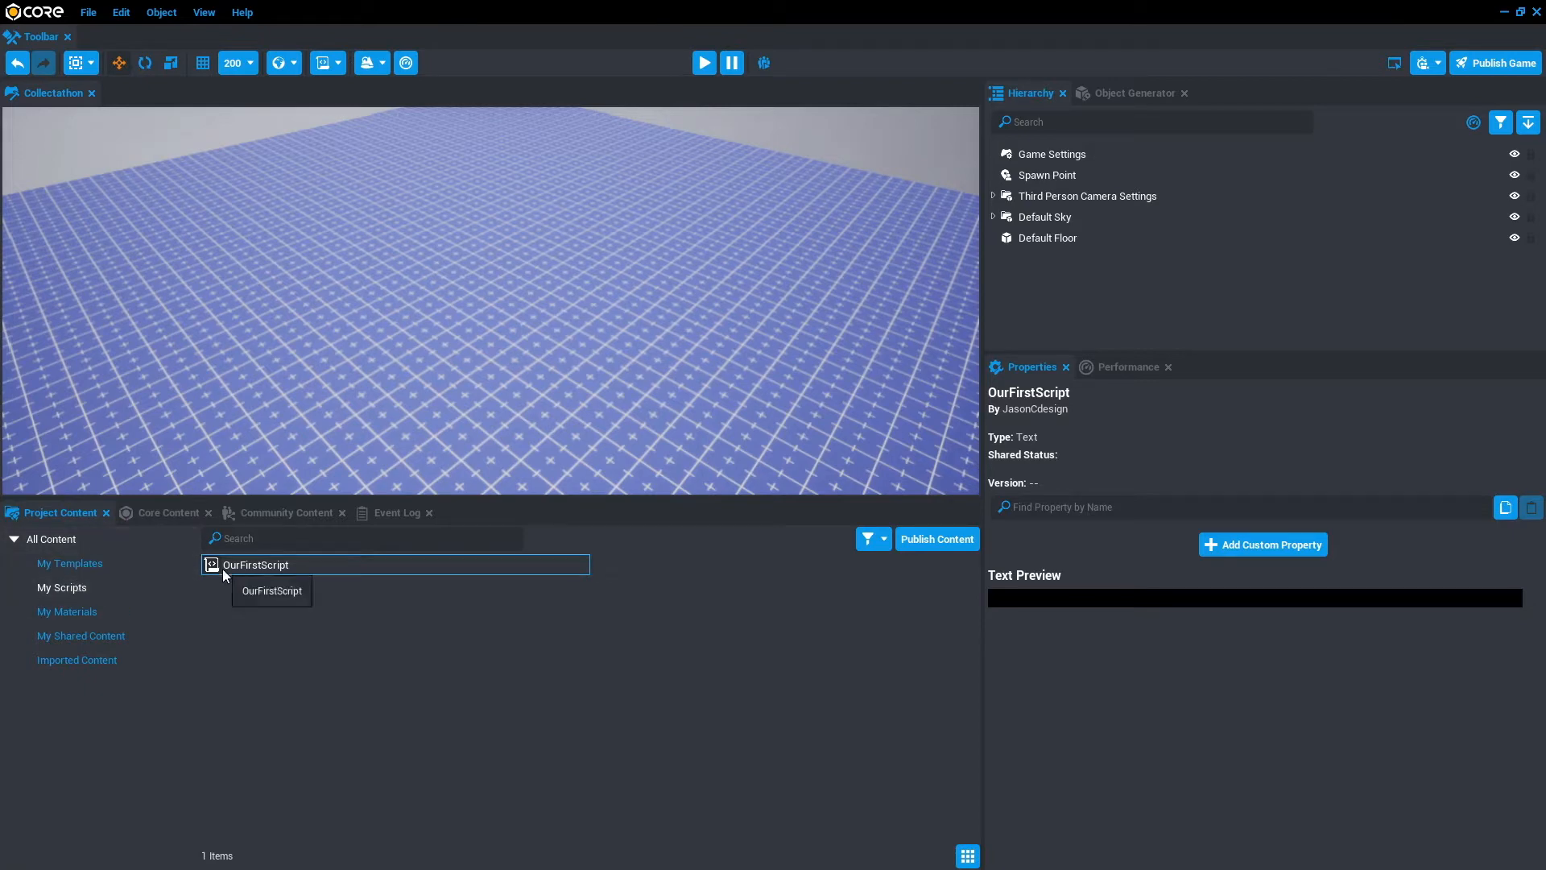
# Drag OurFirstScript into the scene hierarchy, then preview the game and stop it
pyautogui.moveTo(254, 563); pyautogui.dragTo(1060, 308)
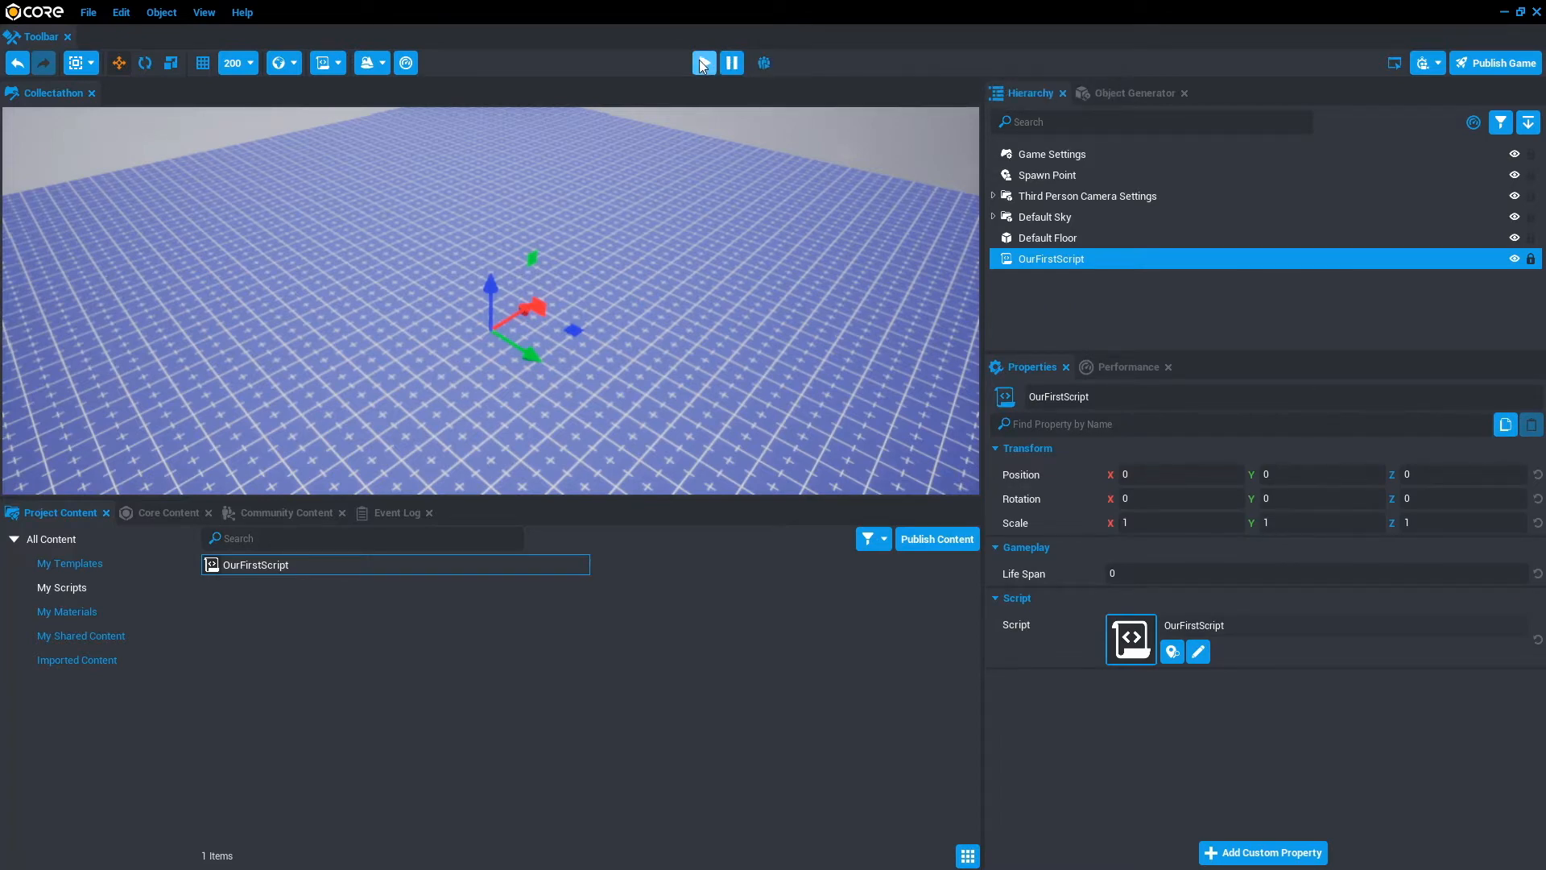
pyautogui.click(704, 63)
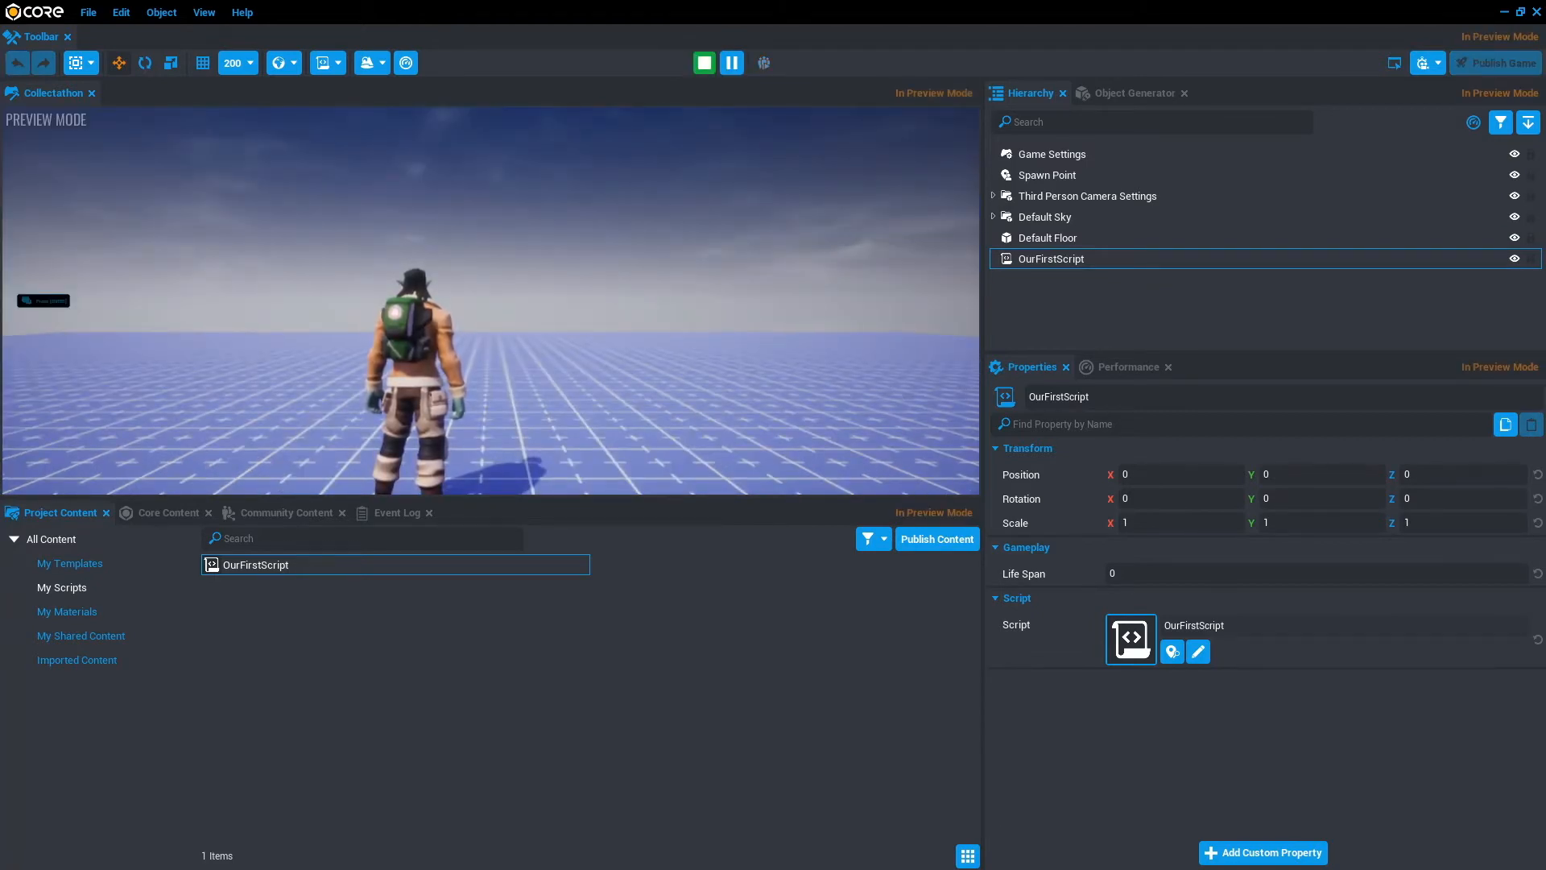
pyautogui.click(704, 63)
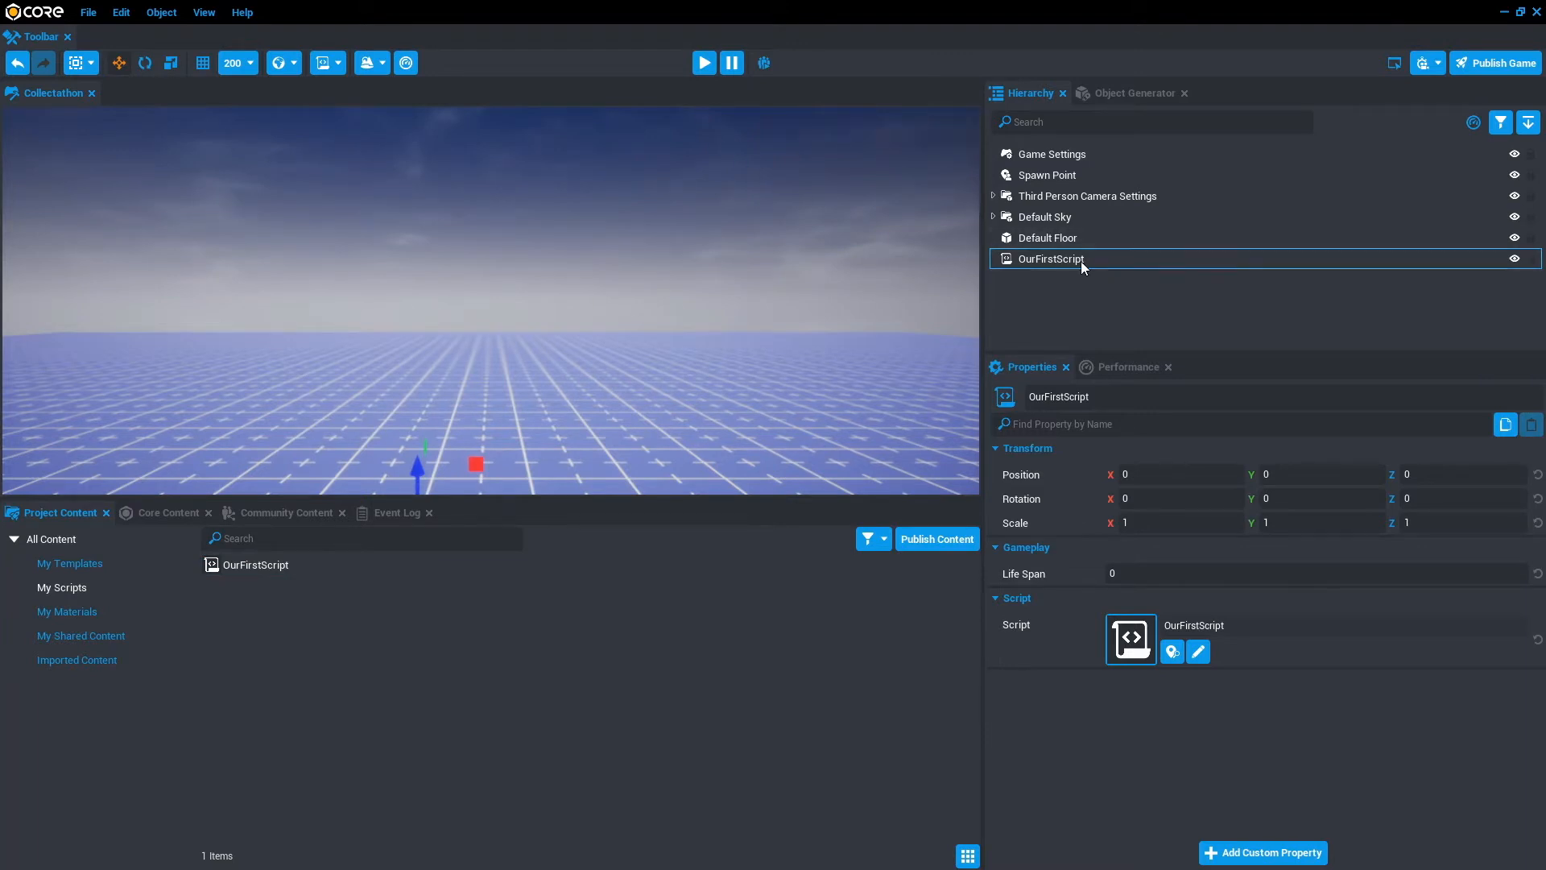
pyautogui.moveTo(1199, 650)
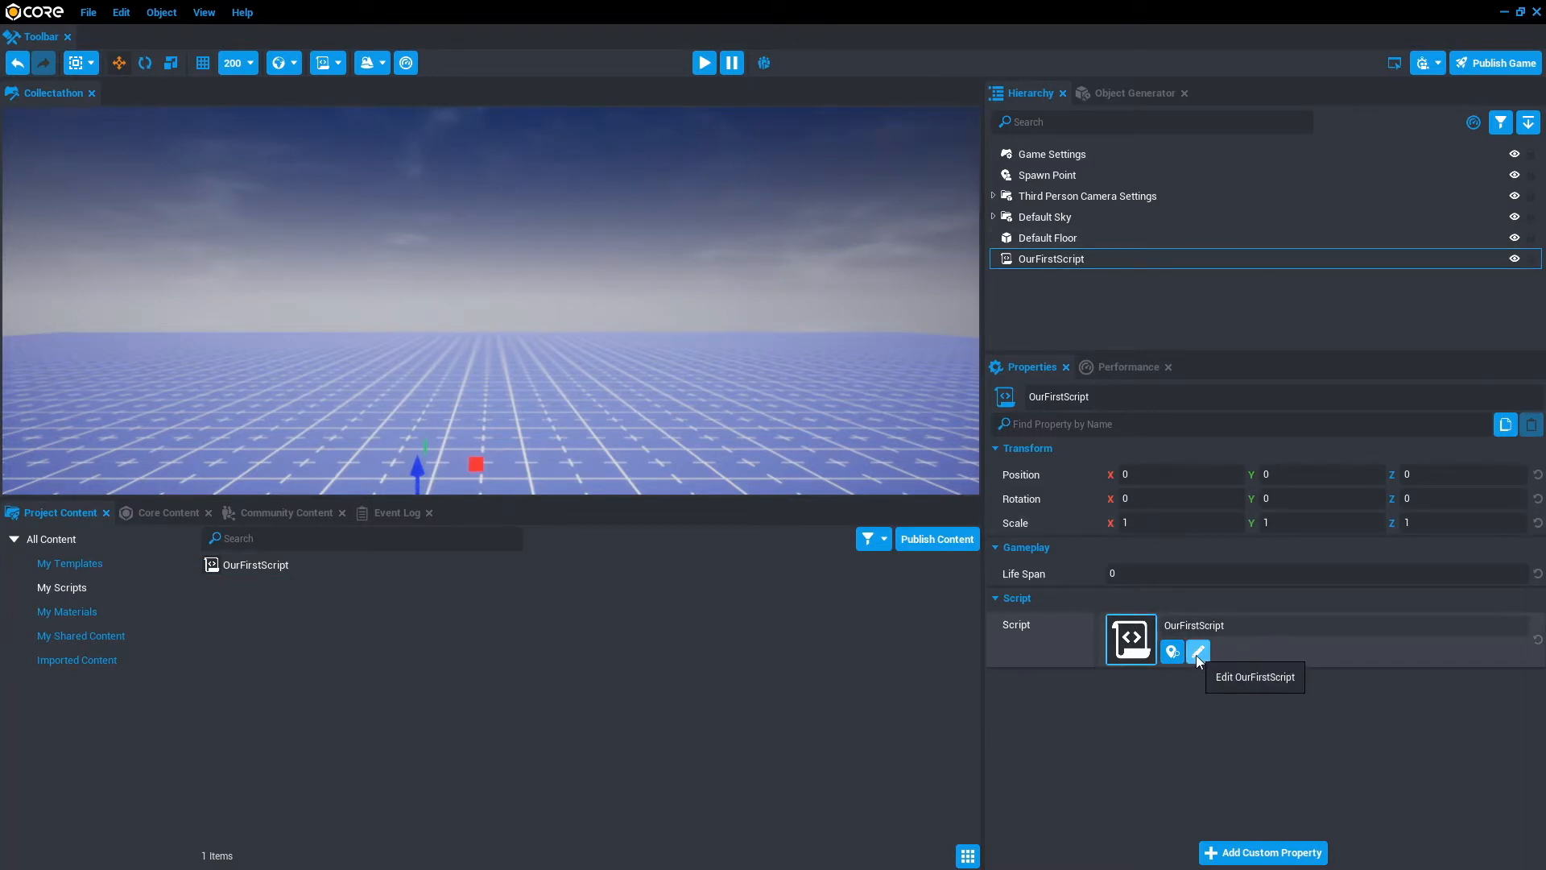
# Edit OurFirstScript to contain print("Our first script") and compile it
pyautogui.click(1198, 651)
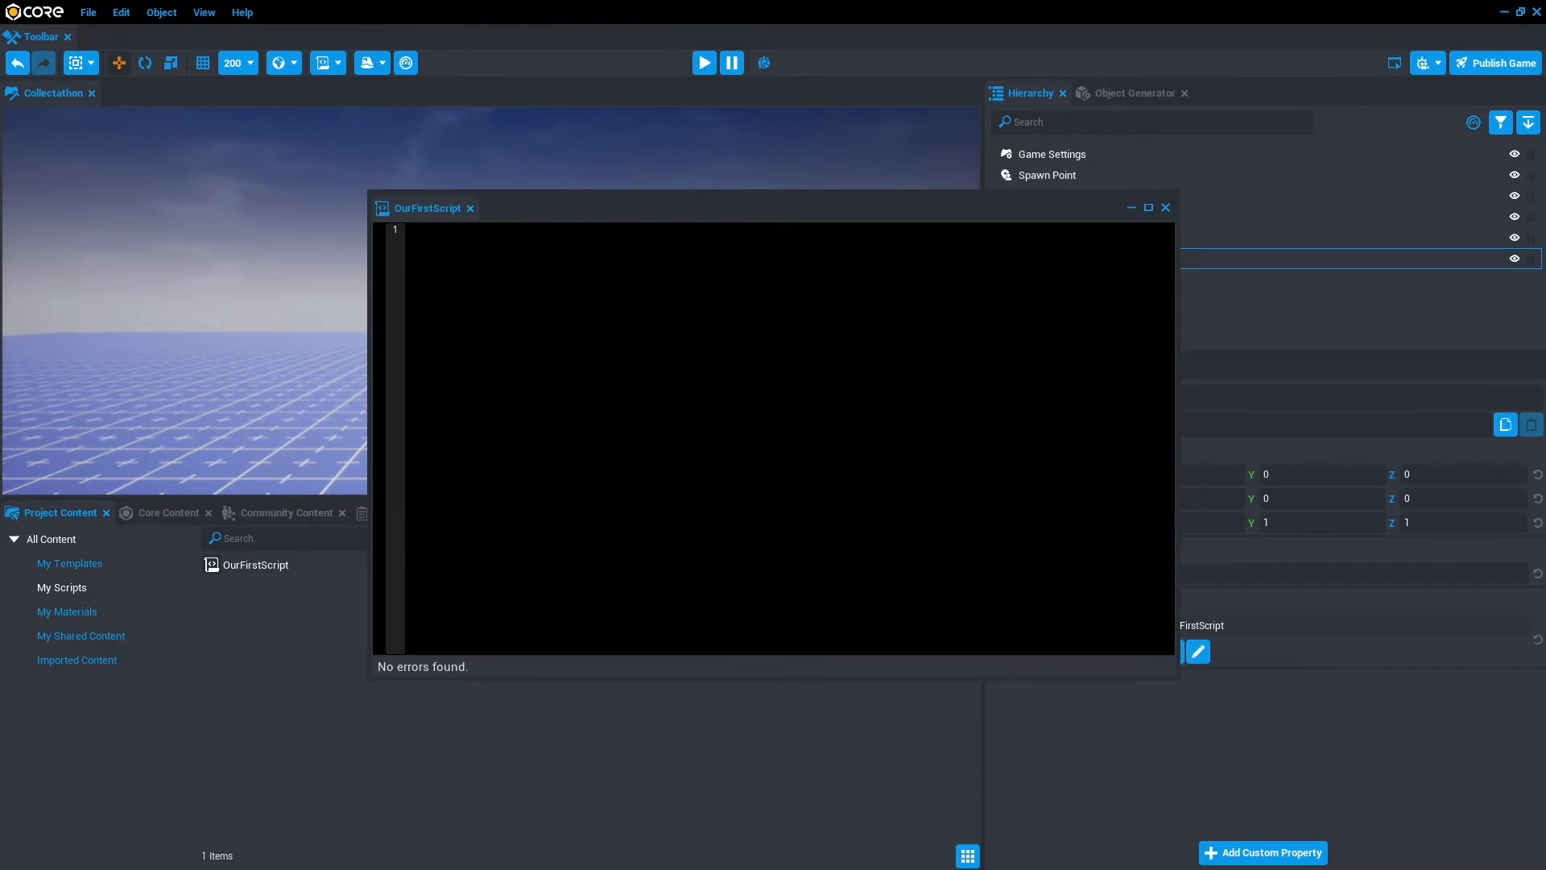
pyautogui.write('print')
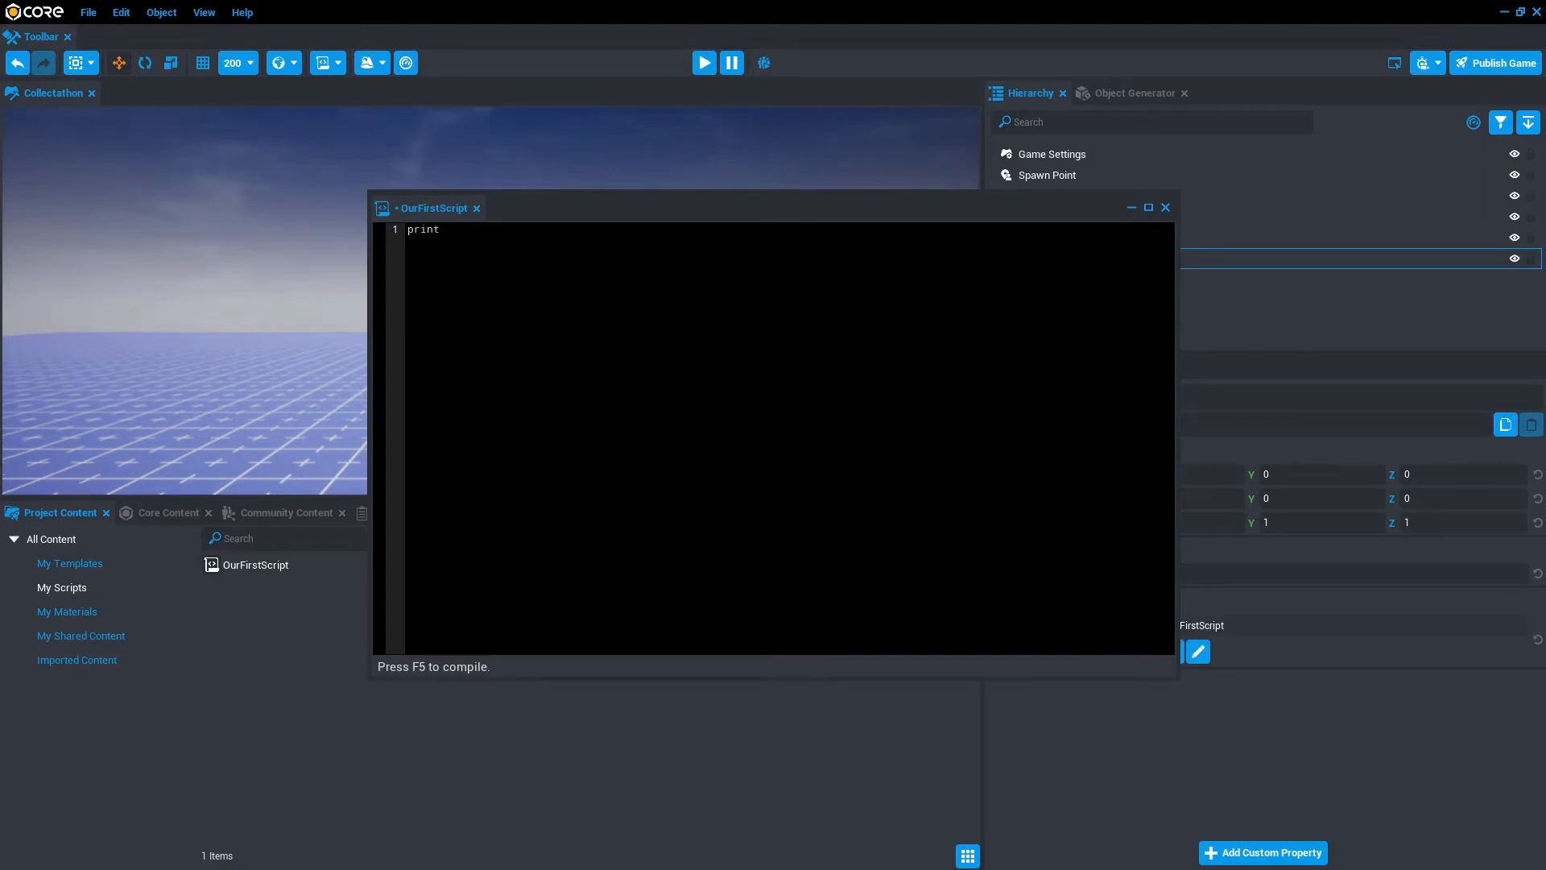
pyautogui.write('()')
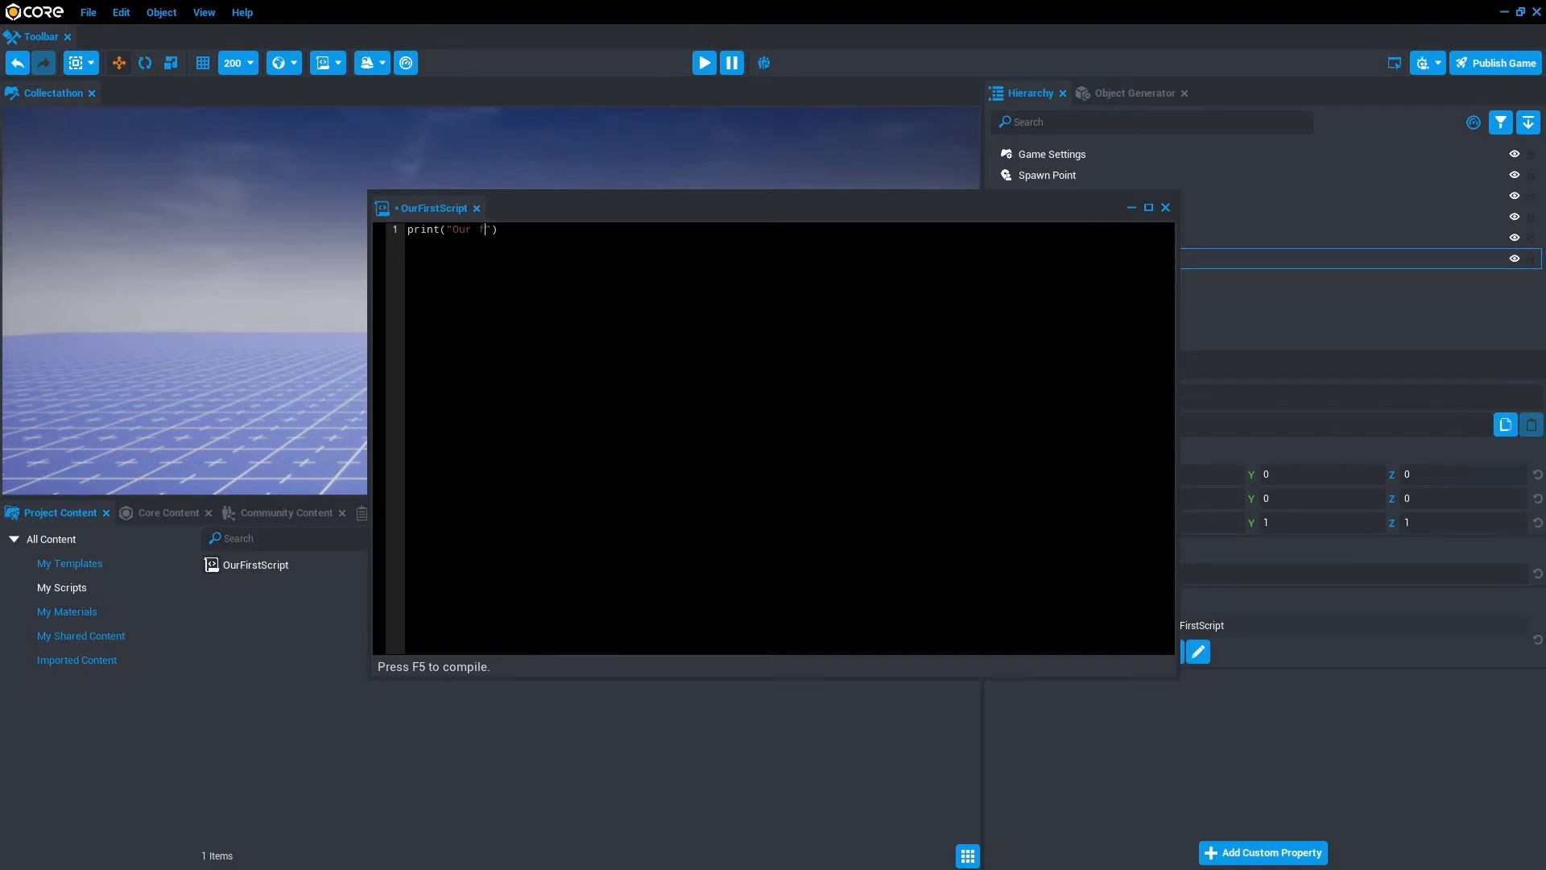
pyautogui.write('irst script')
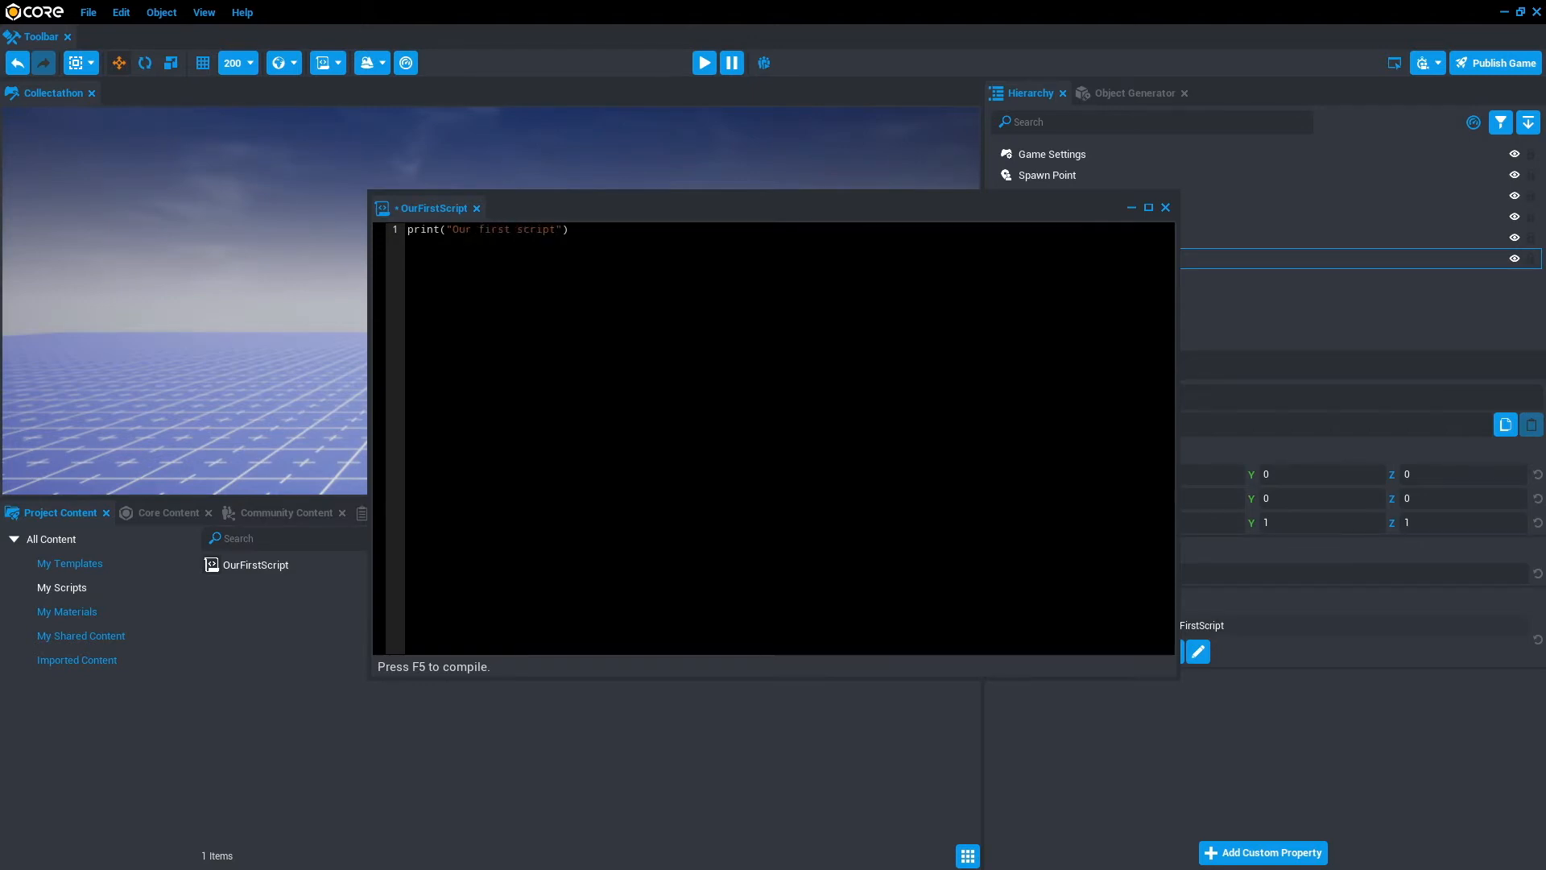
pyautogui.press('ctrl+s')
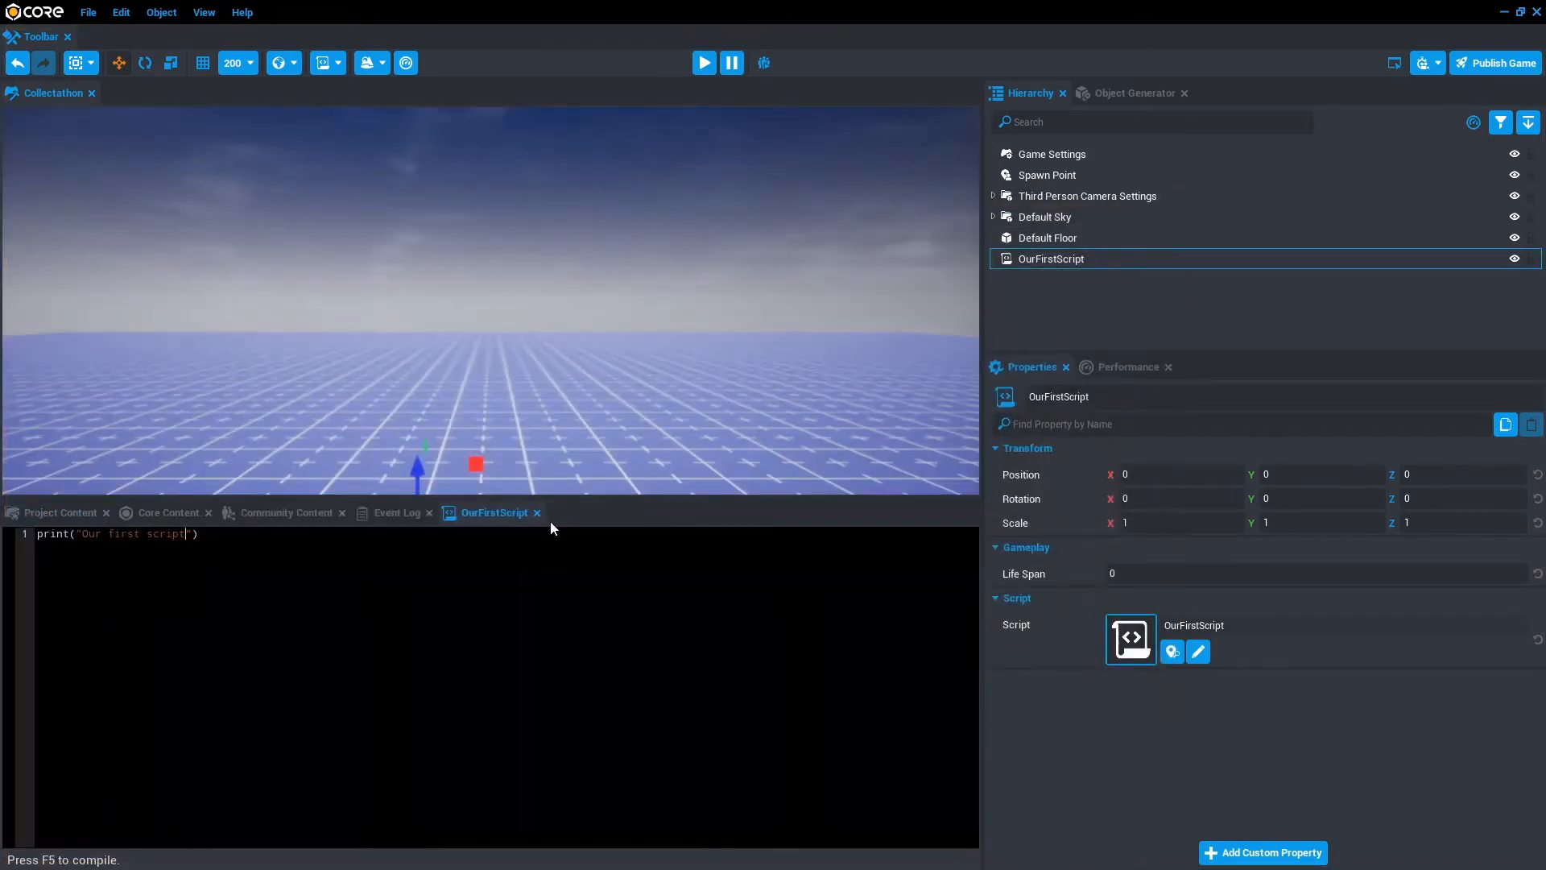
pyautogui.moveTo(380, 520)
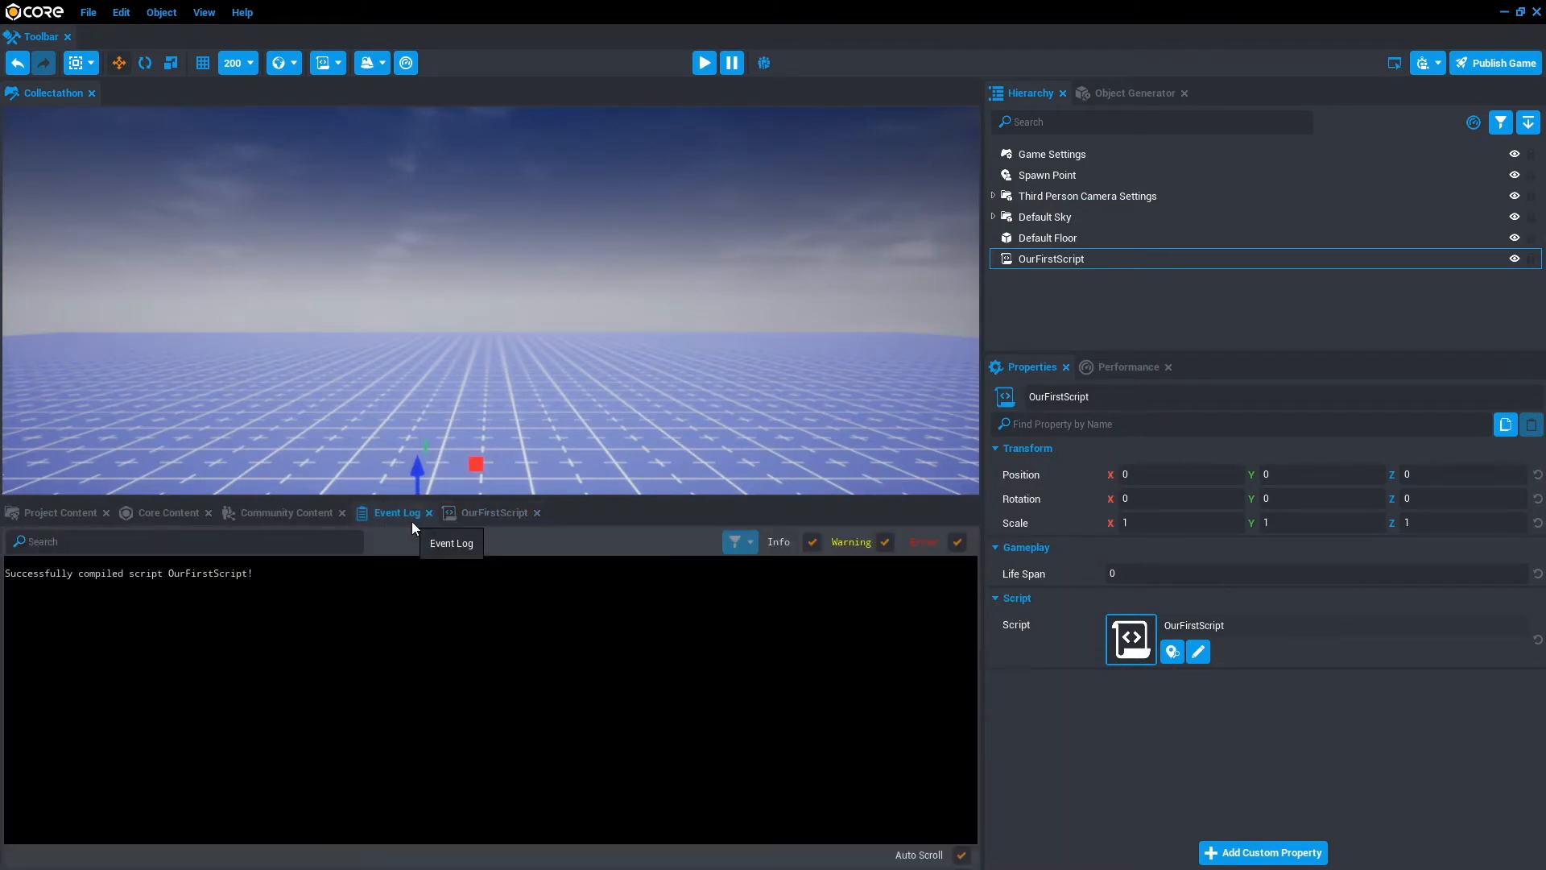
# Run the game to see "Our first script" in the Event Log, stop, and return to the code
pyautogui.click(704, 63)
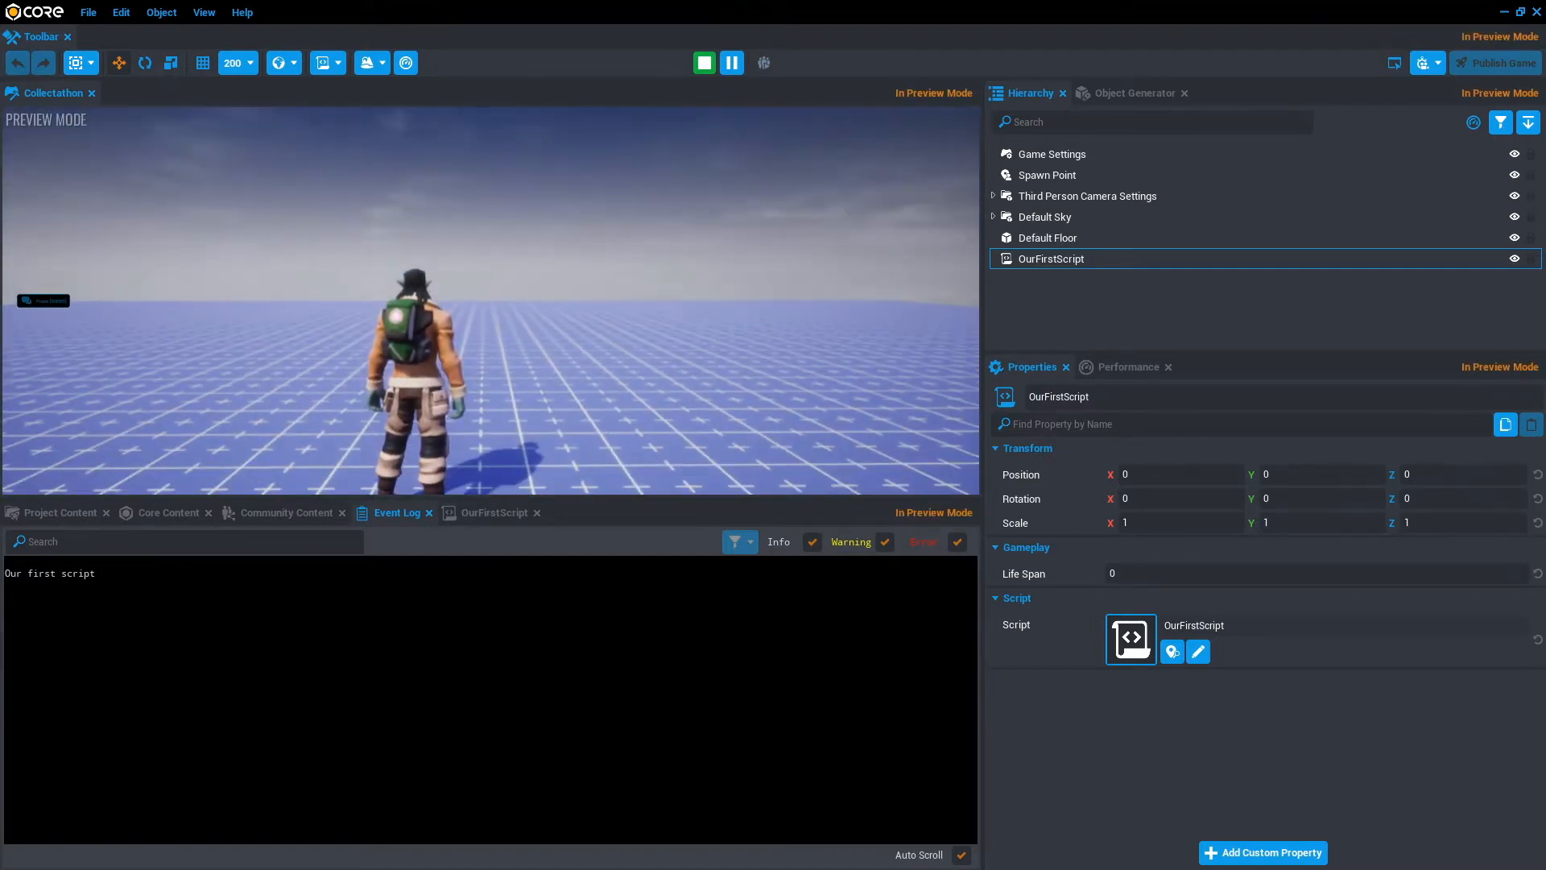
pyautogui.click(704, 63)
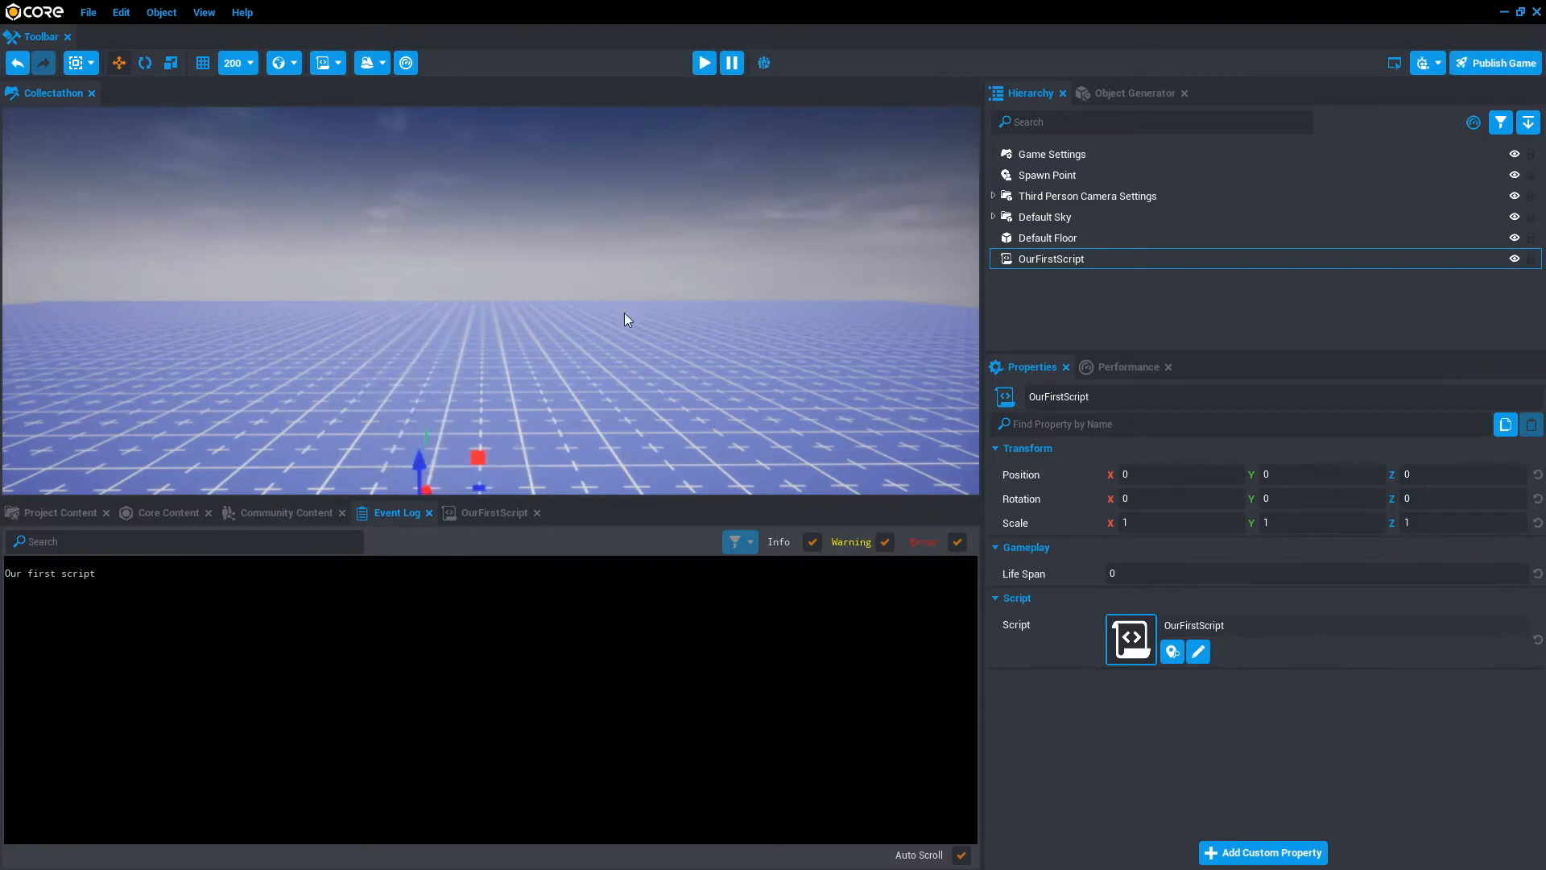
pyautogui.moveTo(487, 512)
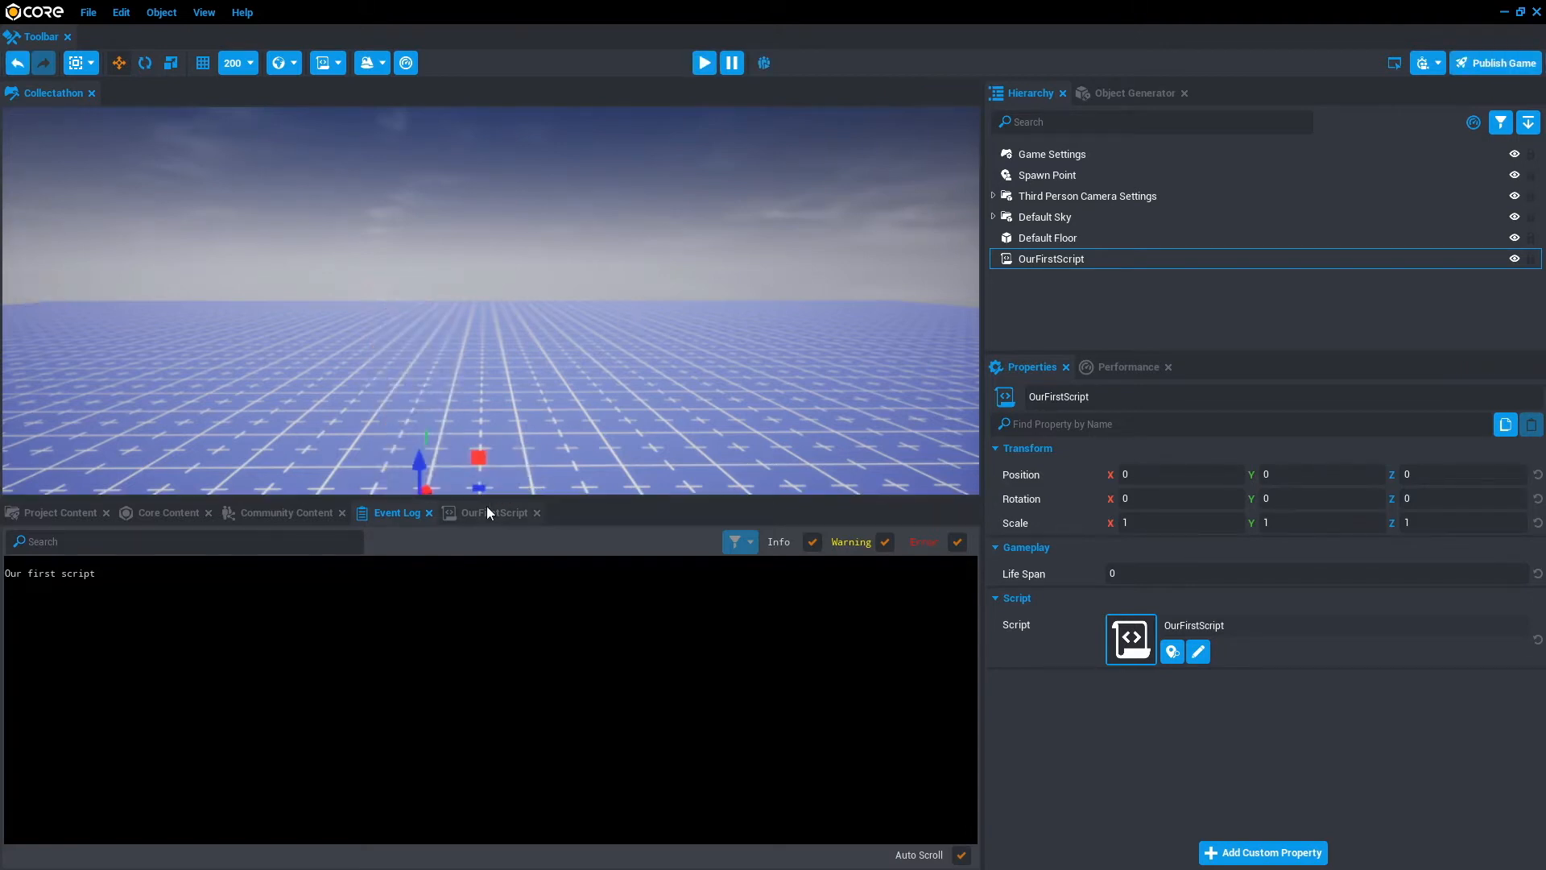
pyautogui.click(493, 512)
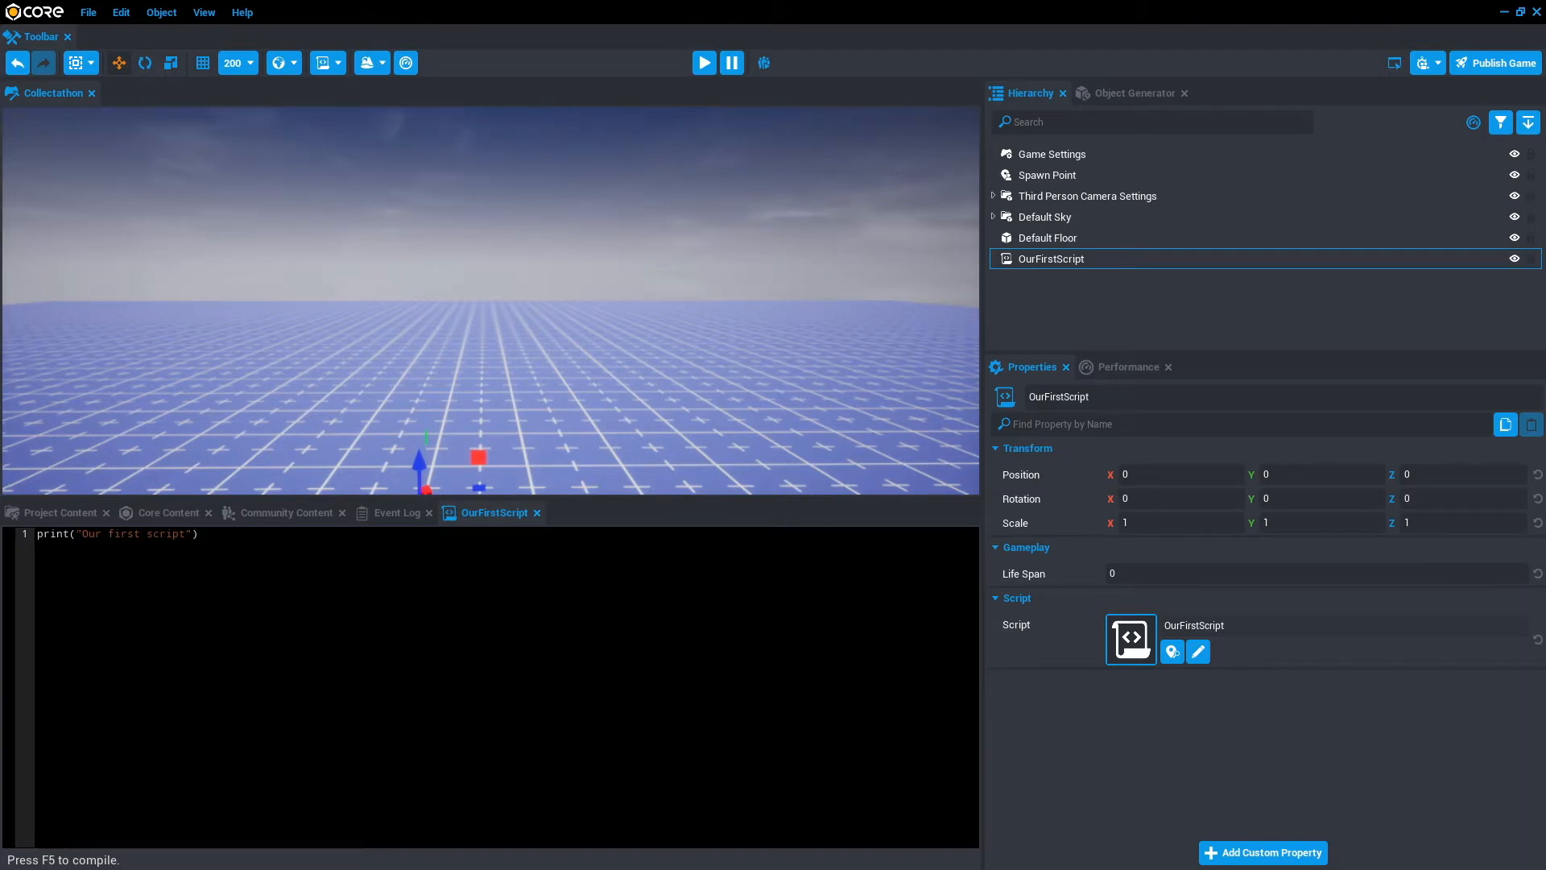
# Comment out the print line with --, save, and confirm the Event Log stays empty
pyautogui.write('--')
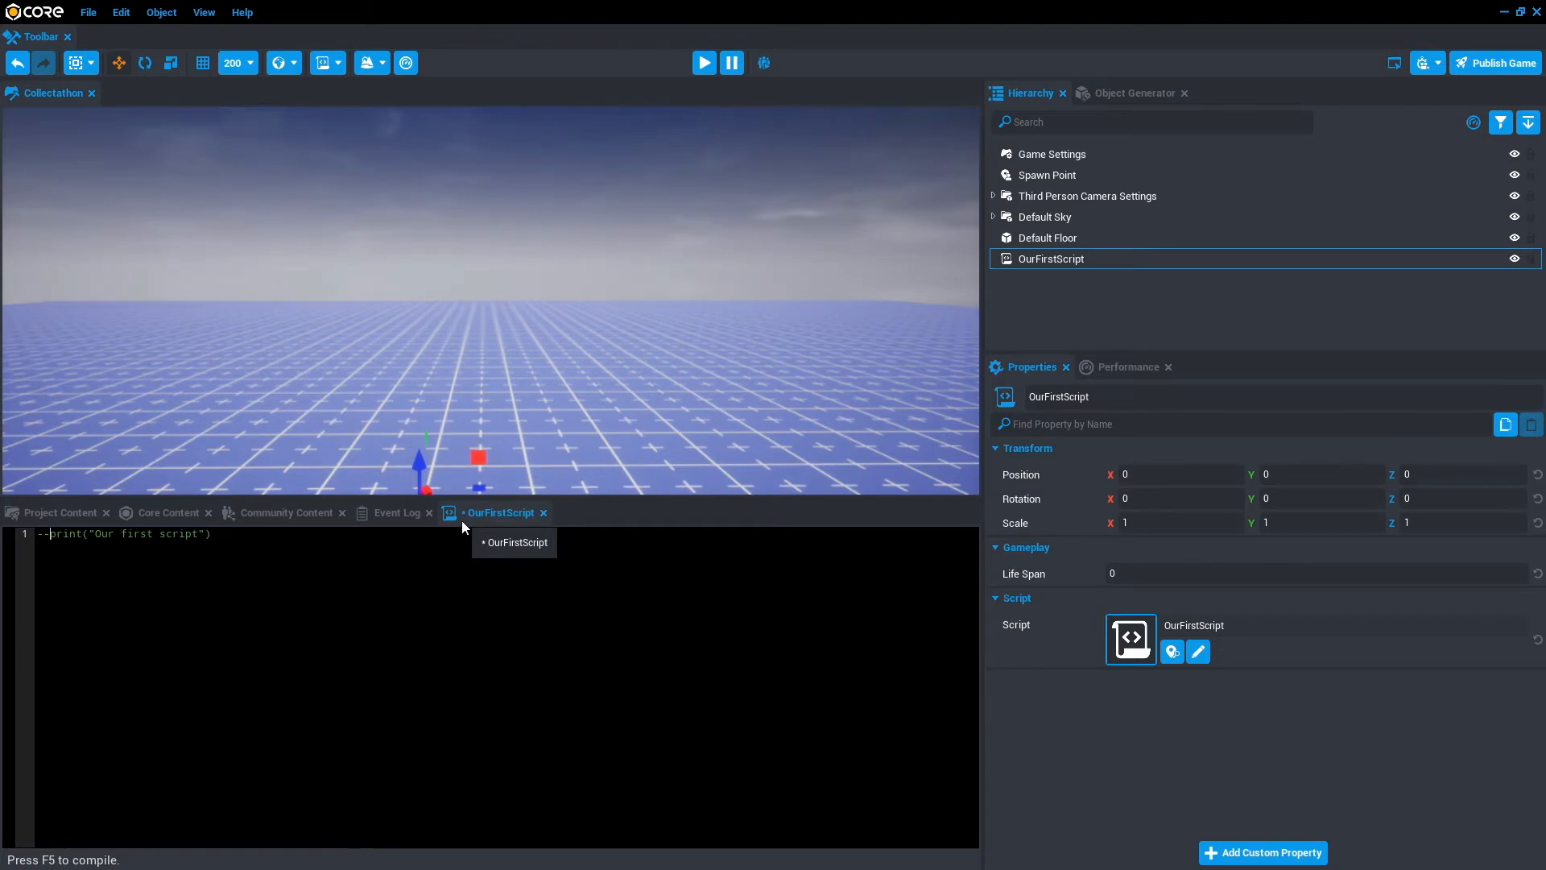
pyautogui.press('ctrl+s')
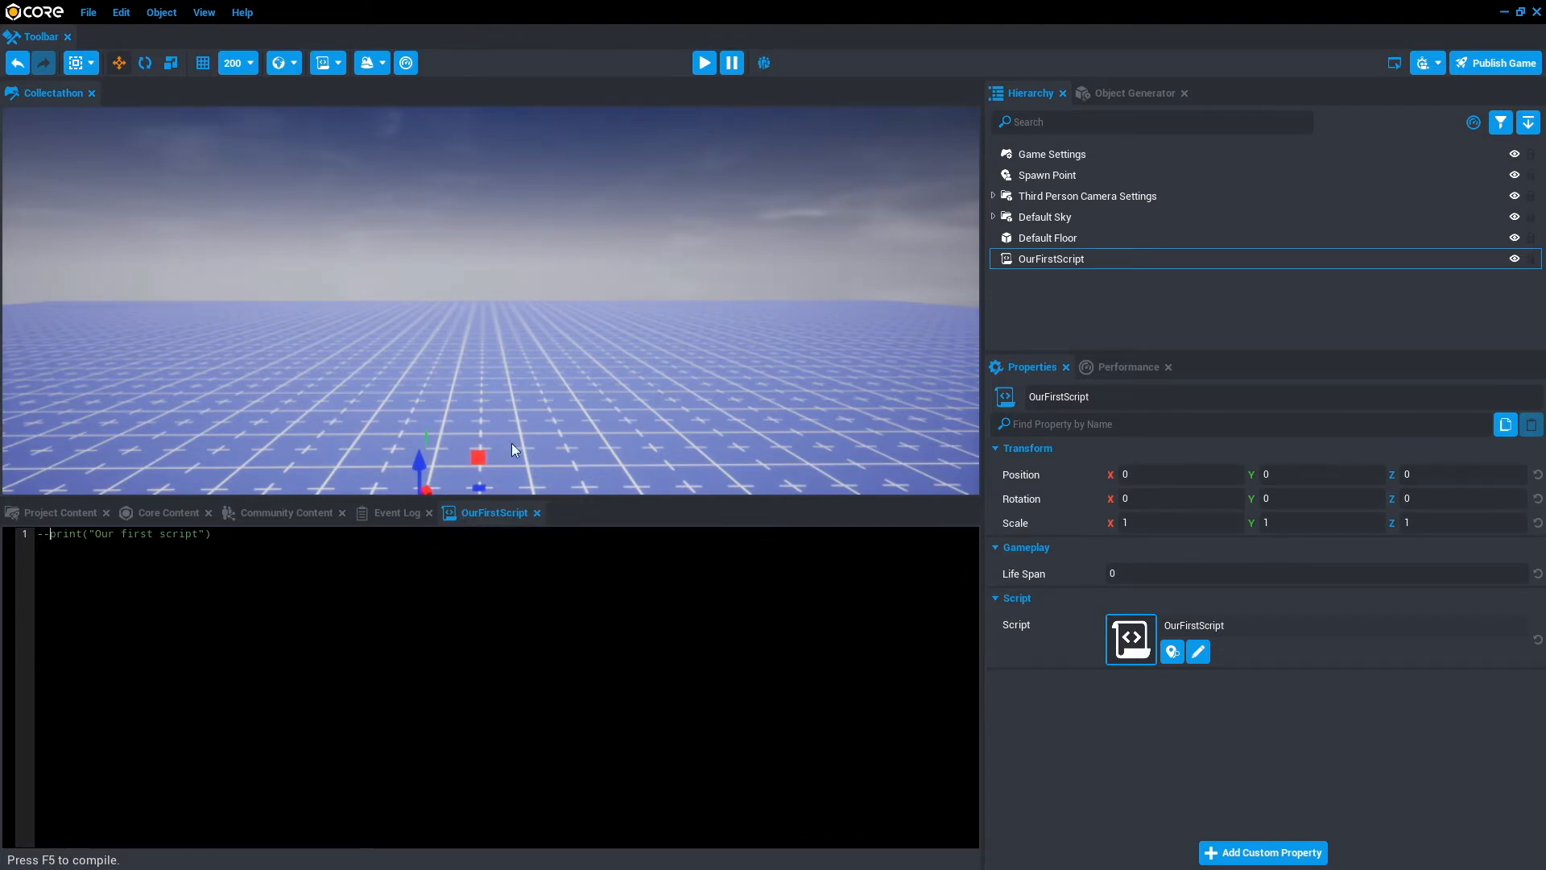
pyautogui.click(704, 63)
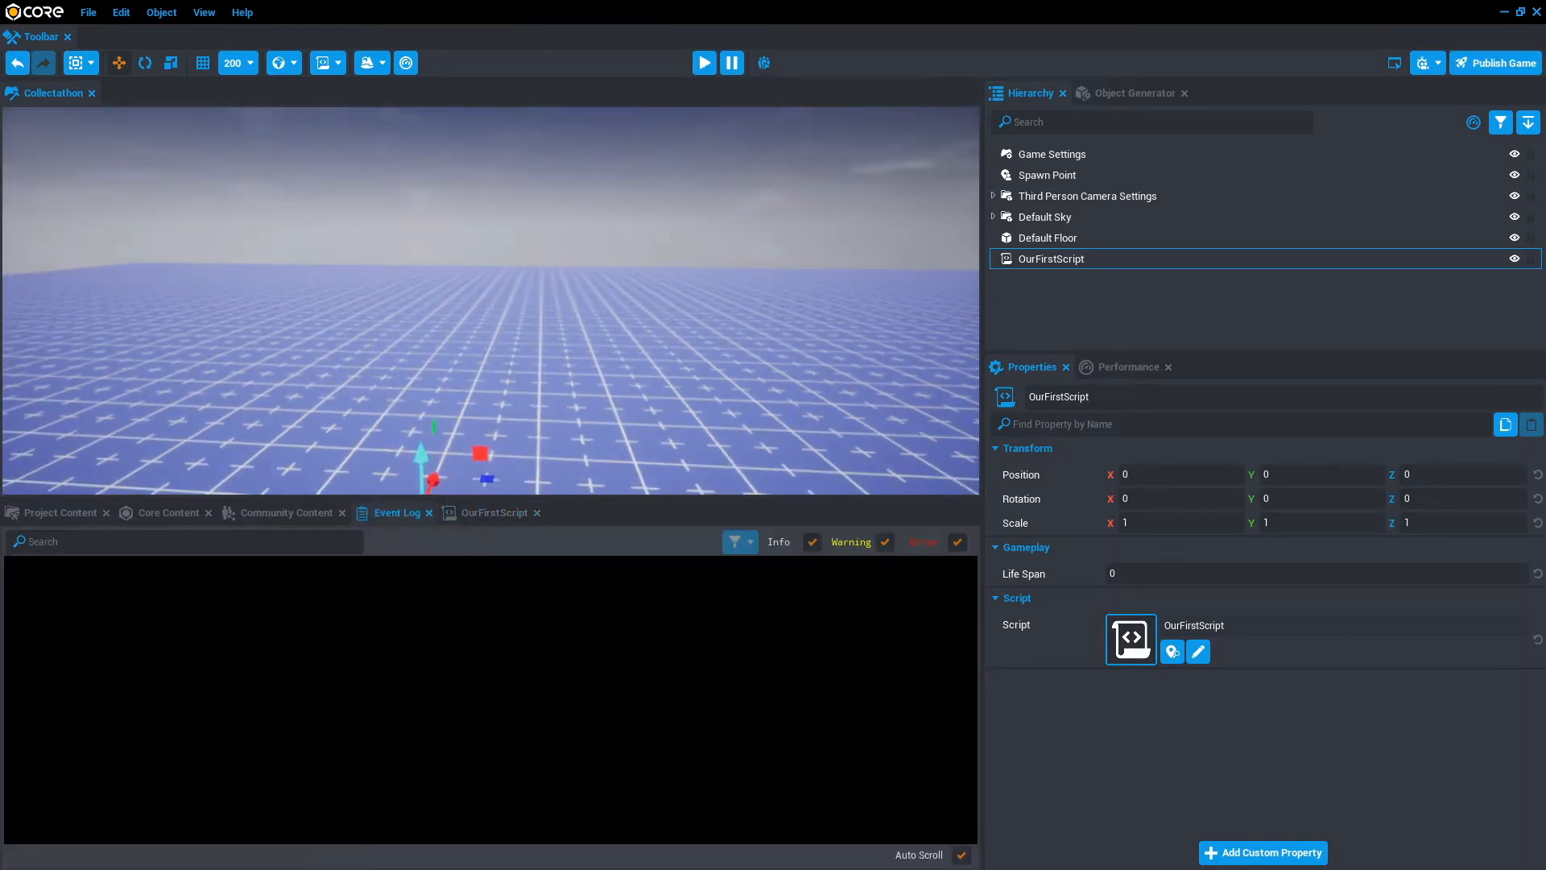
pyautogui.click(493, 512)
pyautogui.write('-- Variables')
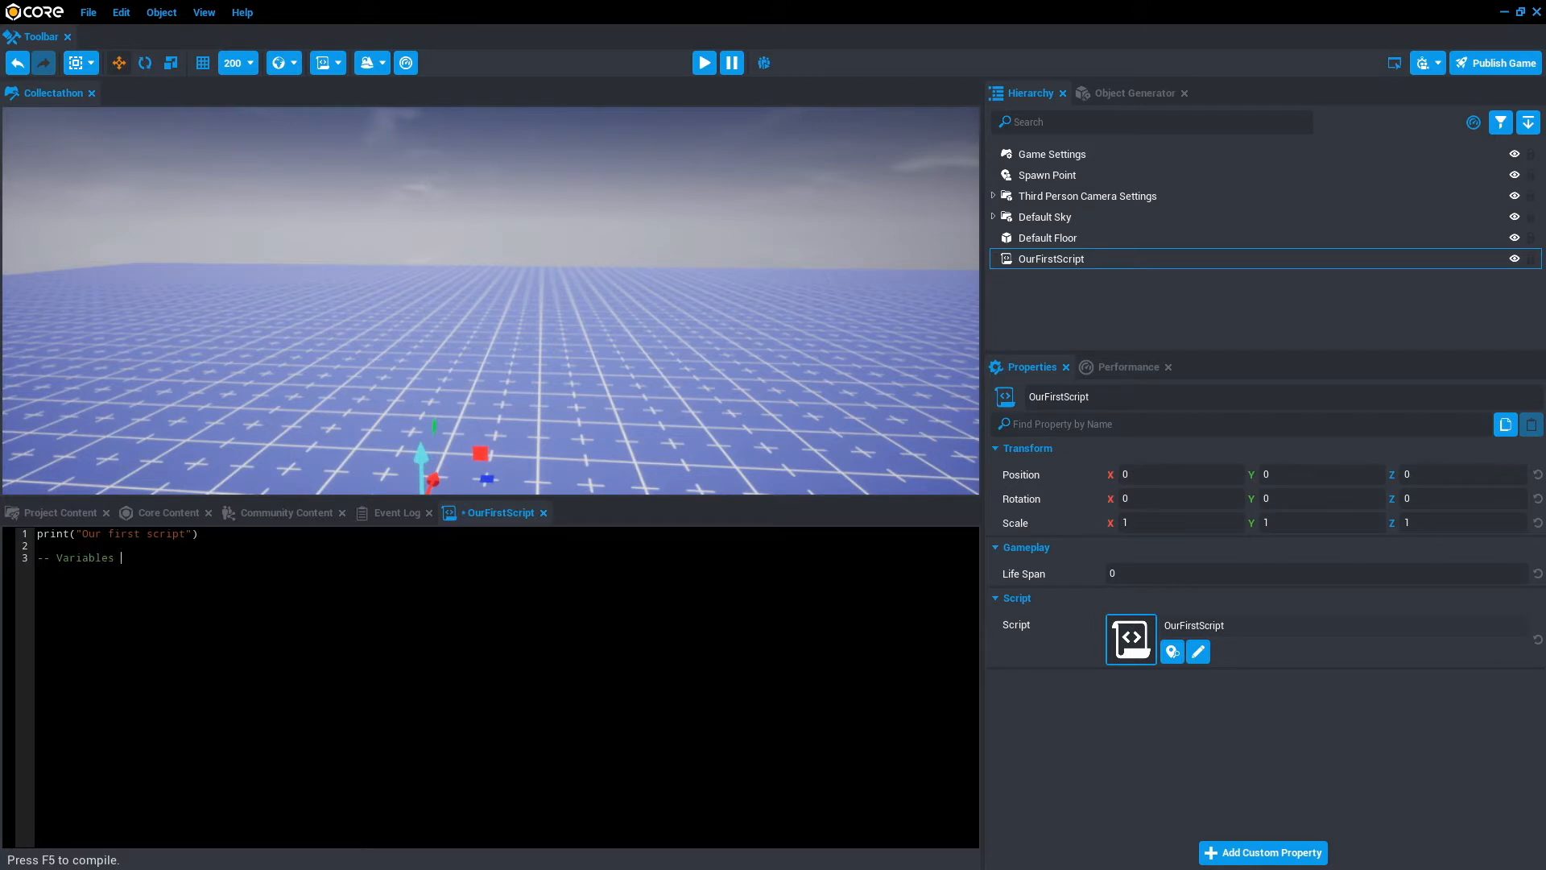
# Write a "Variables + Data Types" comment and an empty --[[ --]] block comment
pyautogui.write('+ Data')
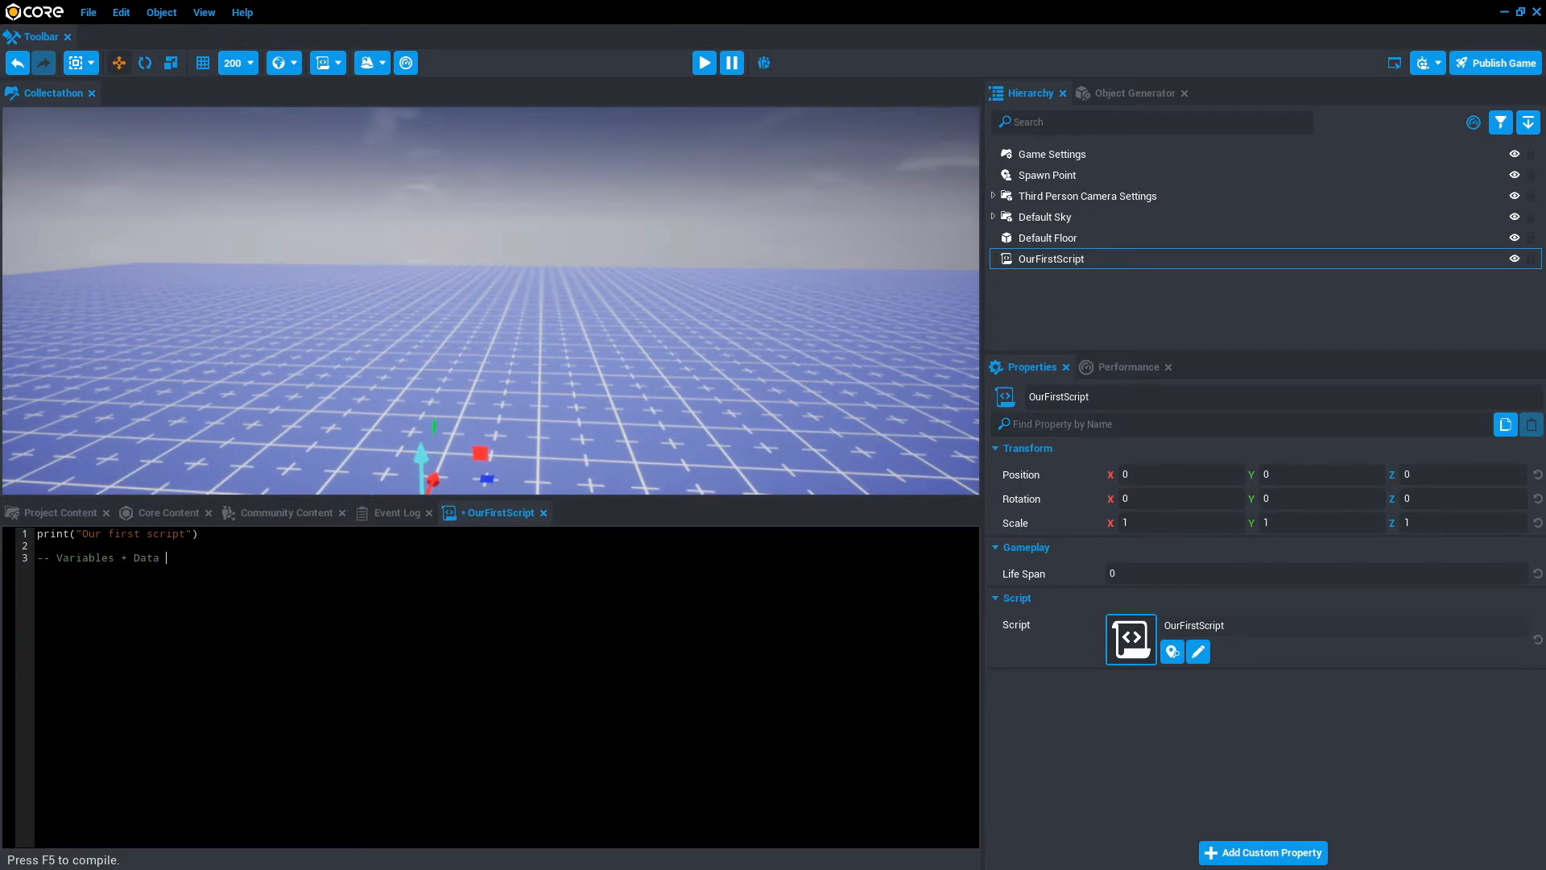
pyautogui.write('Types')
pyautogui.write('--')
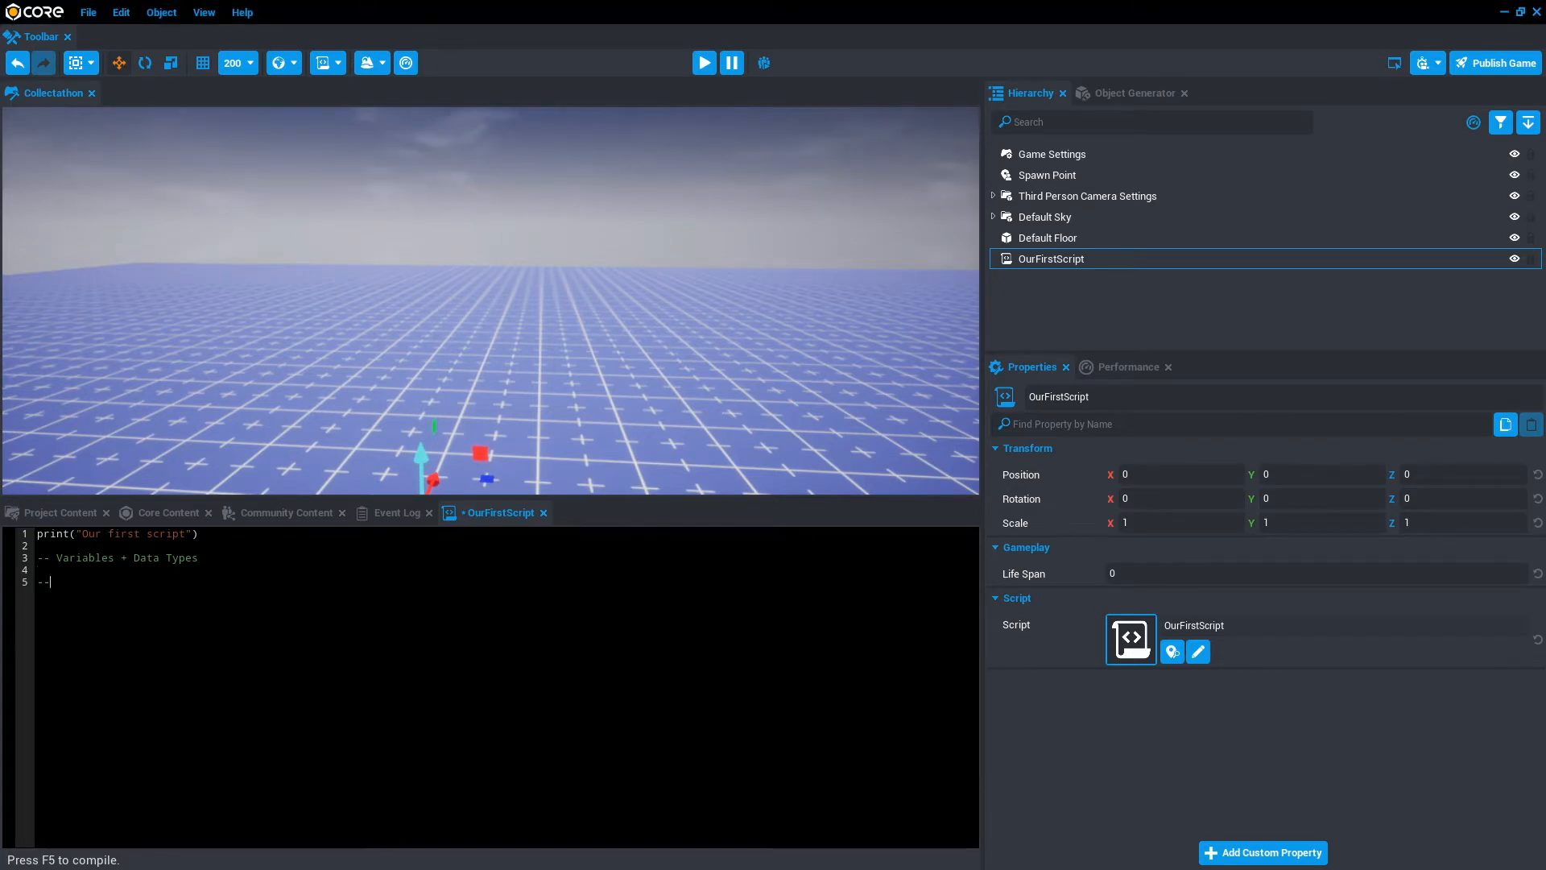
pyautogui.write('[[')
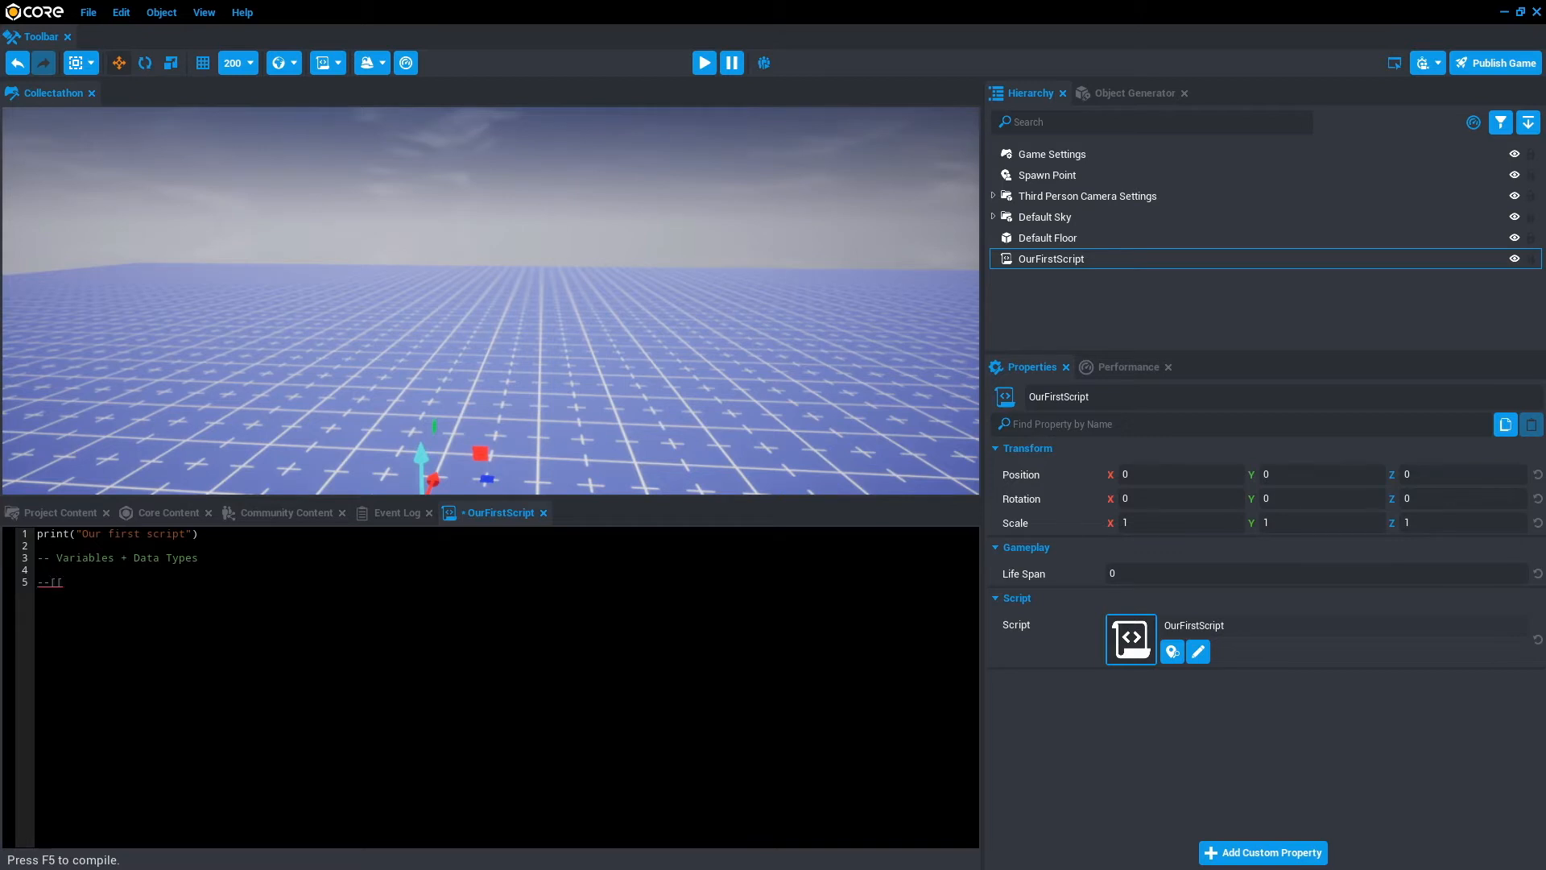
pyautogui.write('--]]')
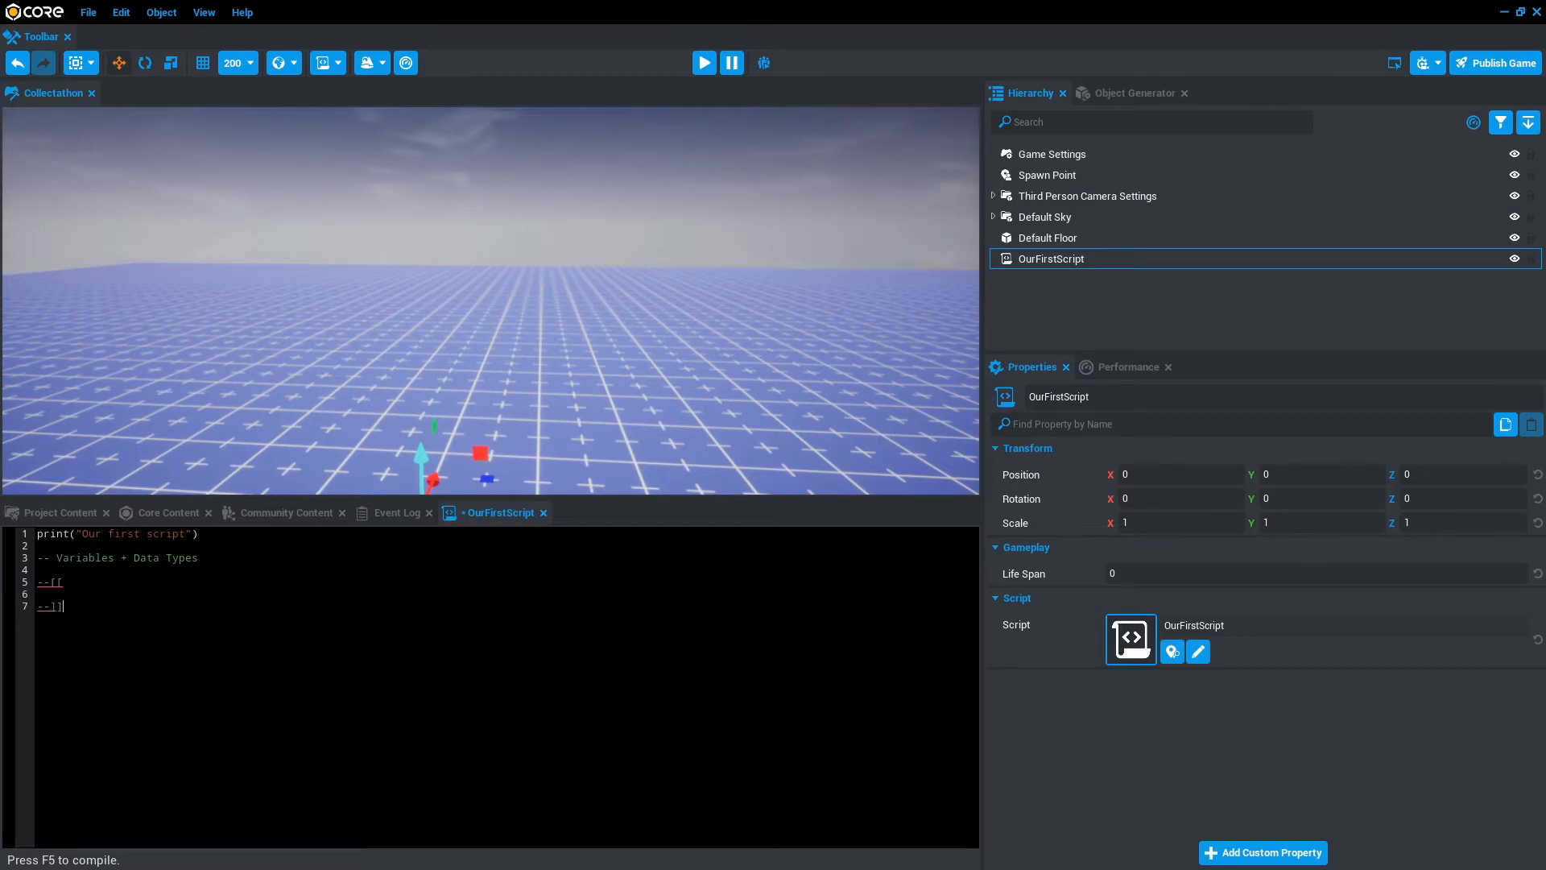
pyautogui.write('dfkdf')
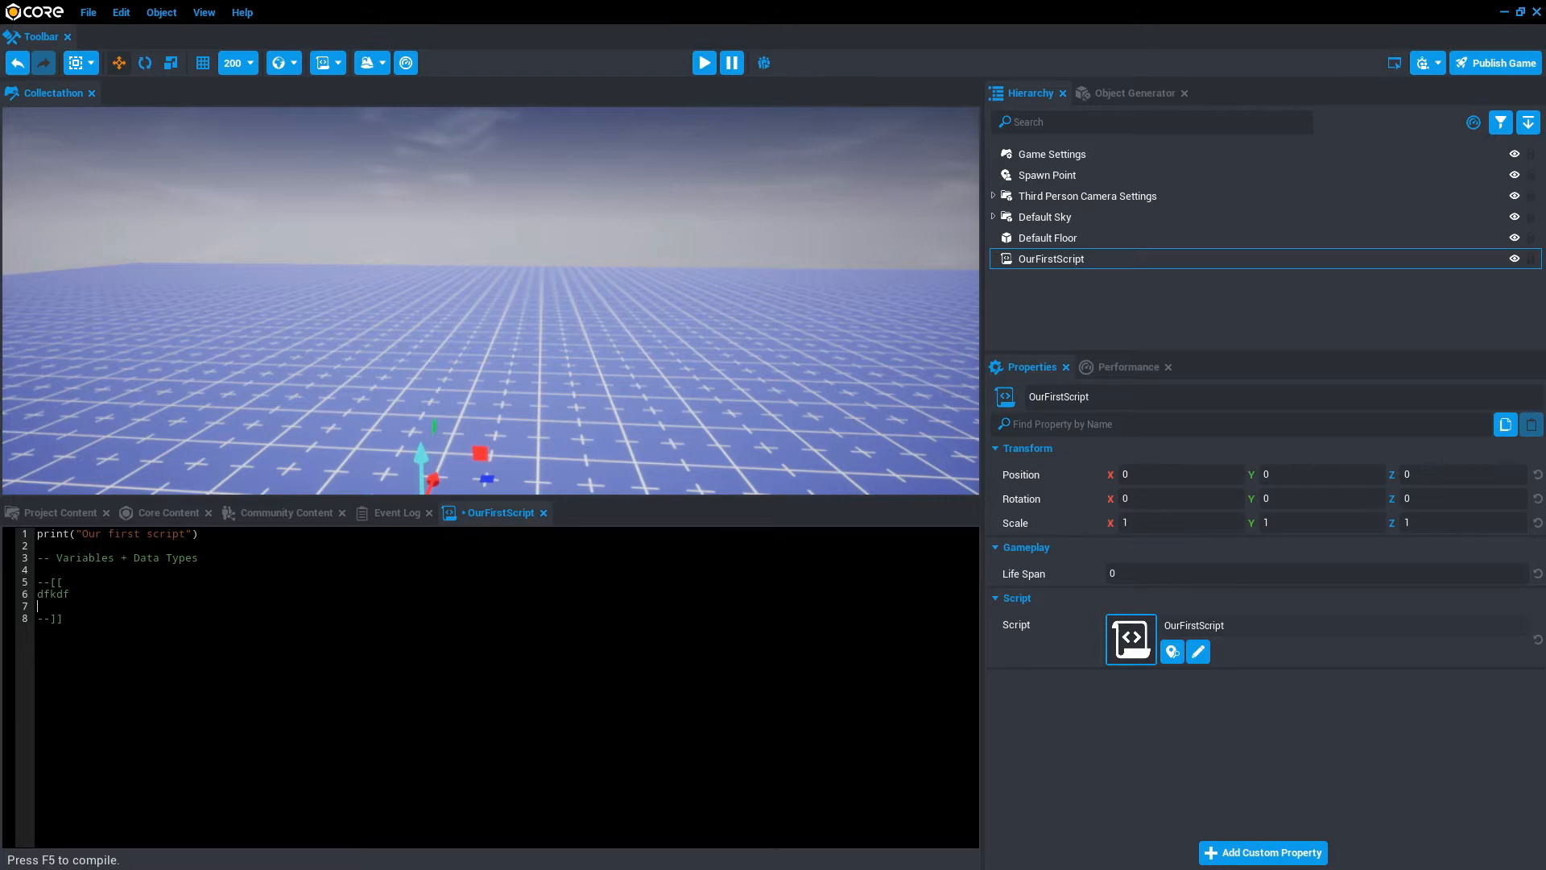
pyautogui.write('d;lfjdfj')
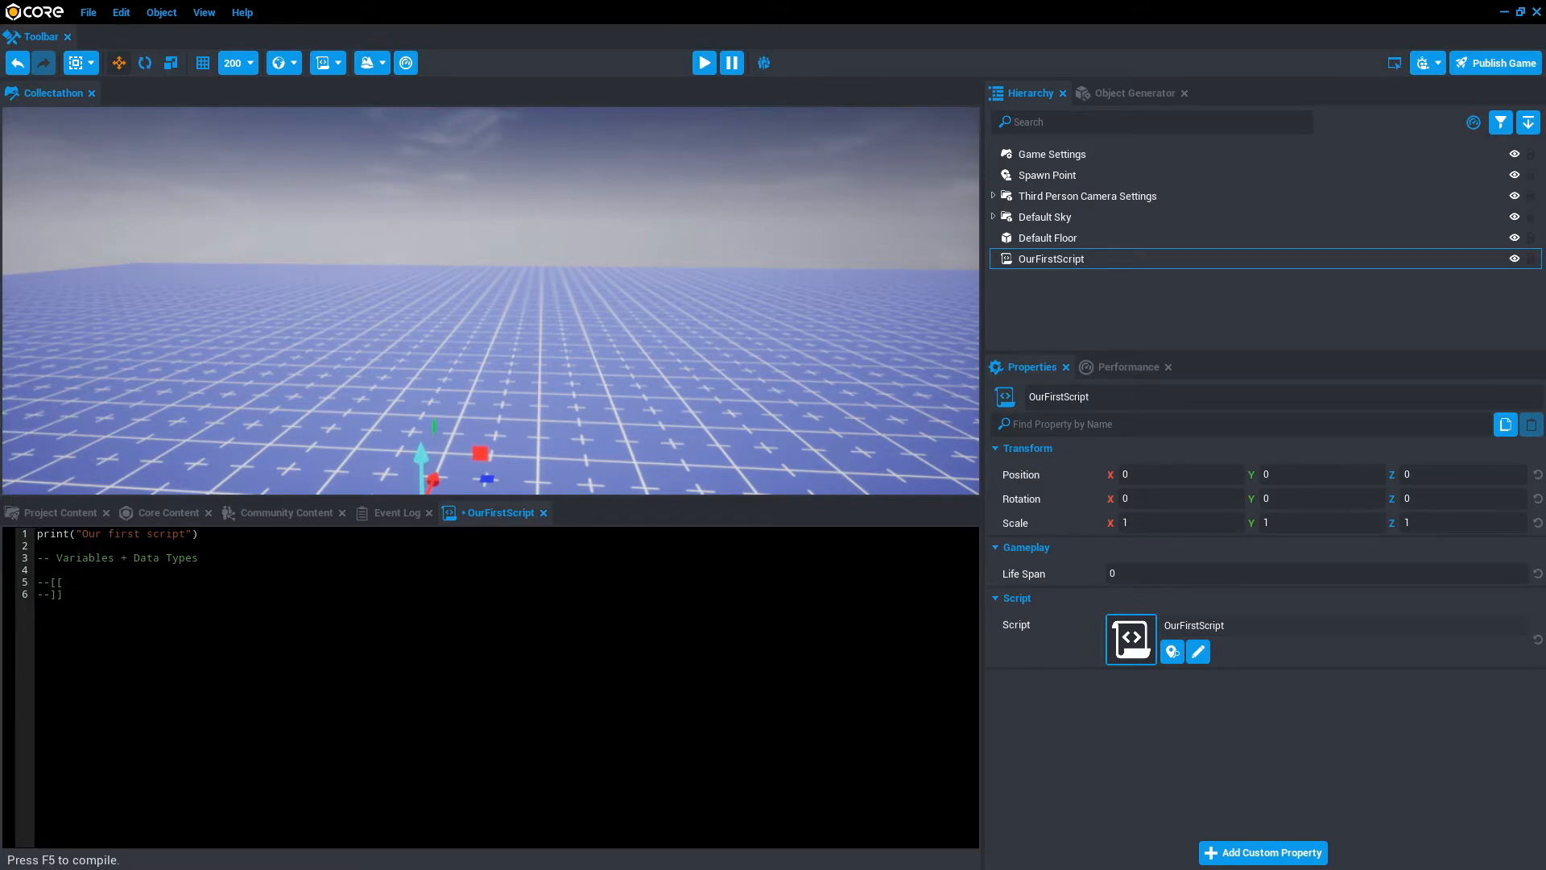
pyautogui.press('Enter')
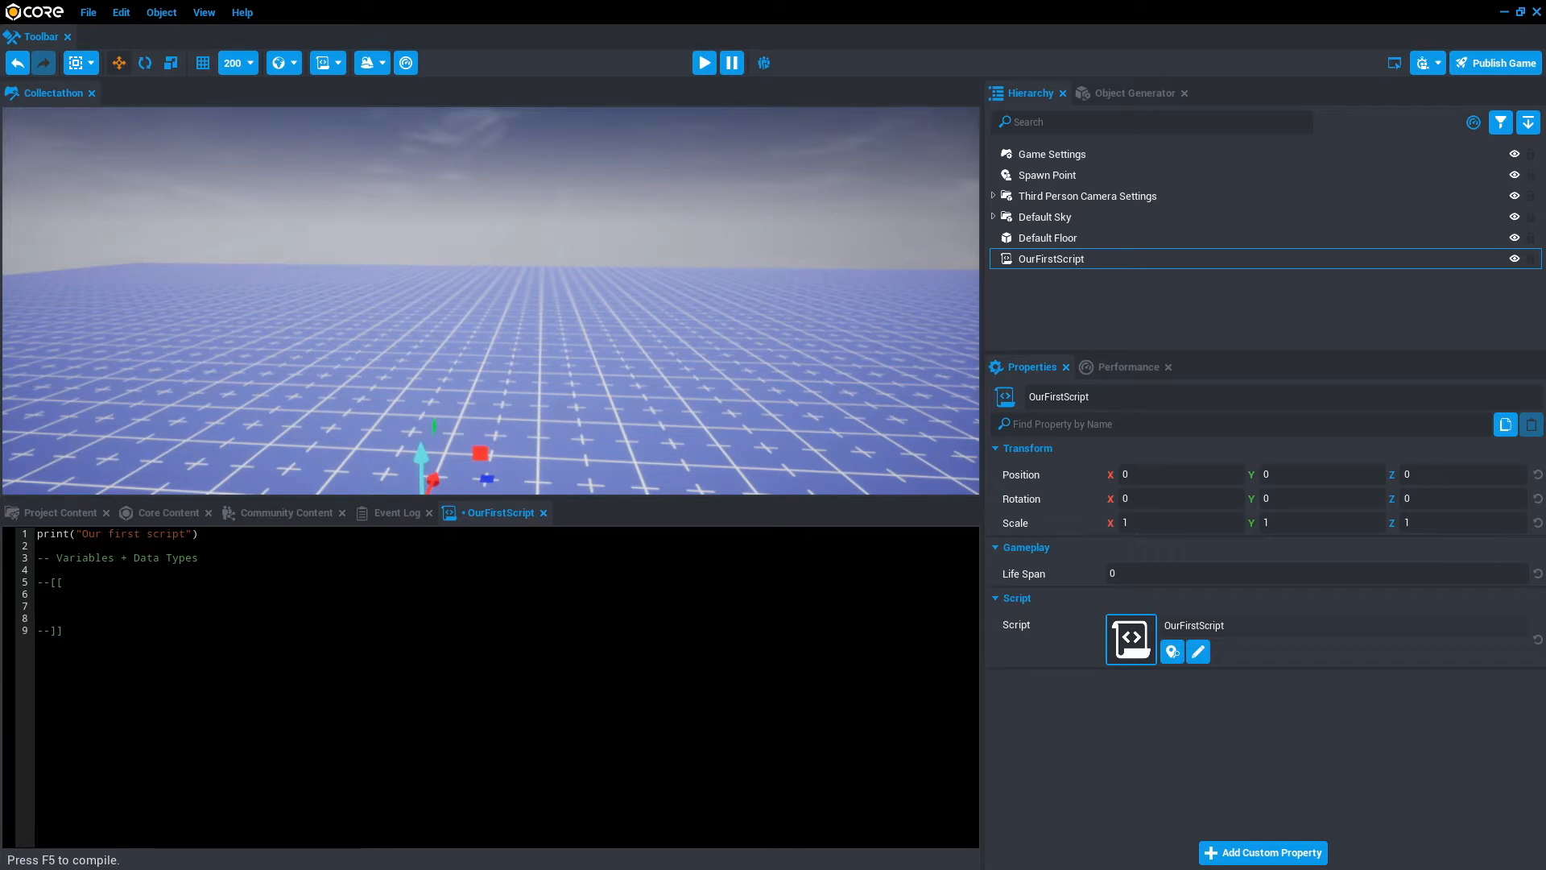
# List Int = whole number, Float = decimal/fraction and String = "Our First Script" in the block
pyautogui.write('Int = w')
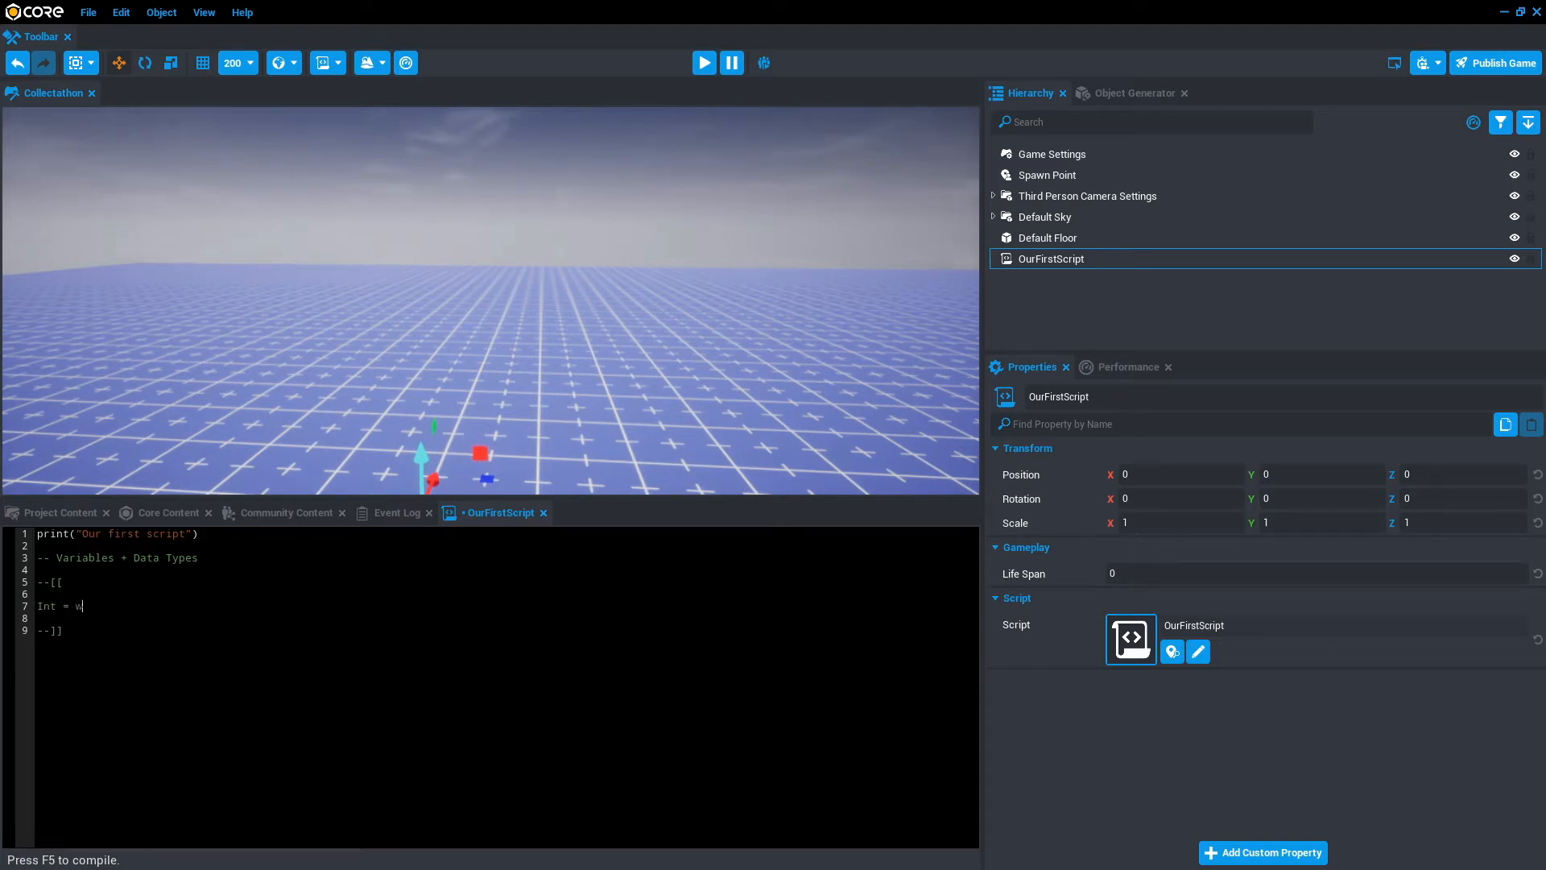
pyautogui.write('hole number')
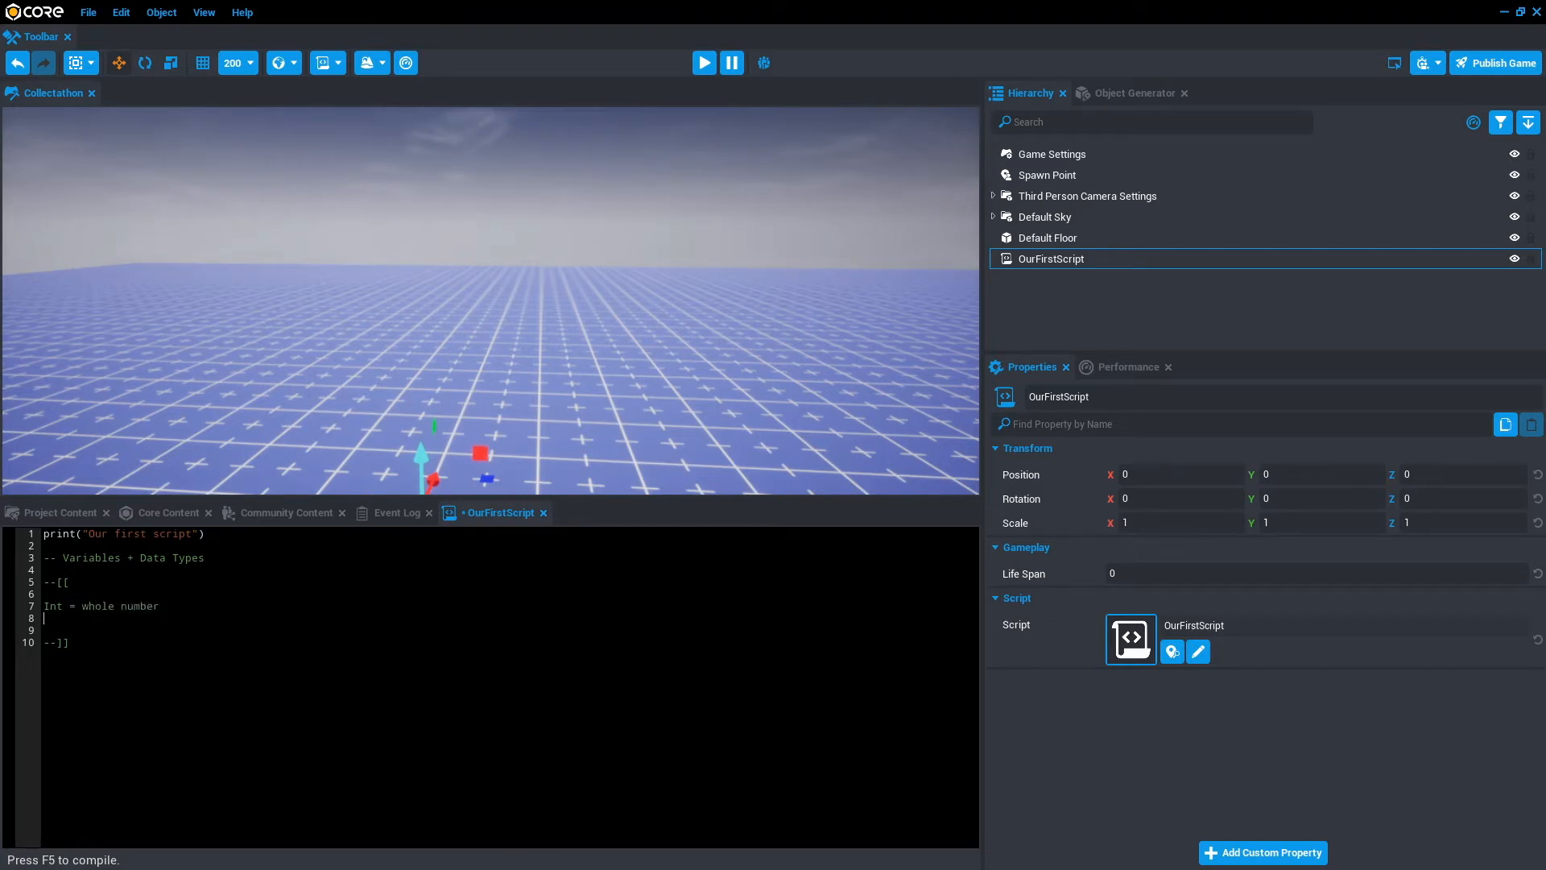
pyautogui.write('Float =')
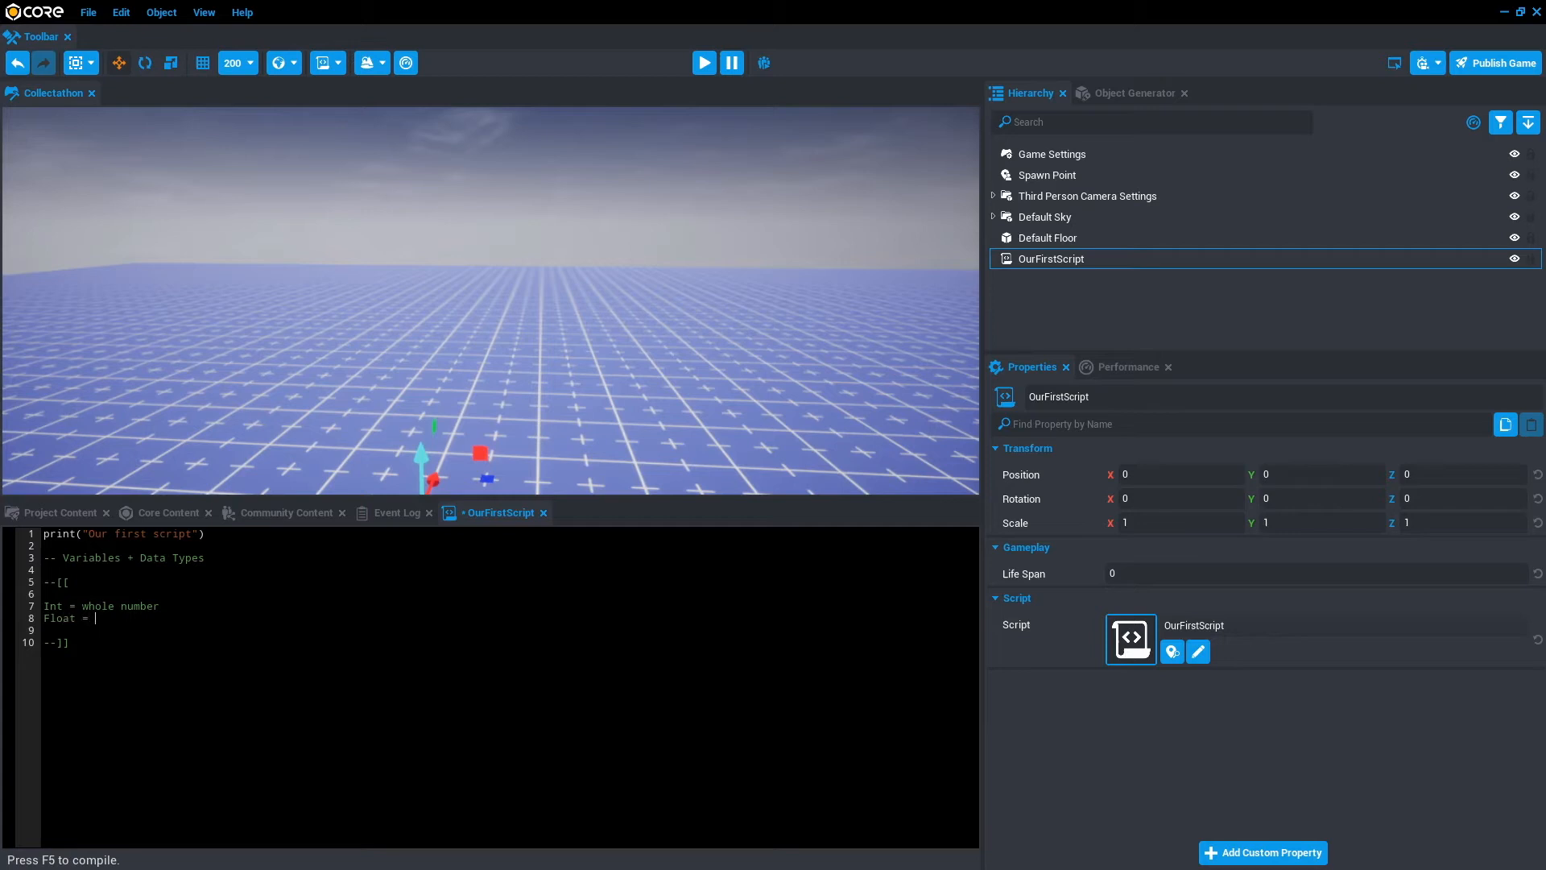
pyautogui.write('decimal')
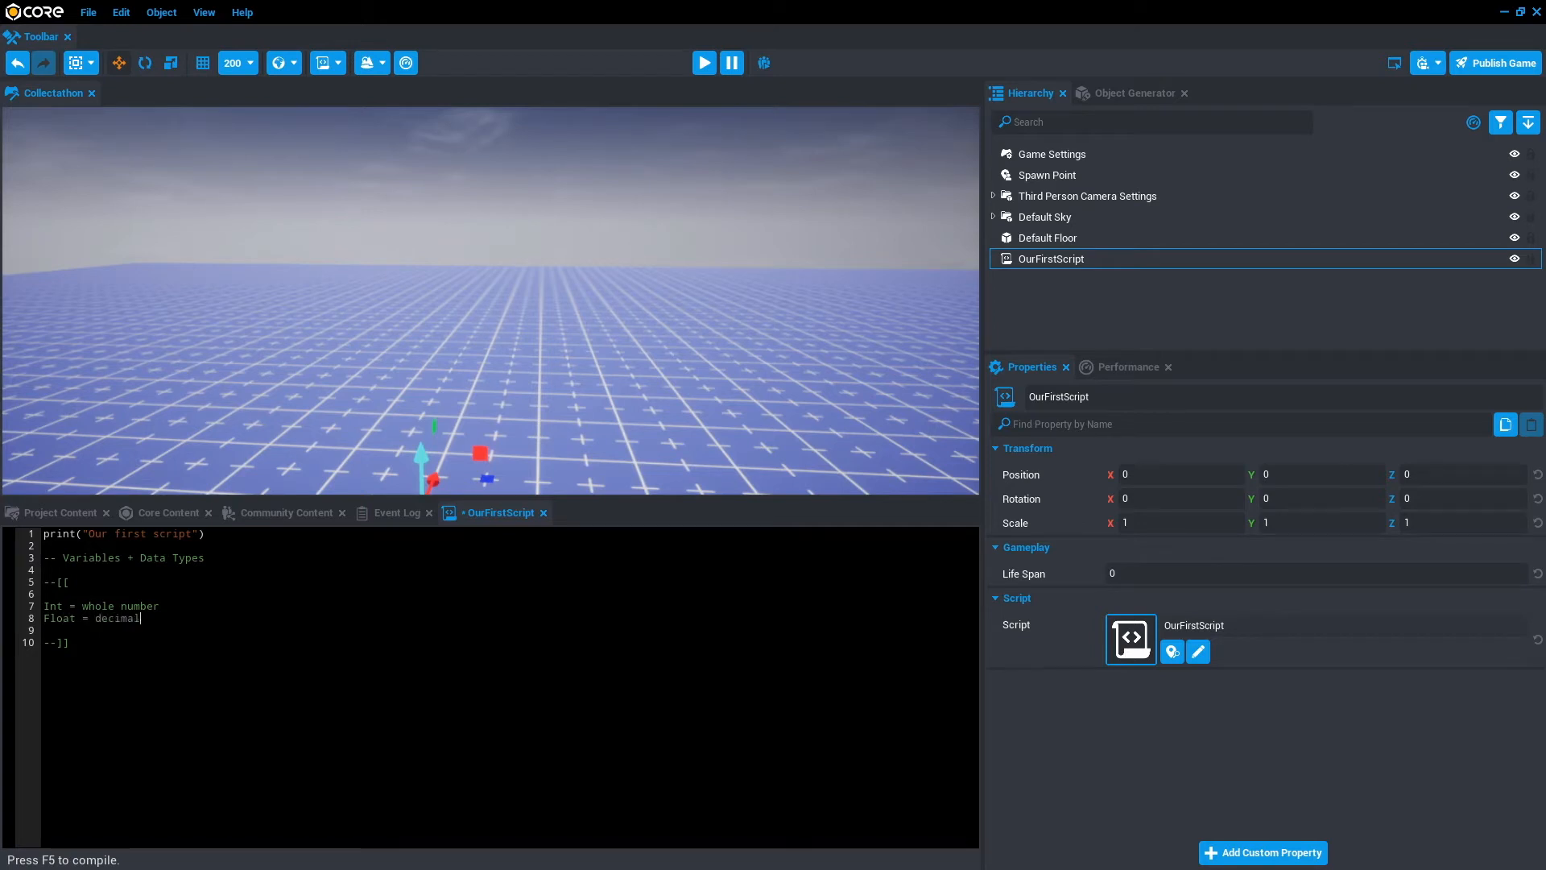
pyautogui.write('/fractions')
pyautogui.write('St')
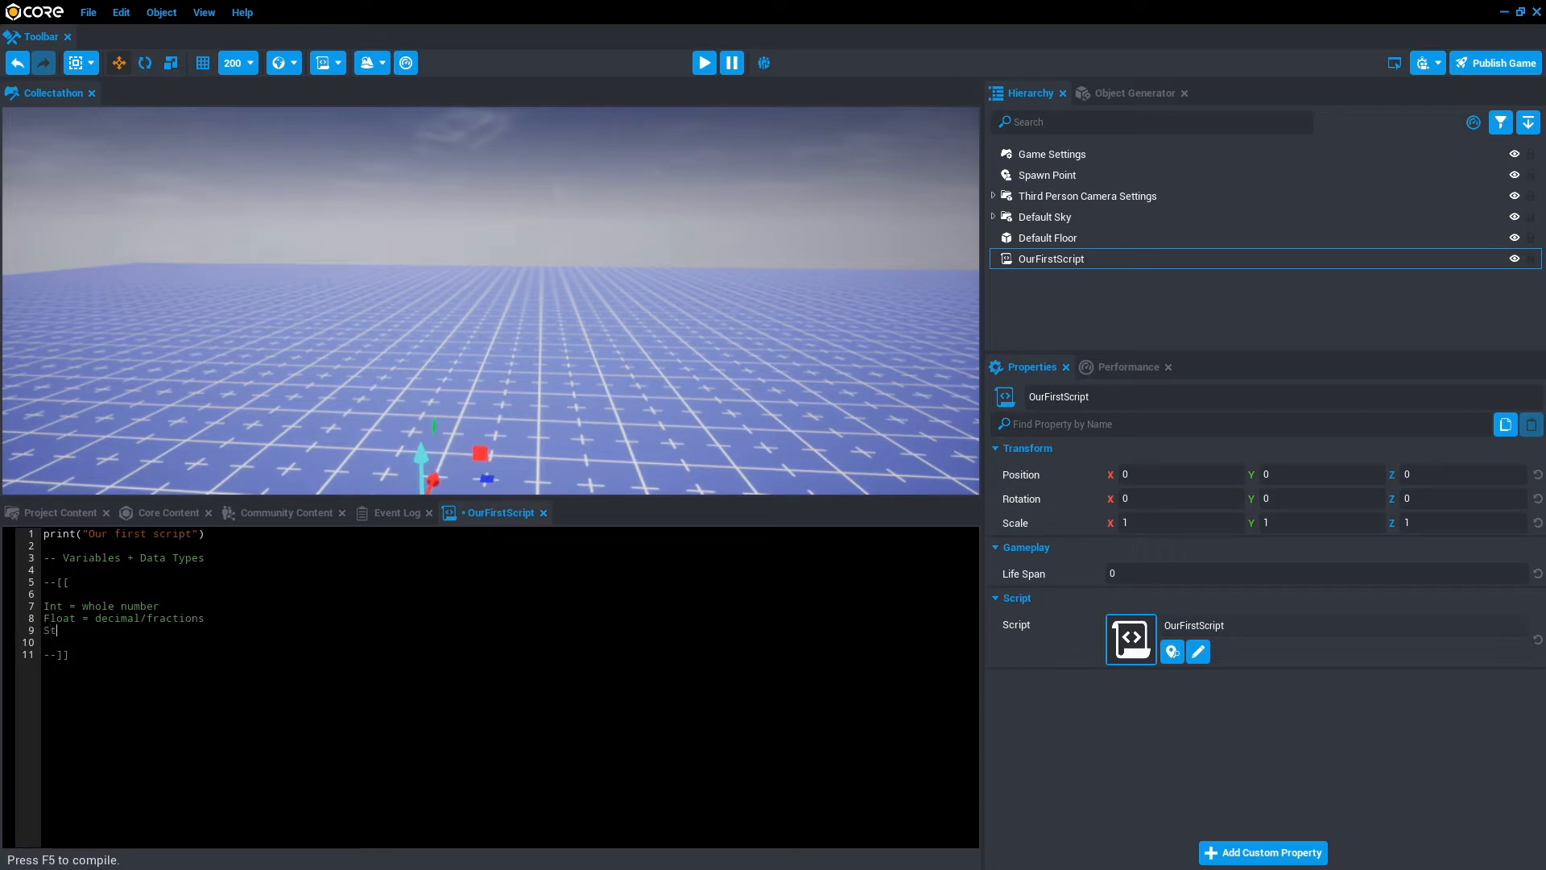
pyautogui.write('ring =')
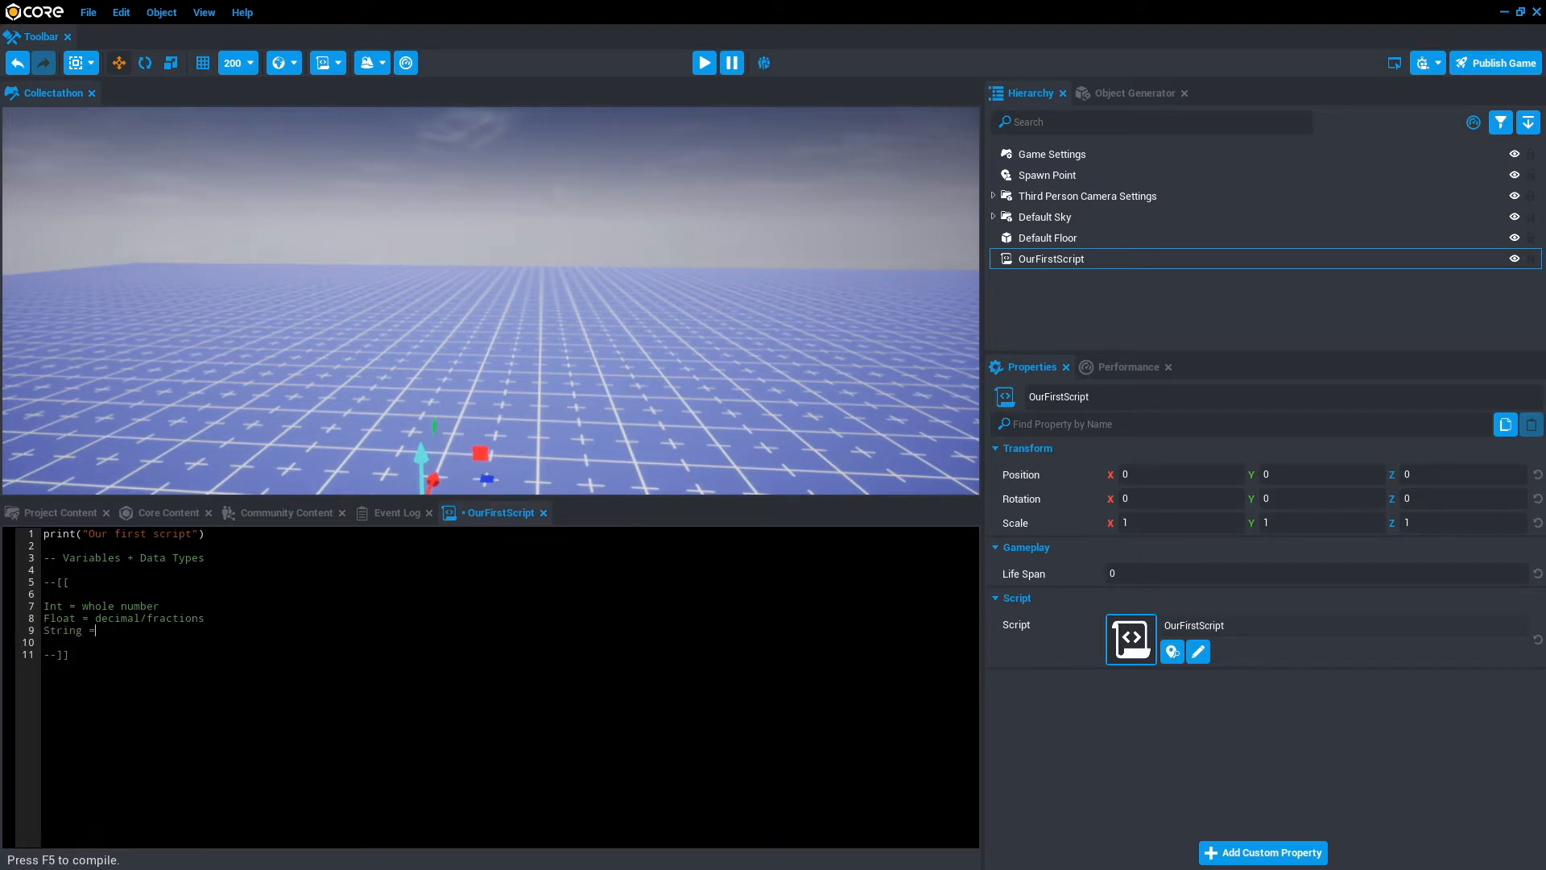
pyautogui.write('"Our')
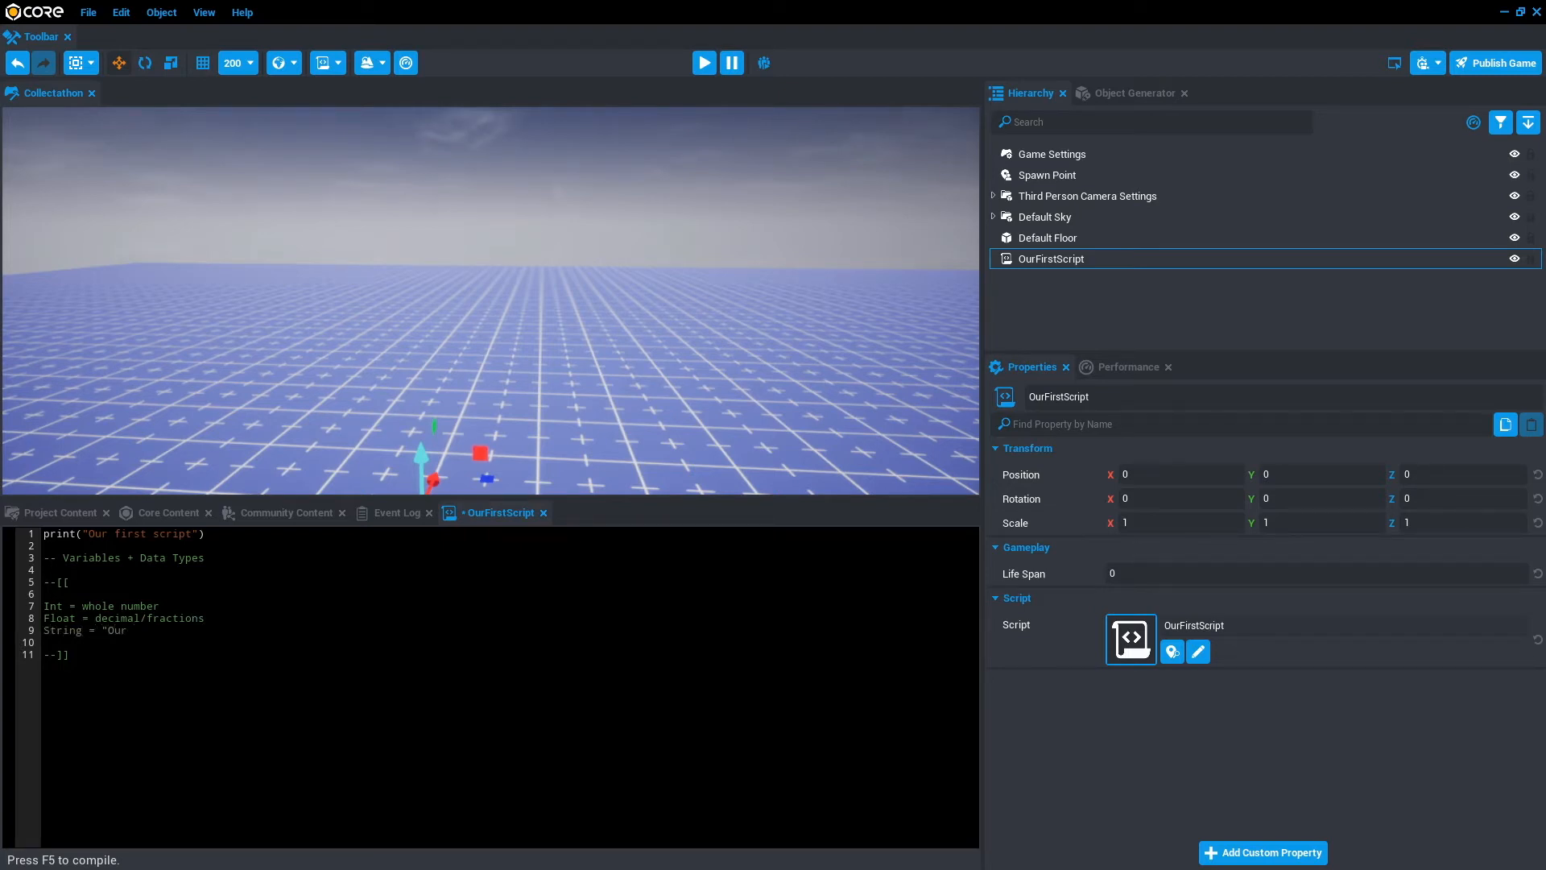
pyautogui.write('First c')
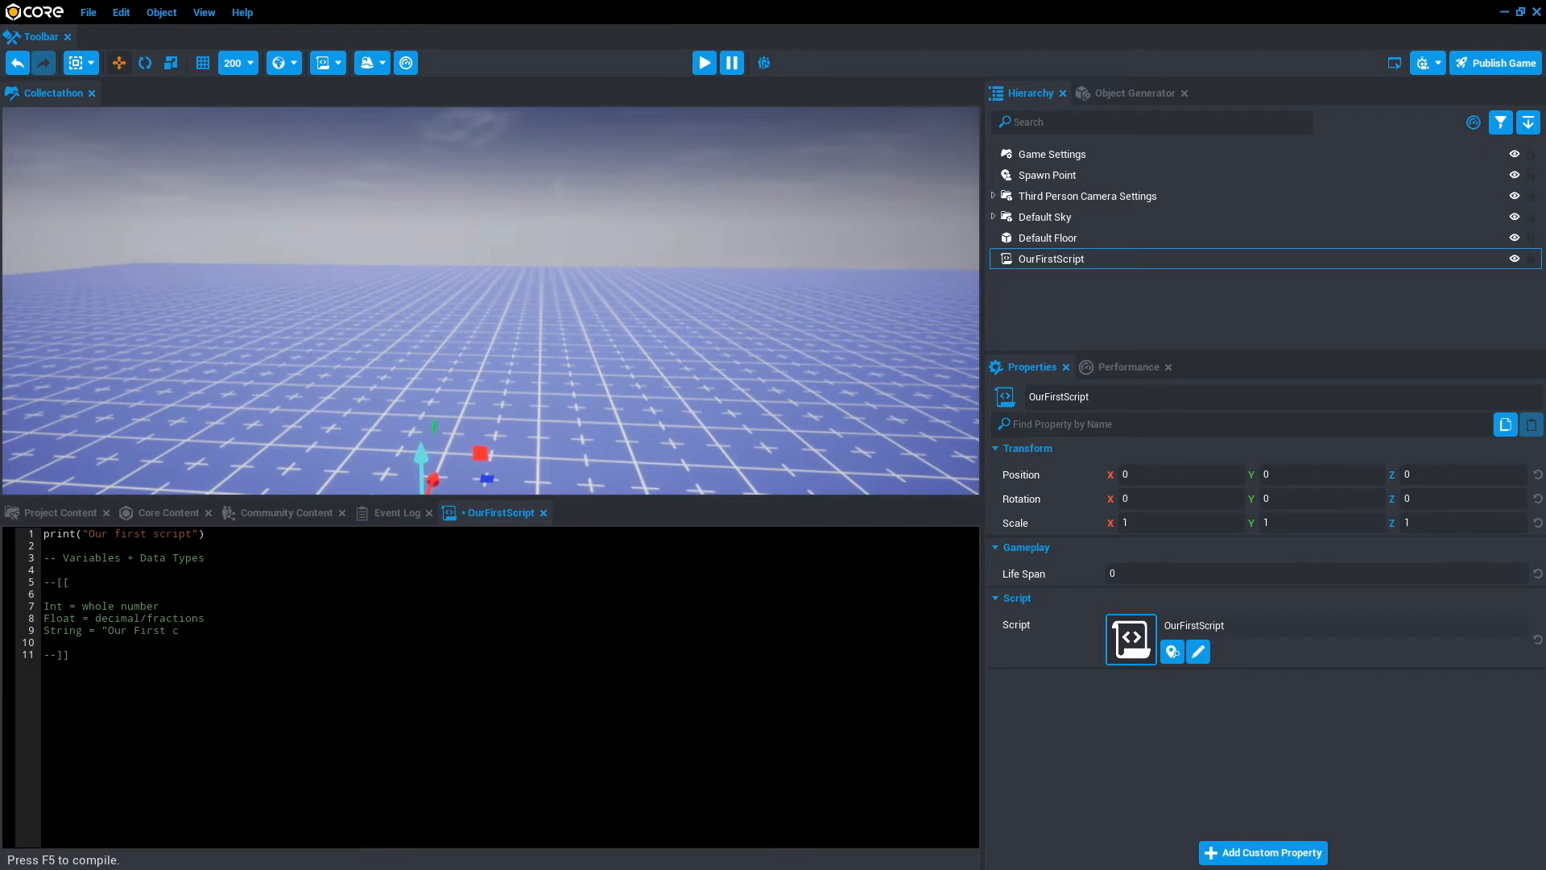
pyautogui.write('Script"')
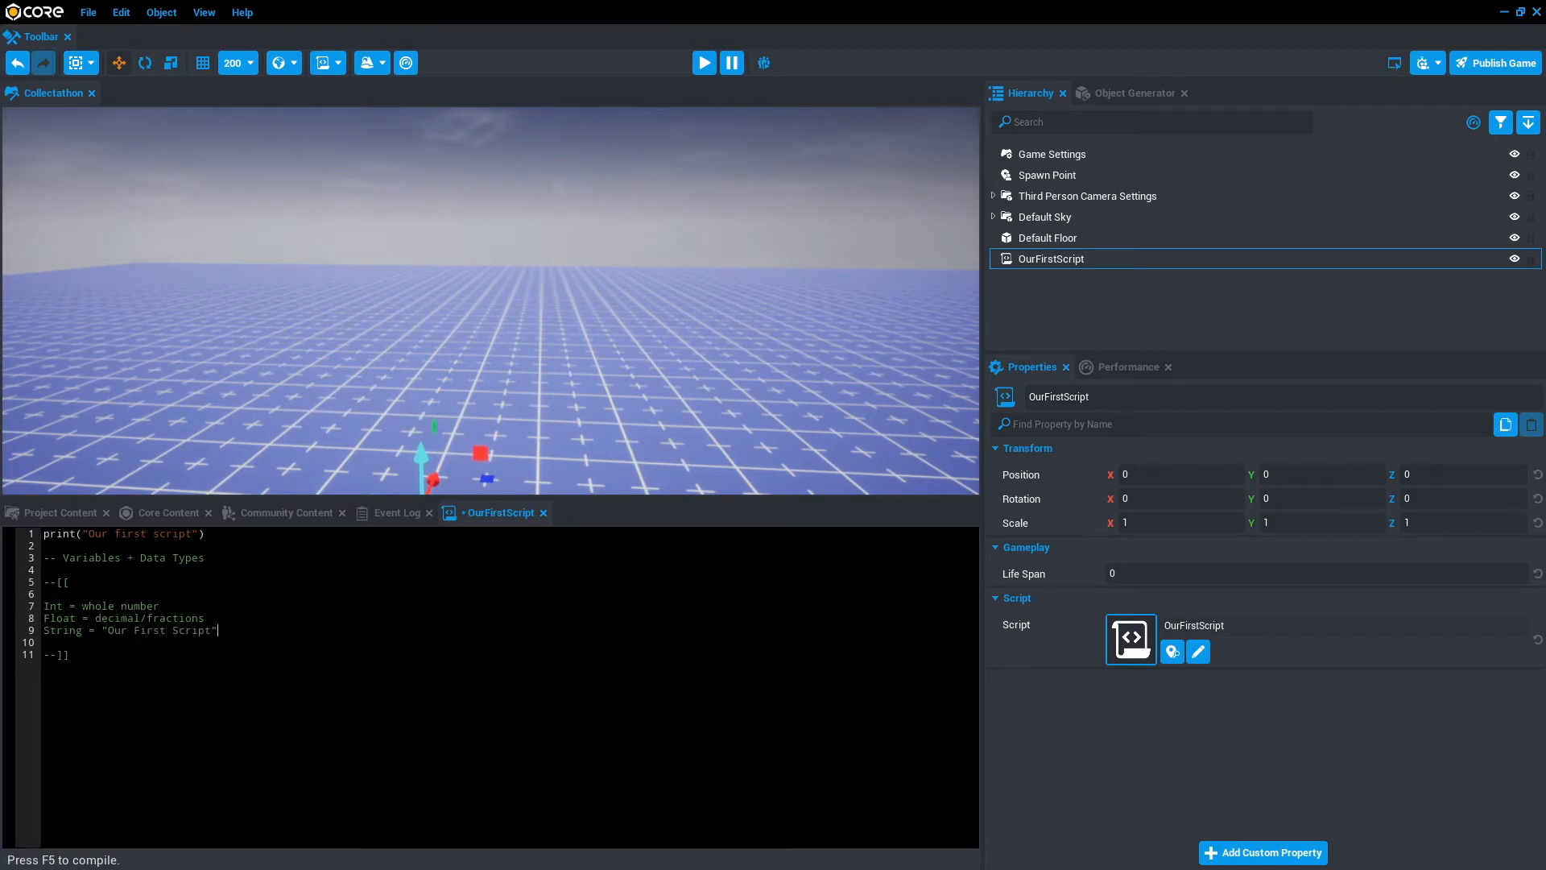
# Add Bool = True/false and Nil = nothing to the data-type block comment
pyautogui.write('Boolean =')
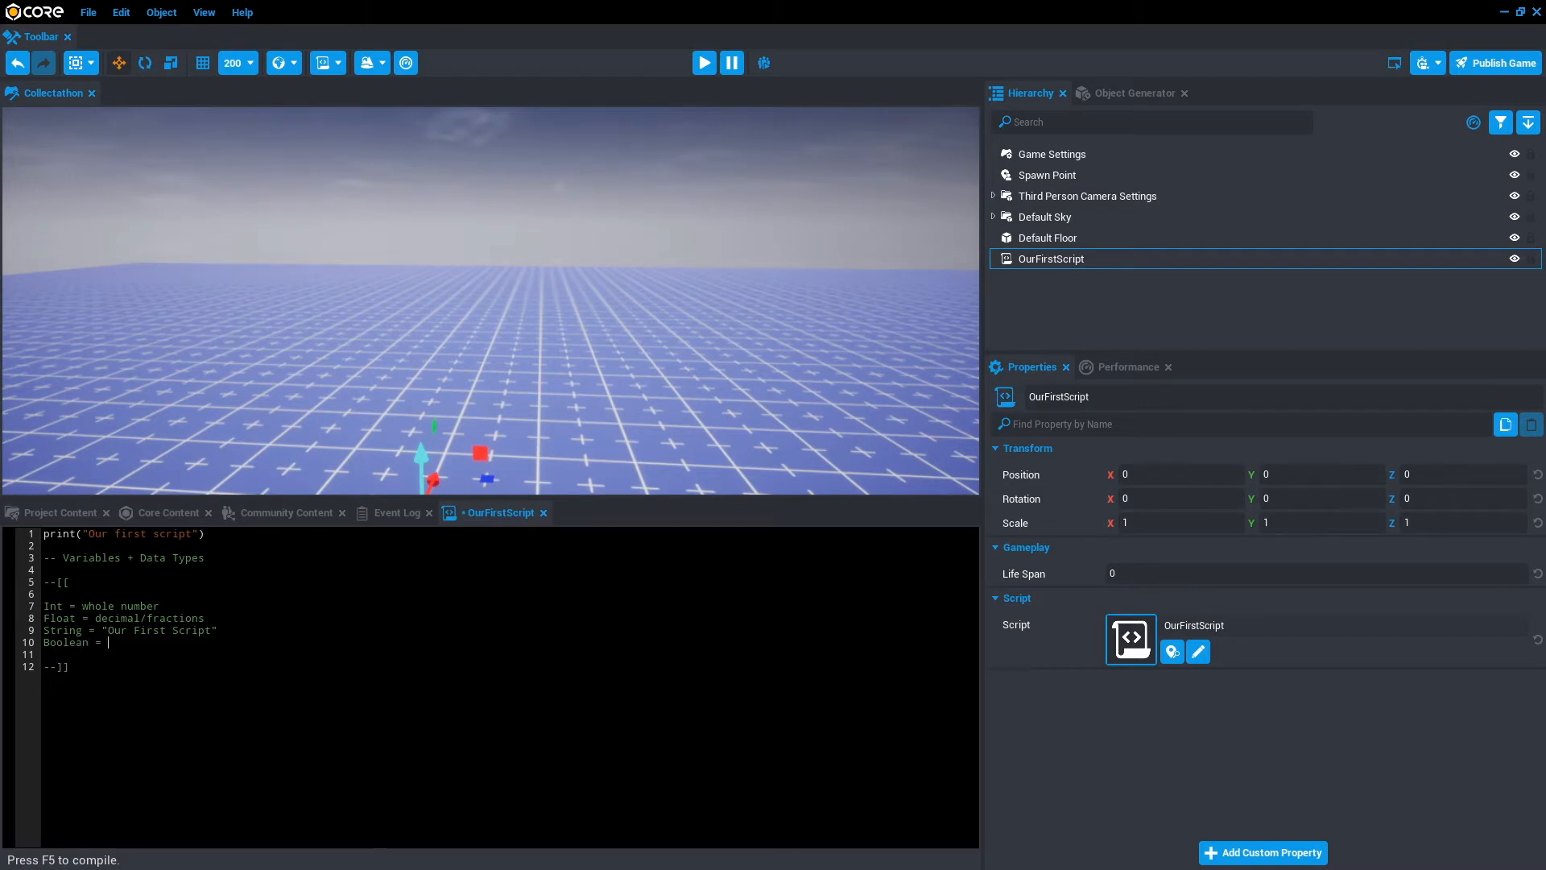
pyautogui.write('True/')
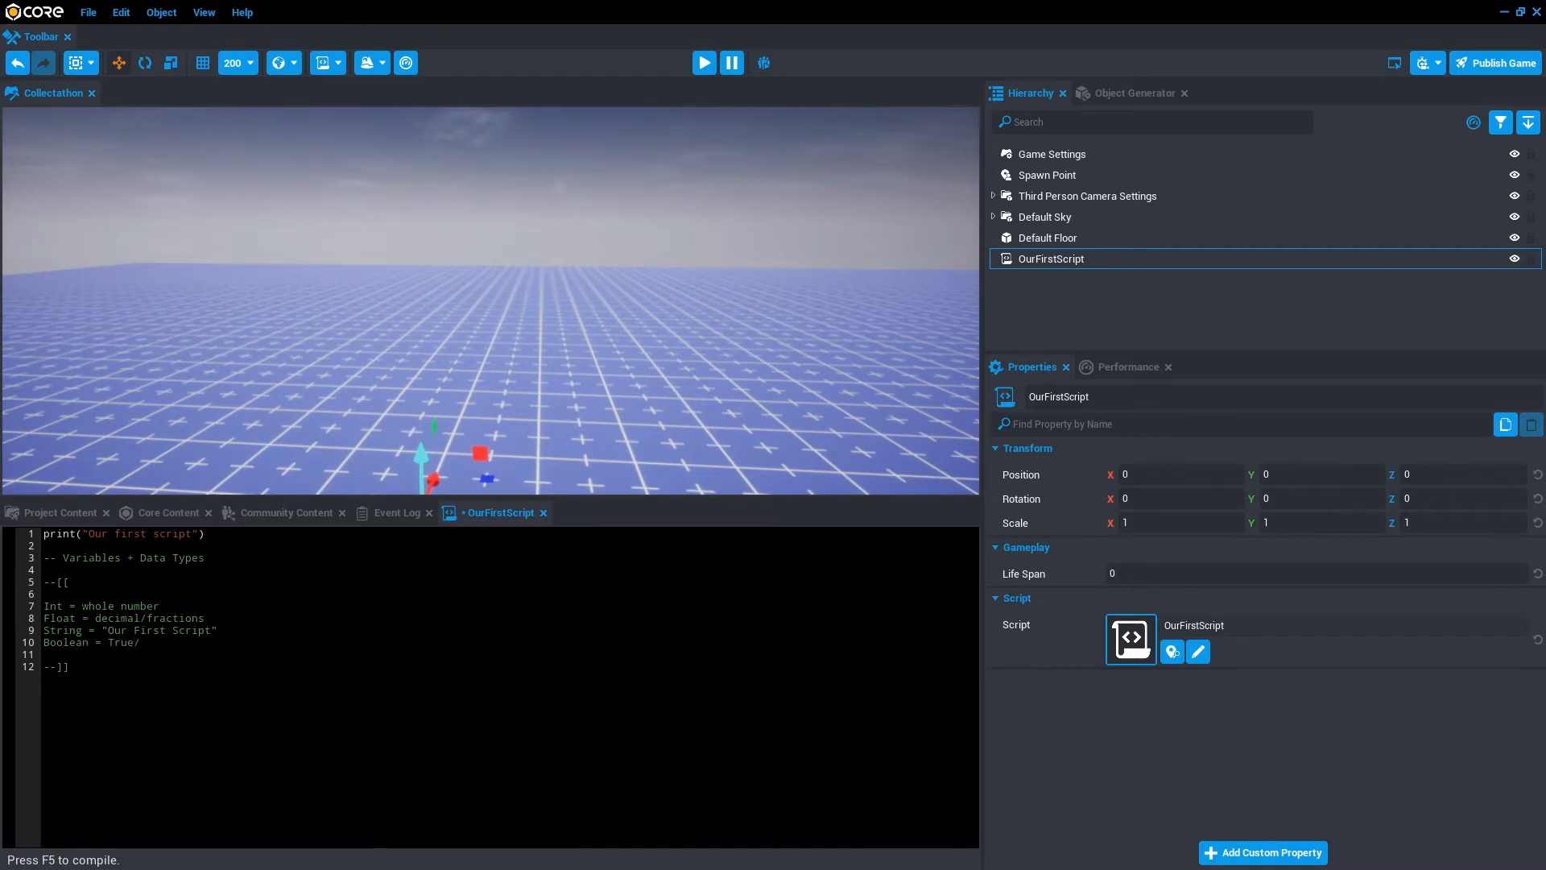
pyautogui.write('false')
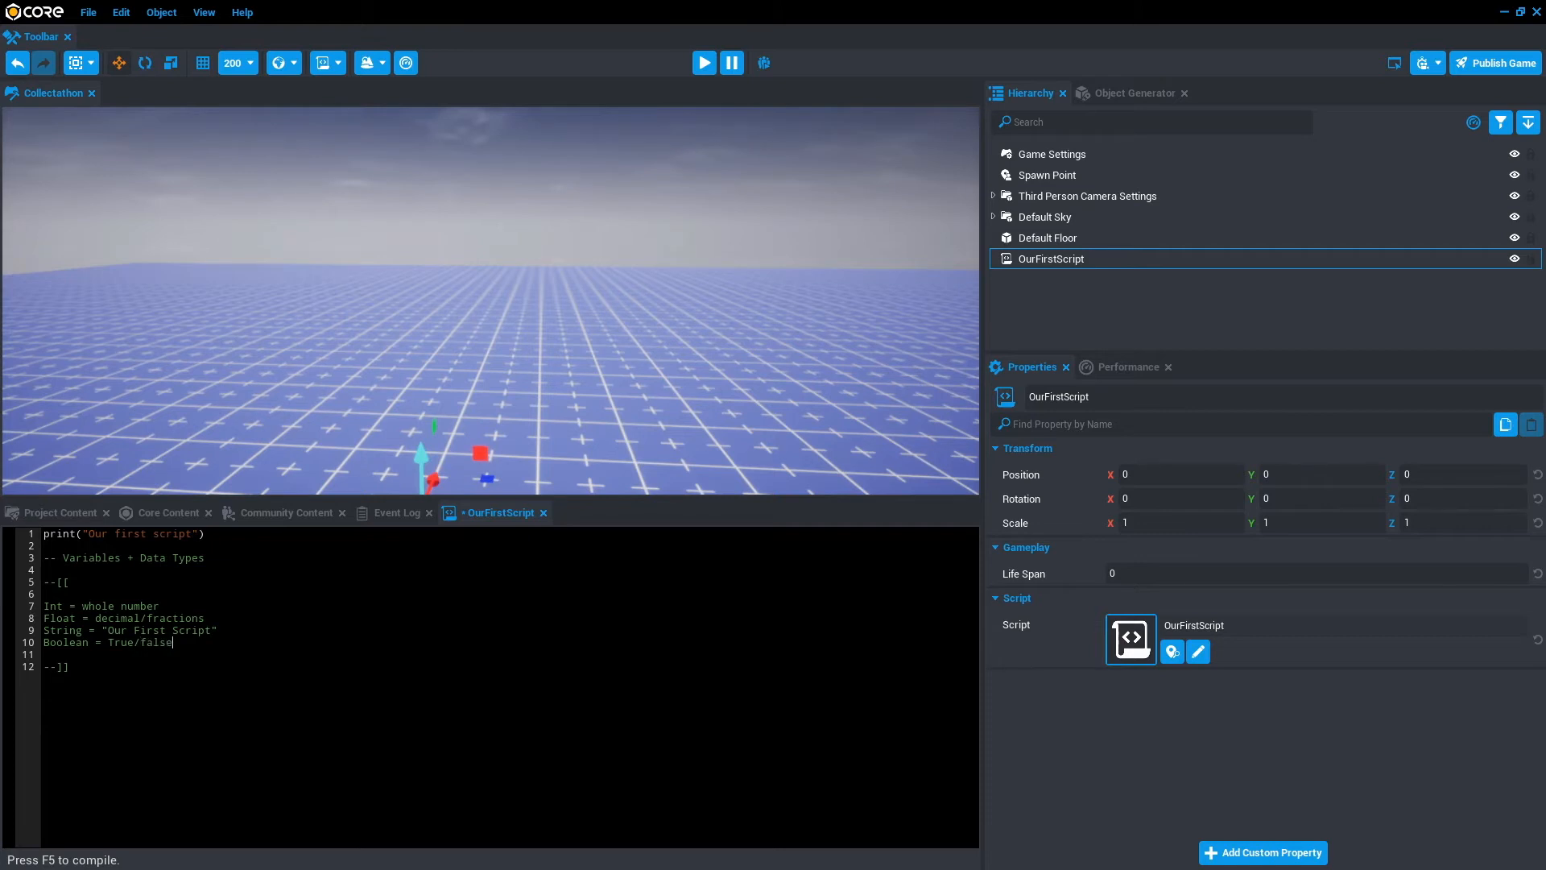
pyautogui.write('N')
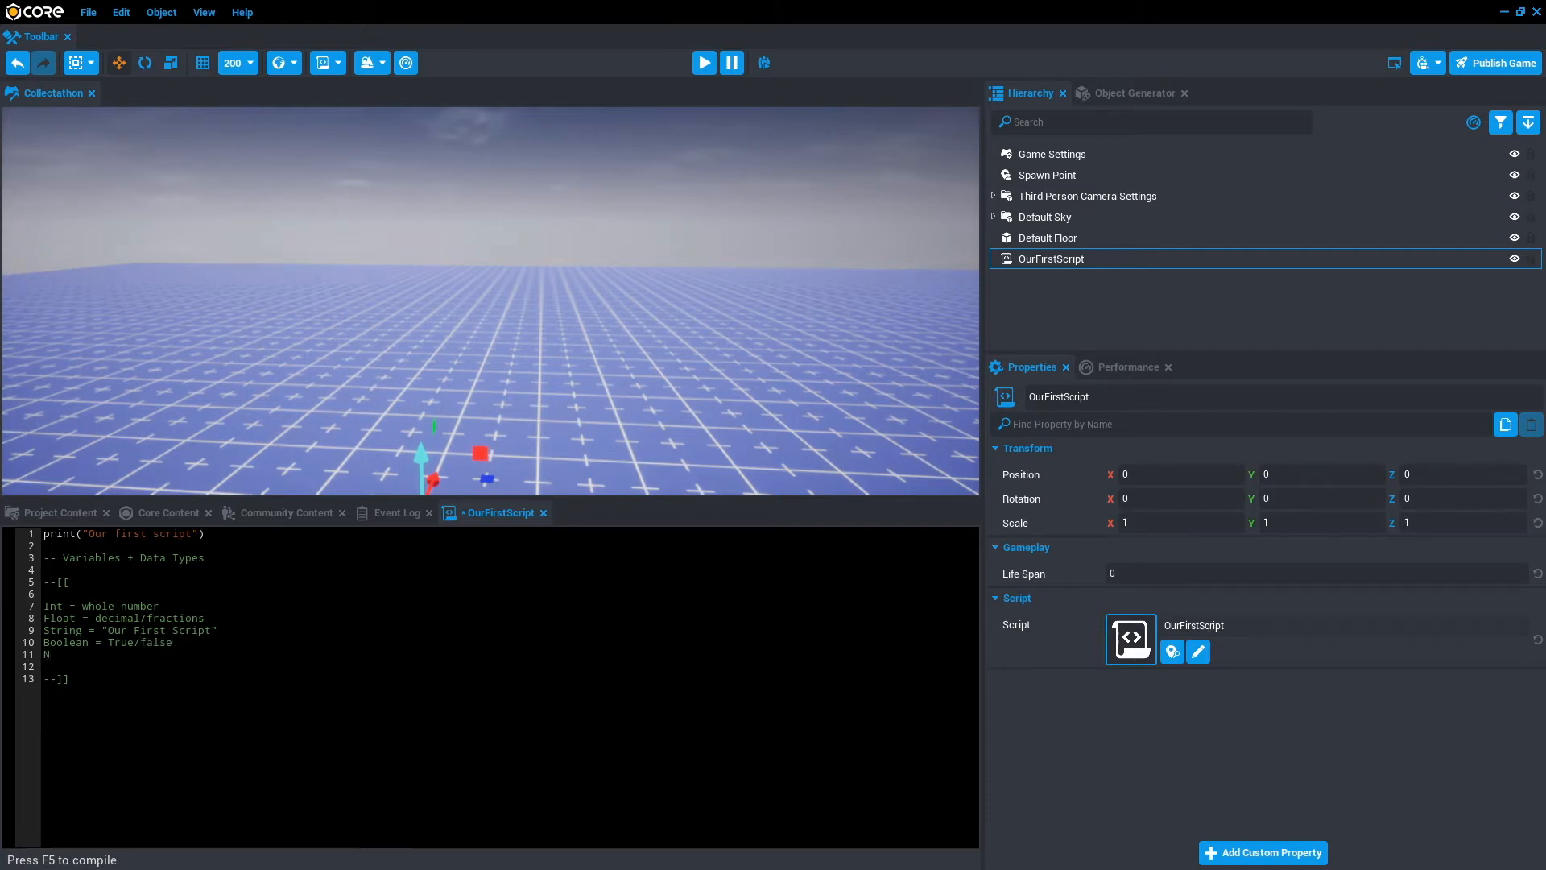
pyautogui.write('il =')
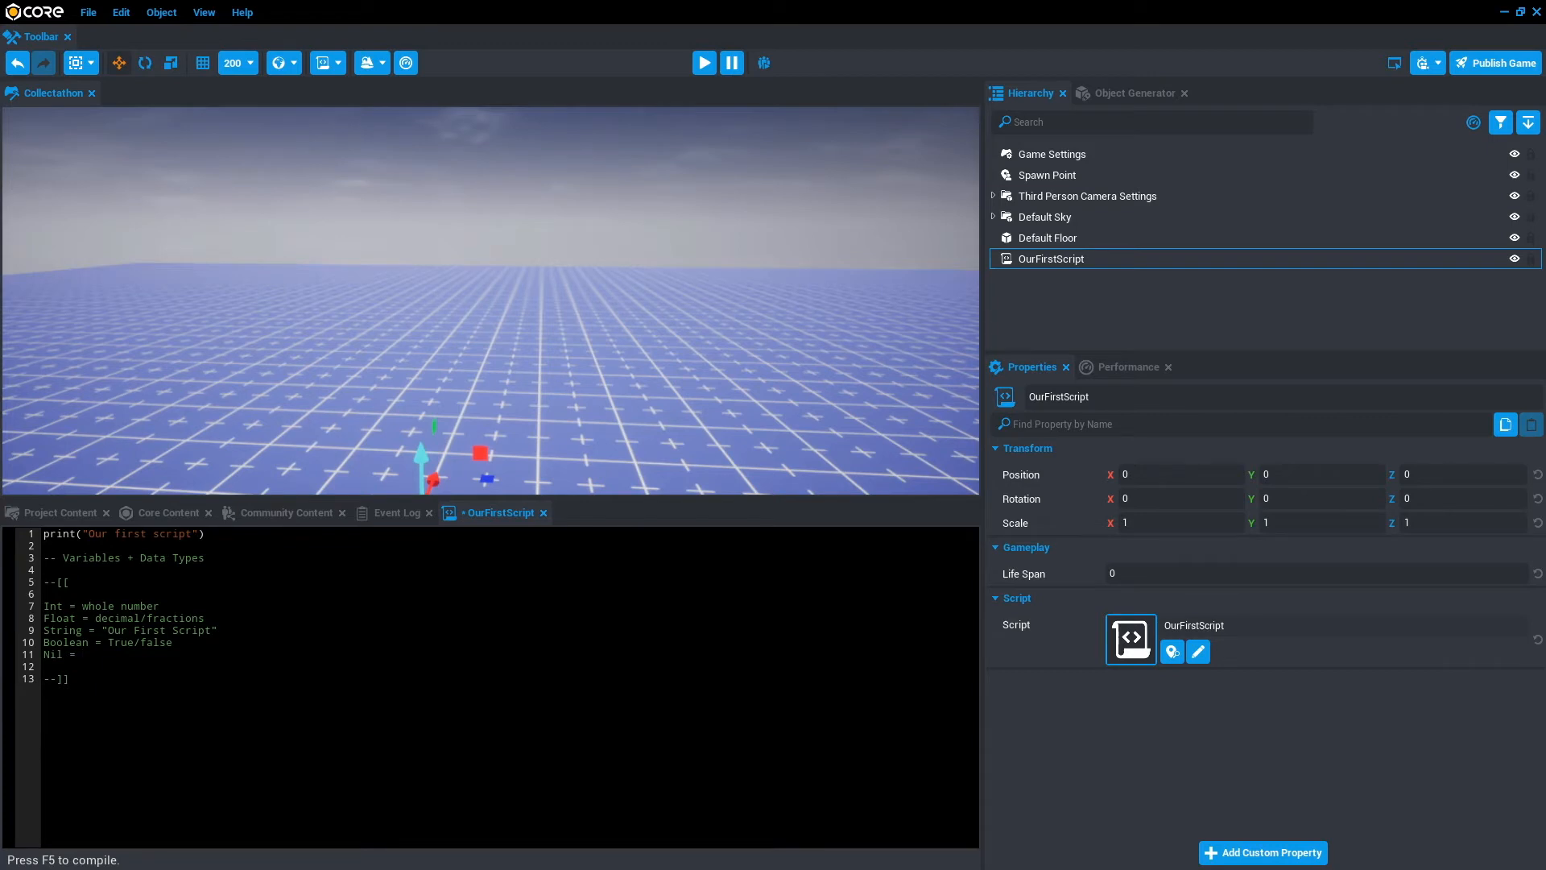
pyautogui.write('nothing')
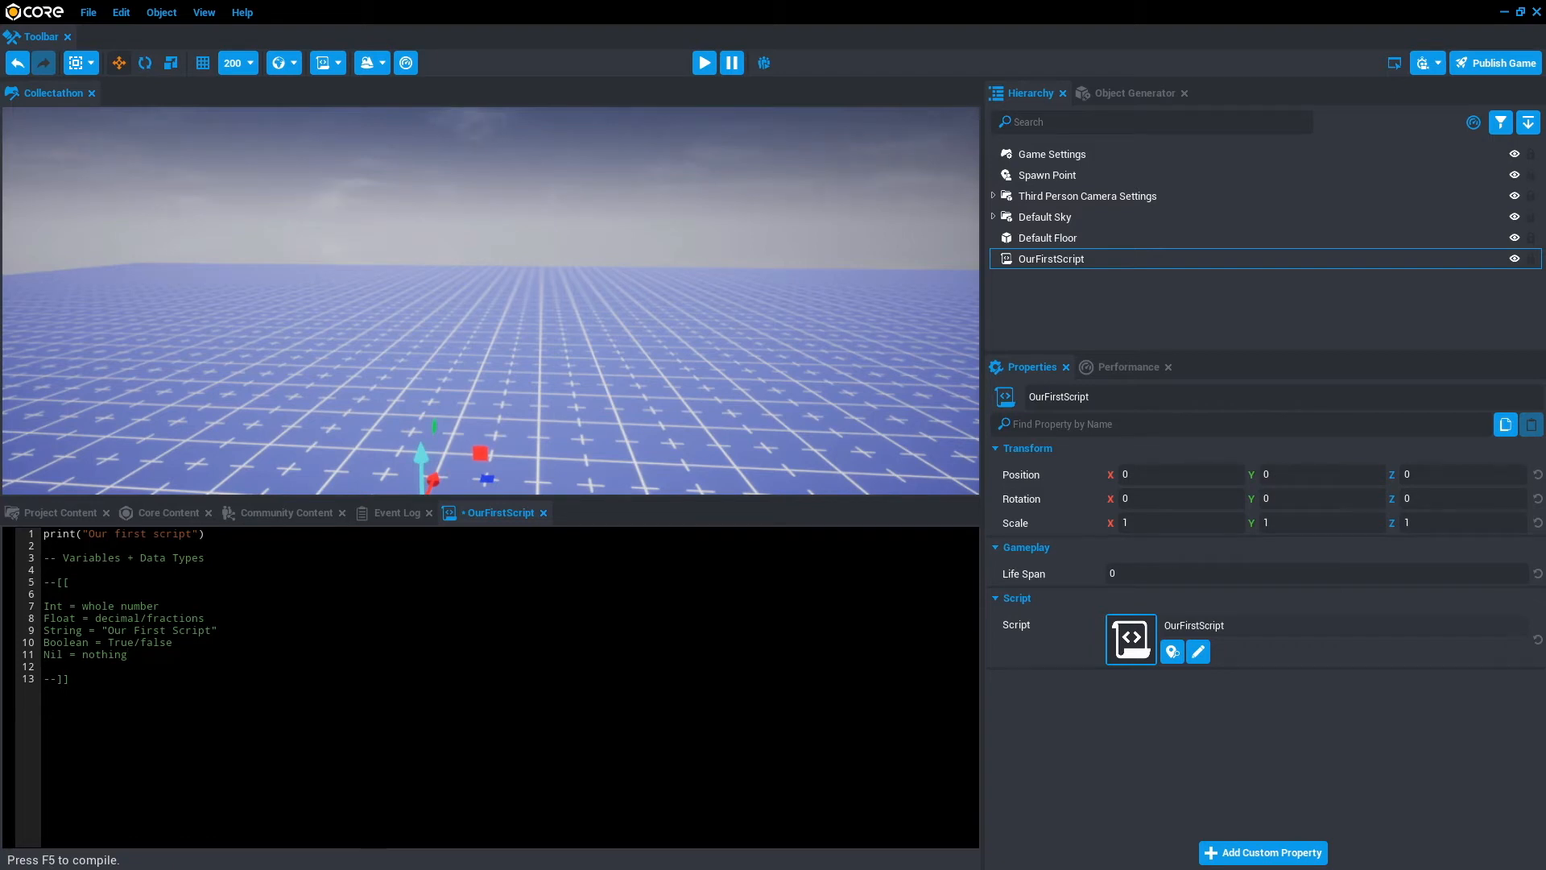
pyautogui.moveTo(43, 606); pyautogui.dragTo(129, 655)
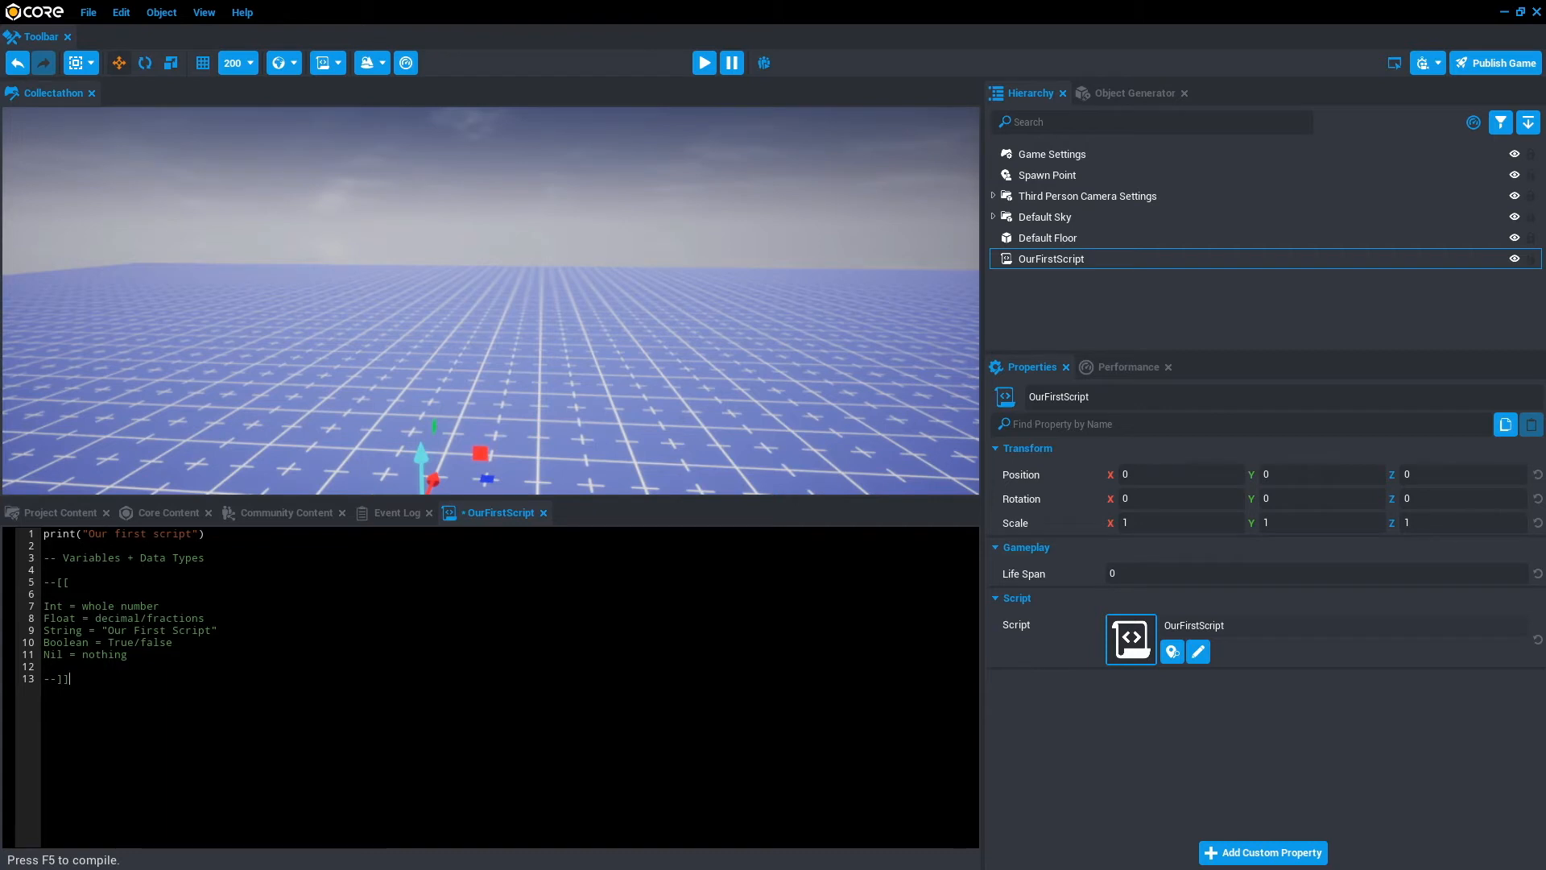
# Declare local aNumber = 10 below the data-type comment
pyautogui.press('Enter')
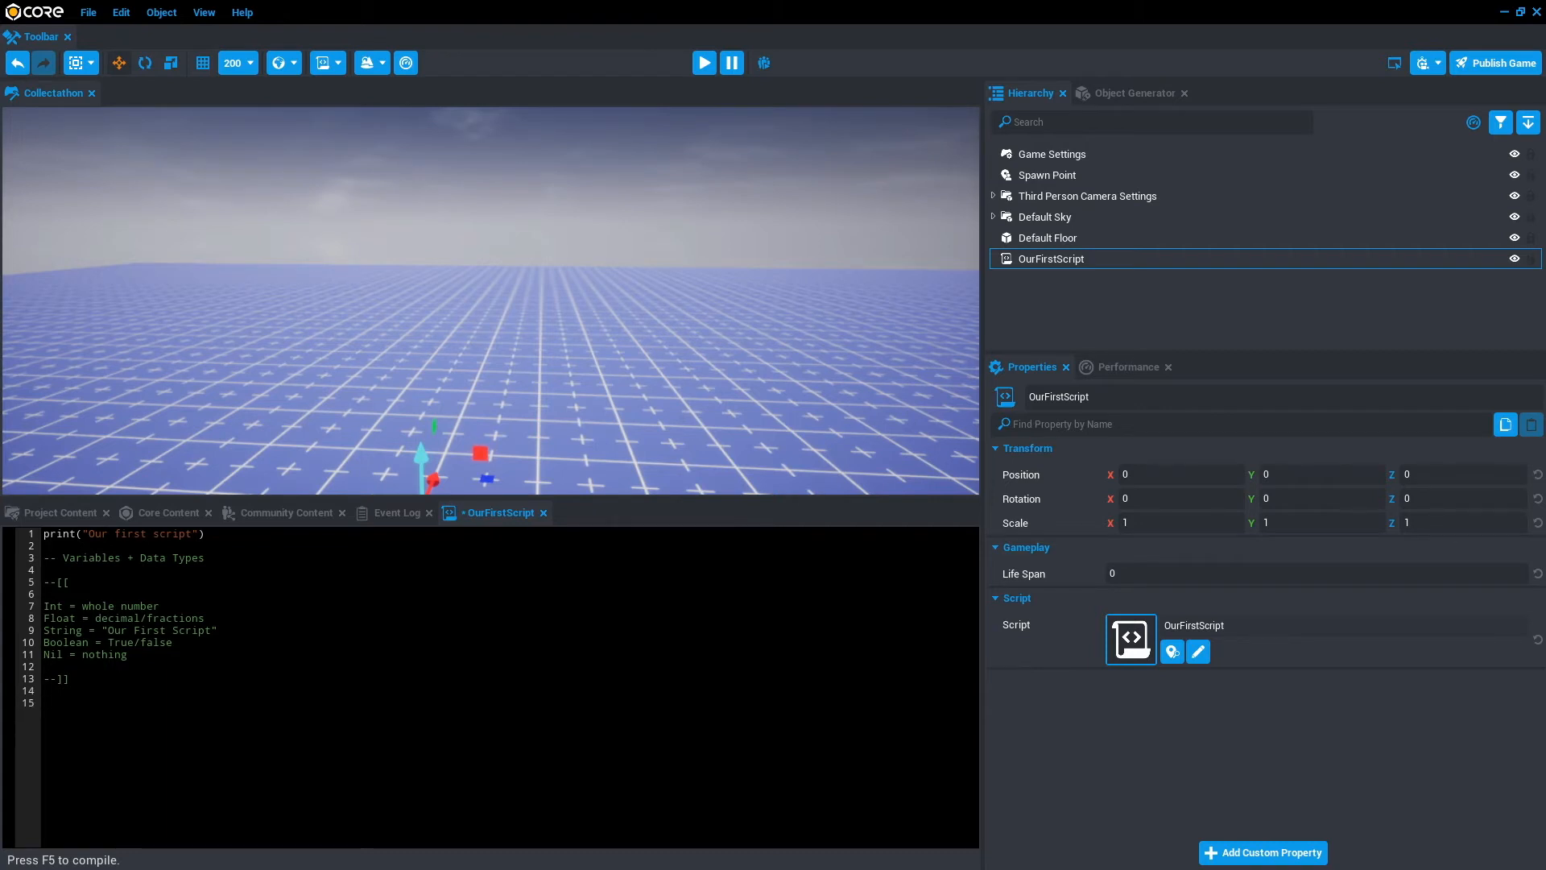
pyautogui.write('a')
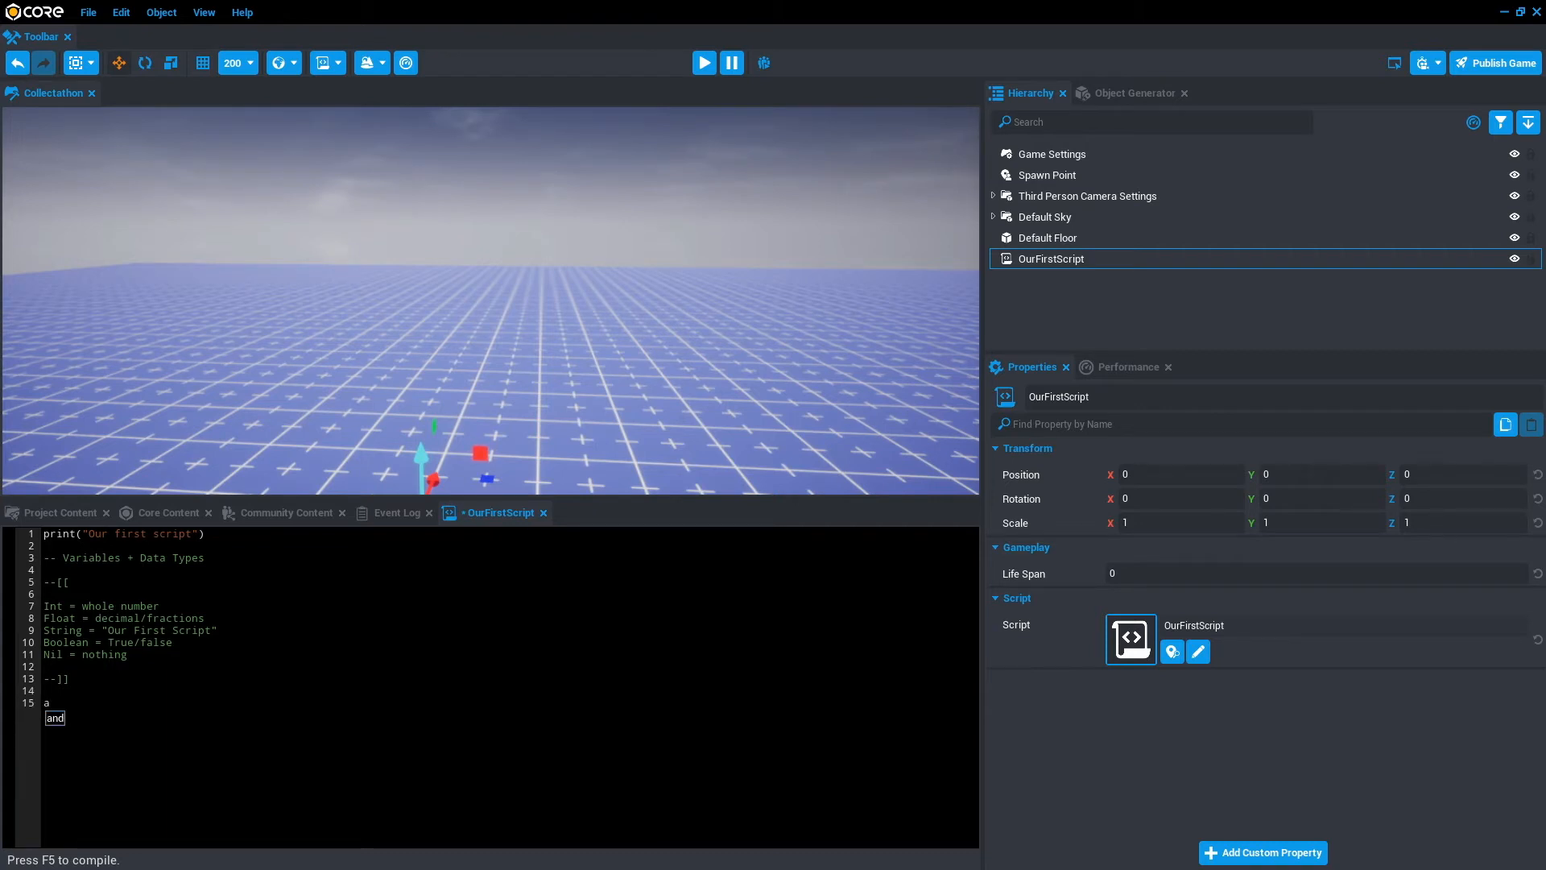
pyautogui.write('Number = 1')
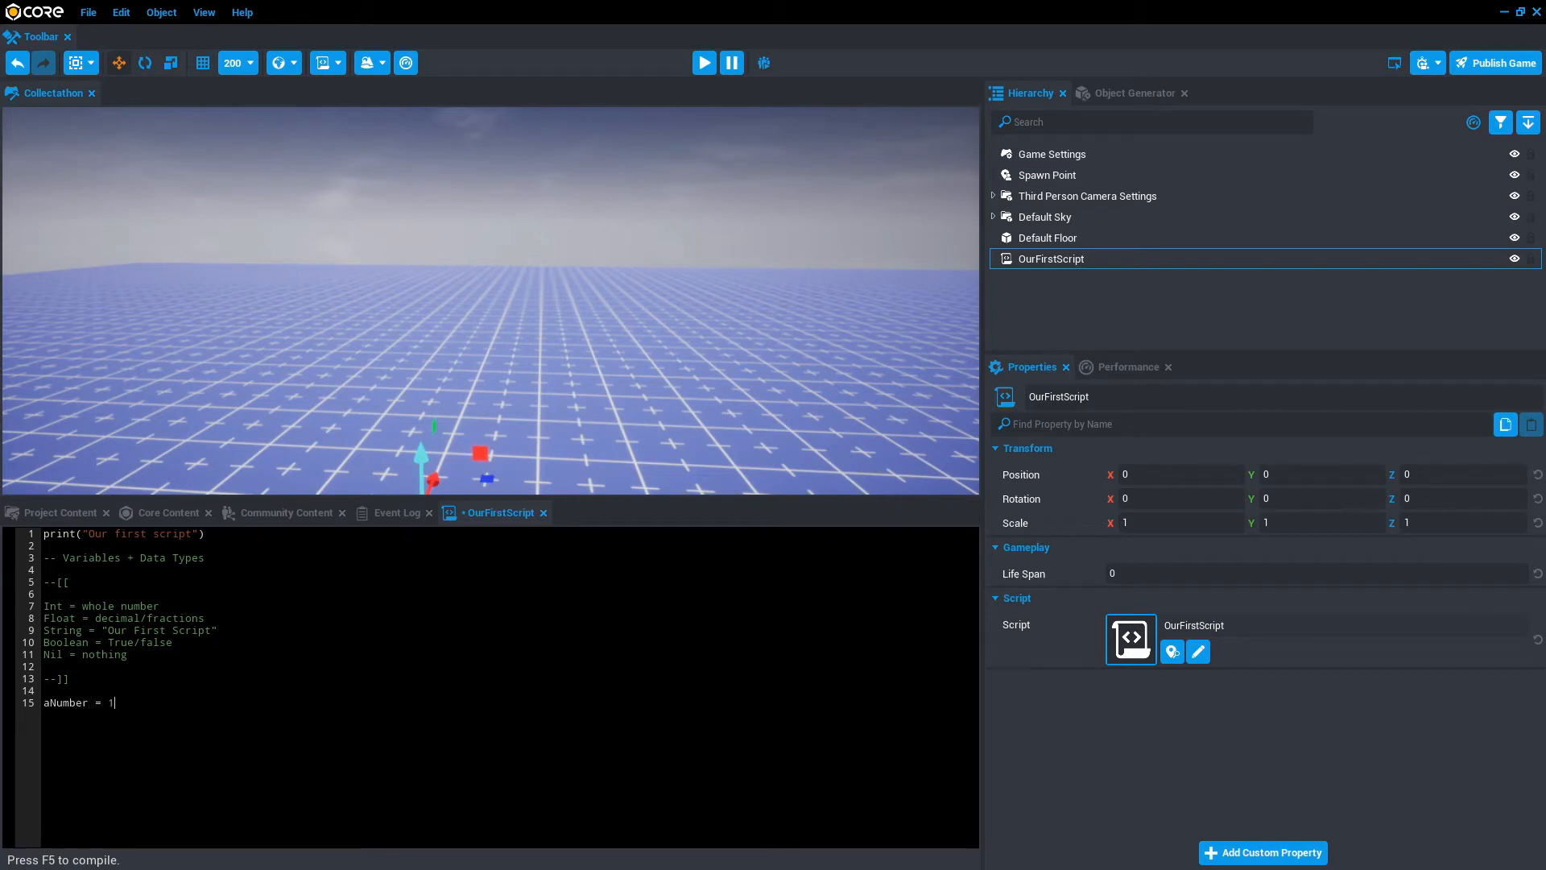
pyautogui.doubleClick(68, 702)
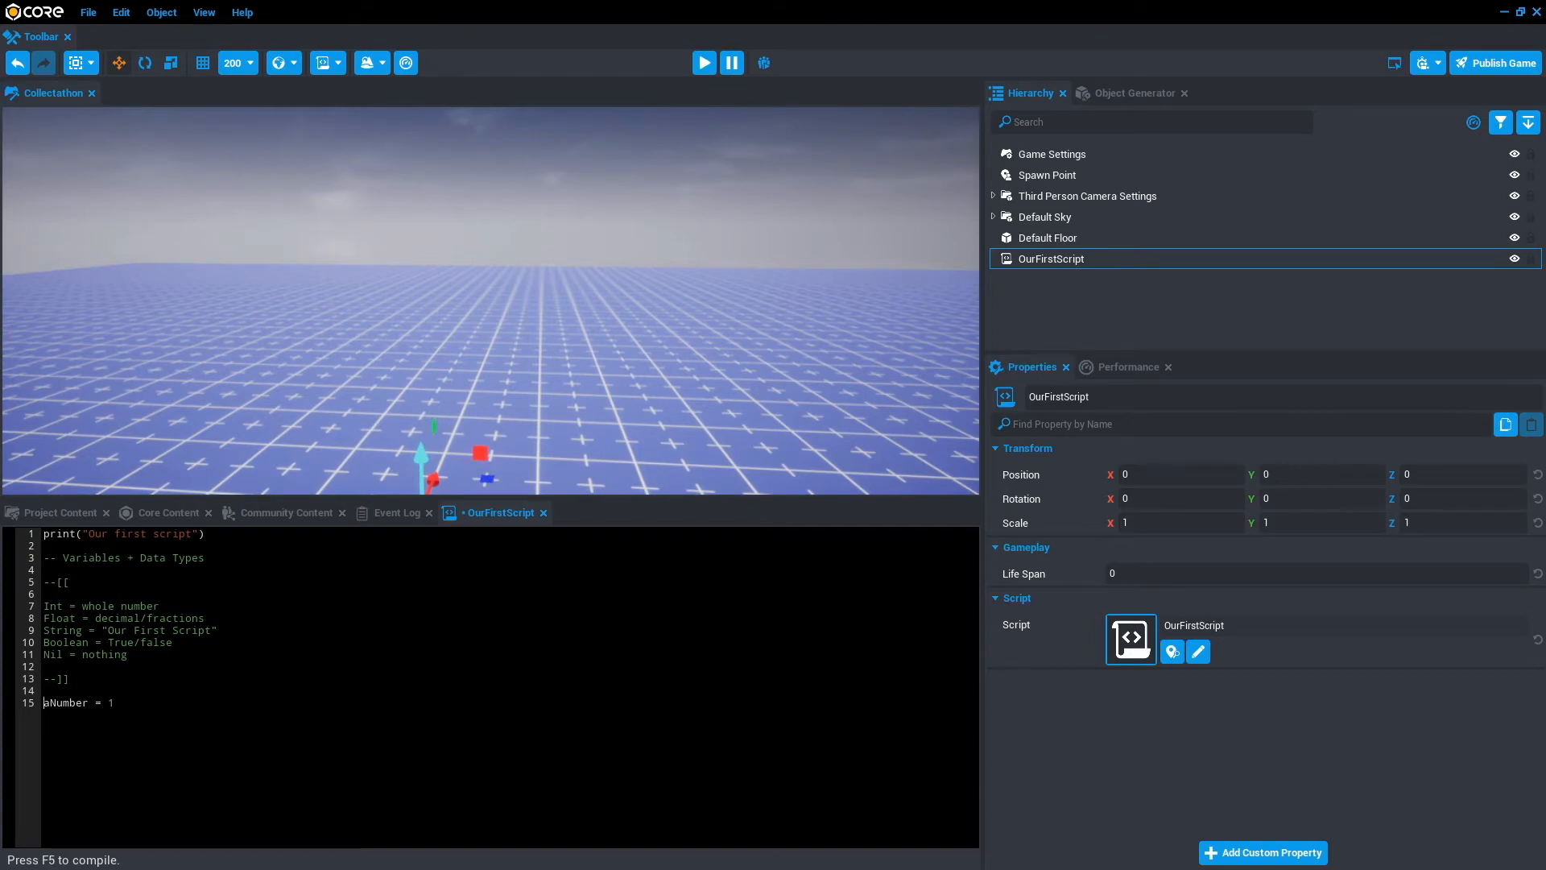
pyautogui.write('local')
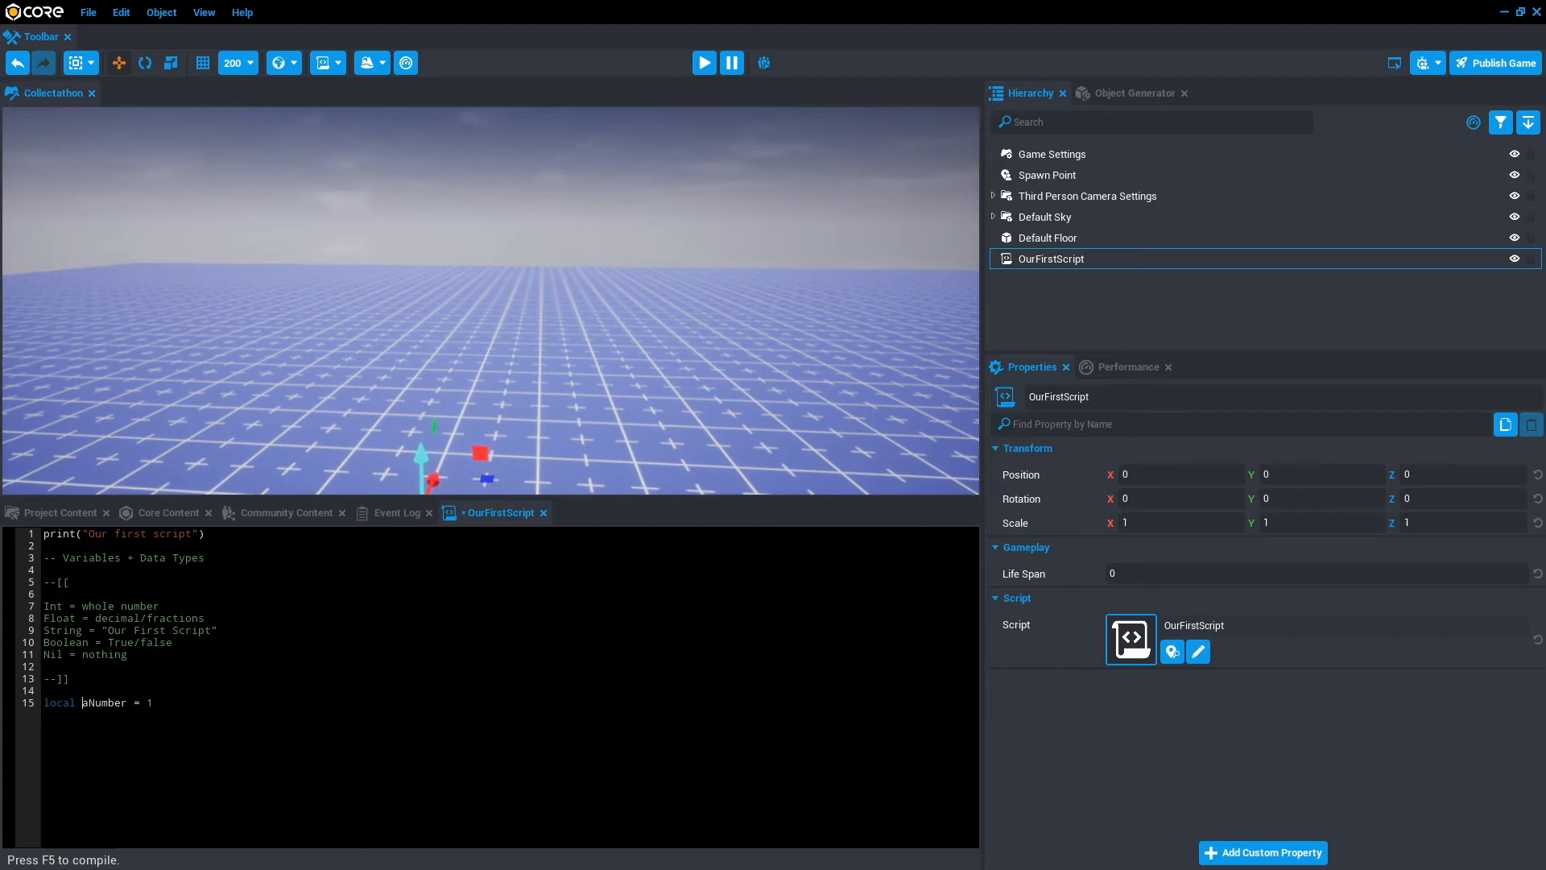
pyautogui.write('0')
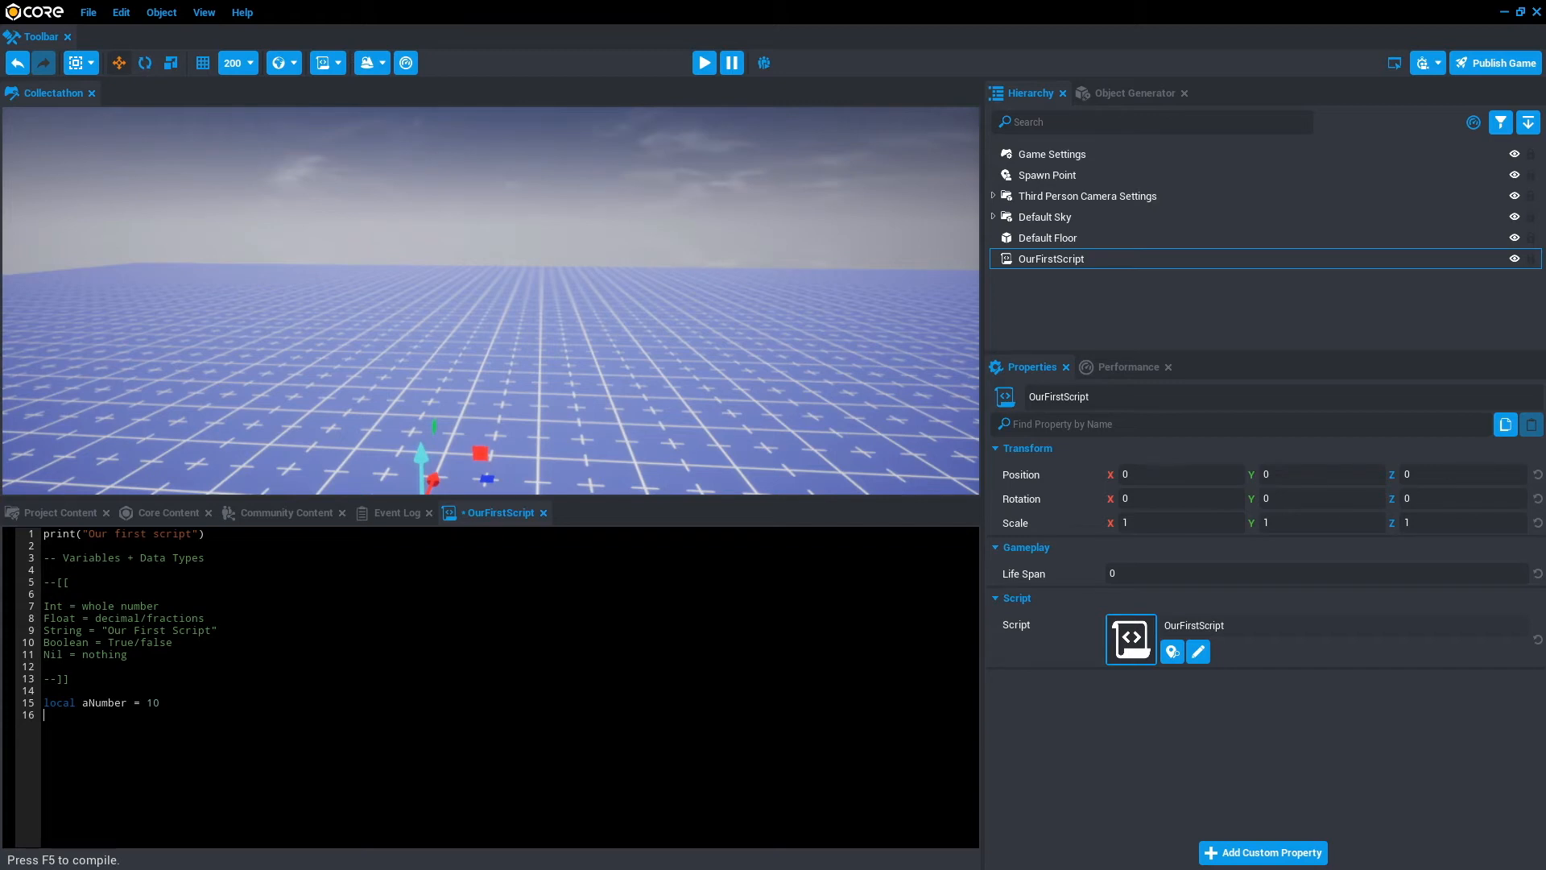
# Declare local aDecimal = 9.99 and local aString = " "
pyautogui.write('local a')
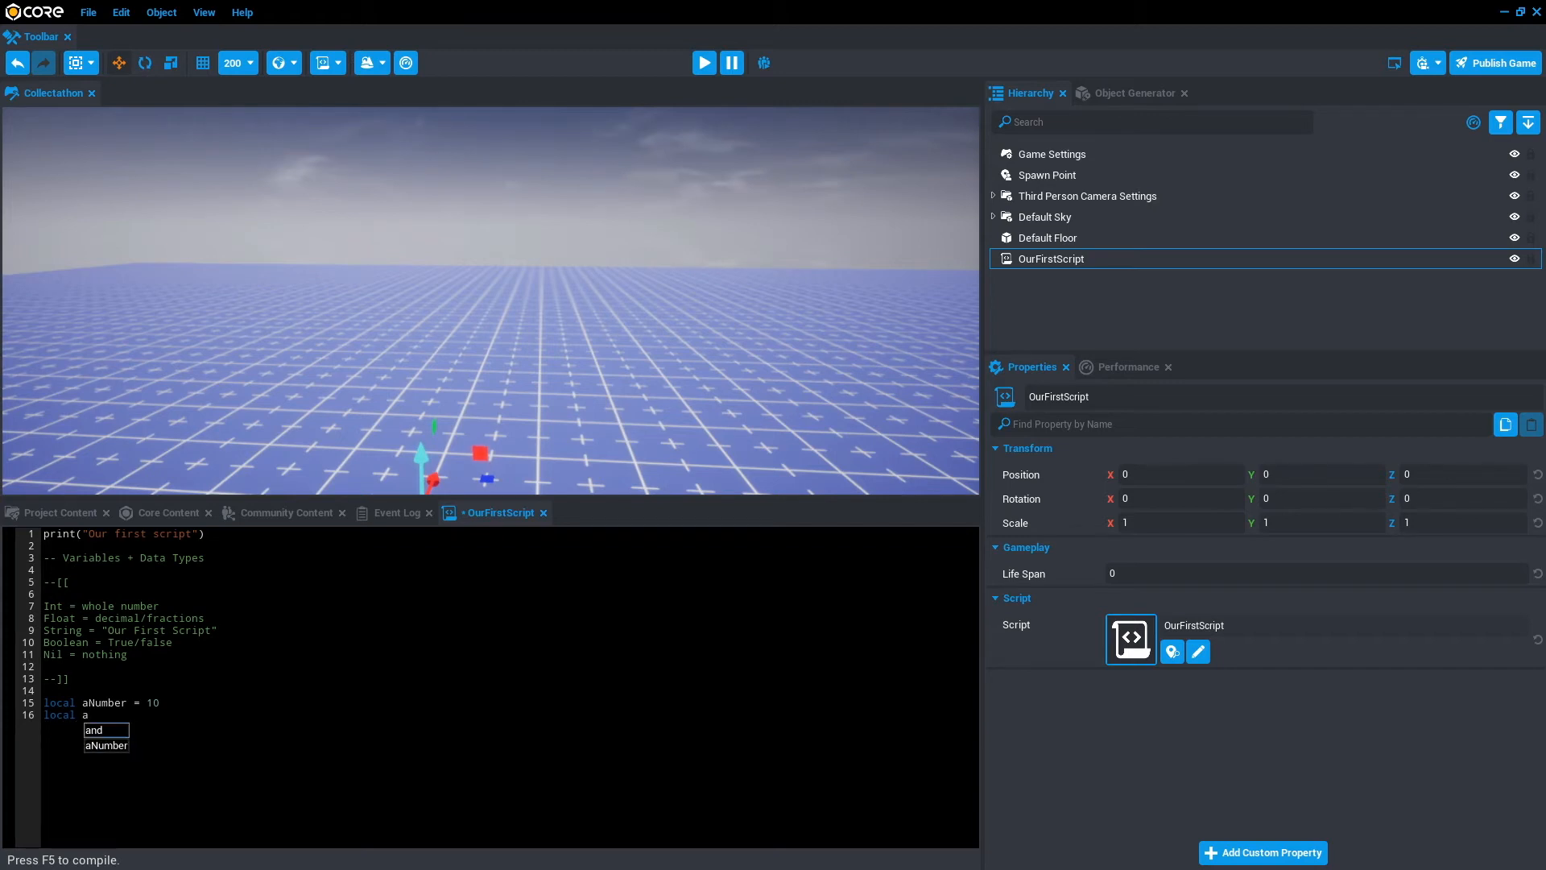
pyautogui.write('Deci')
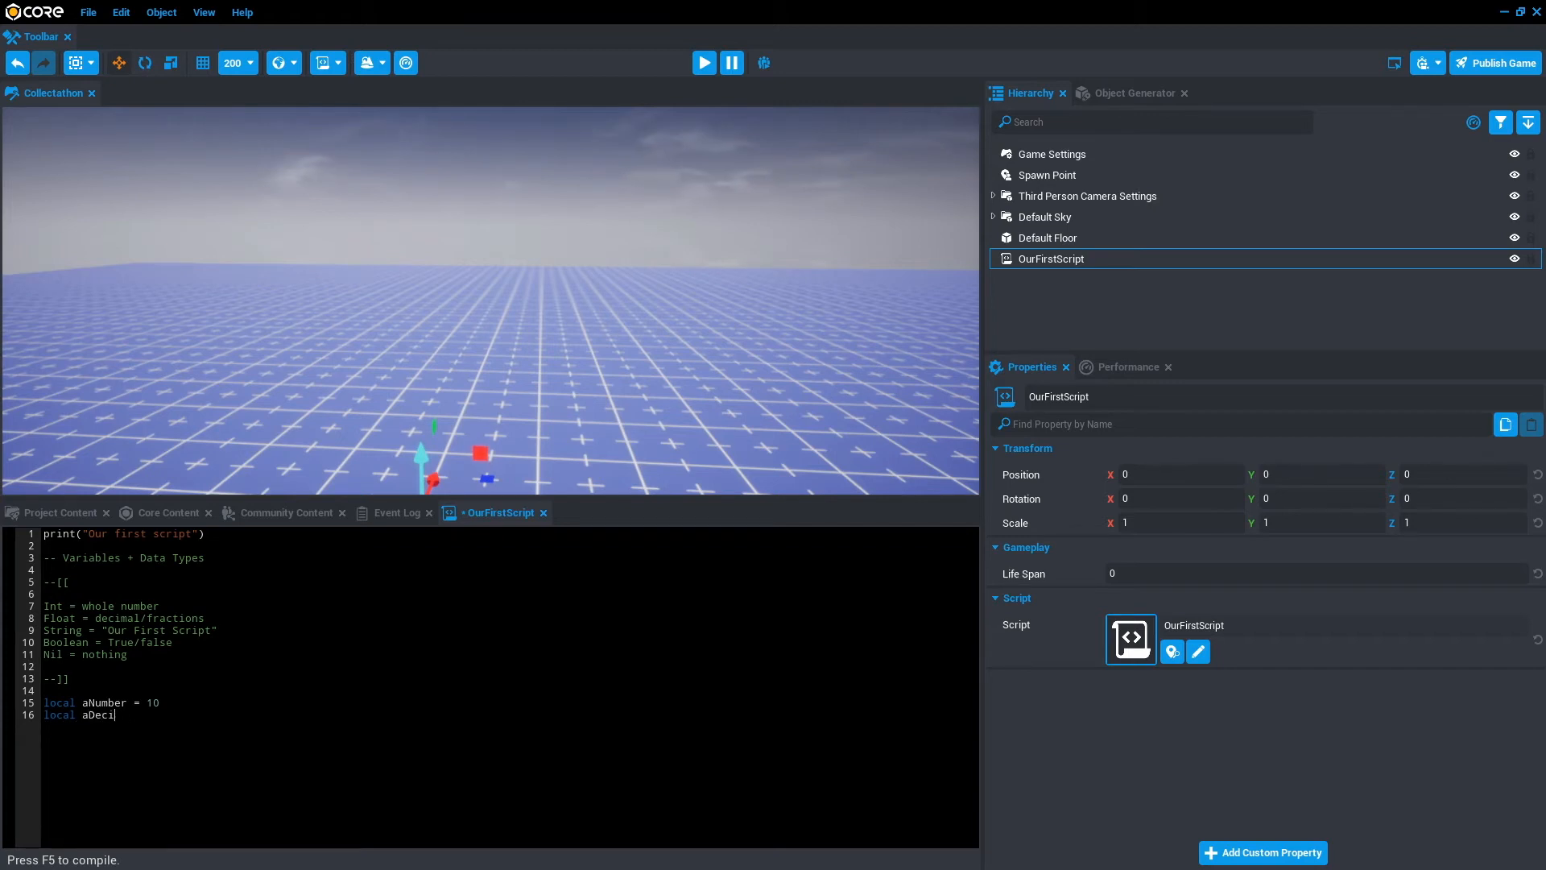
pyautogui.write('mal =')
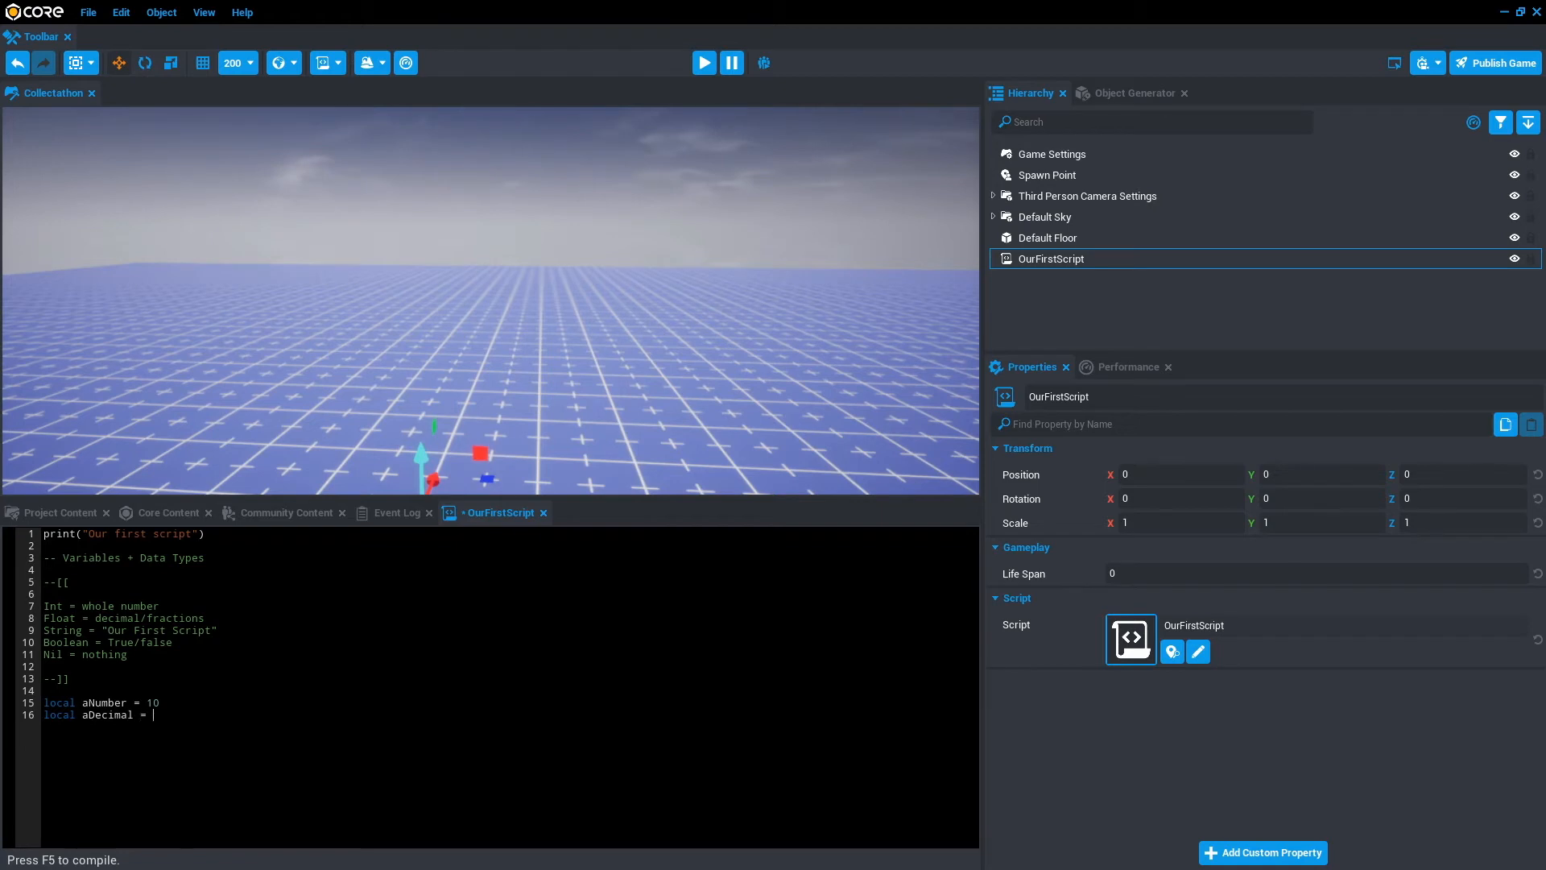
pyautogui.write('9.99')
pyautogui.write('local aStrin')
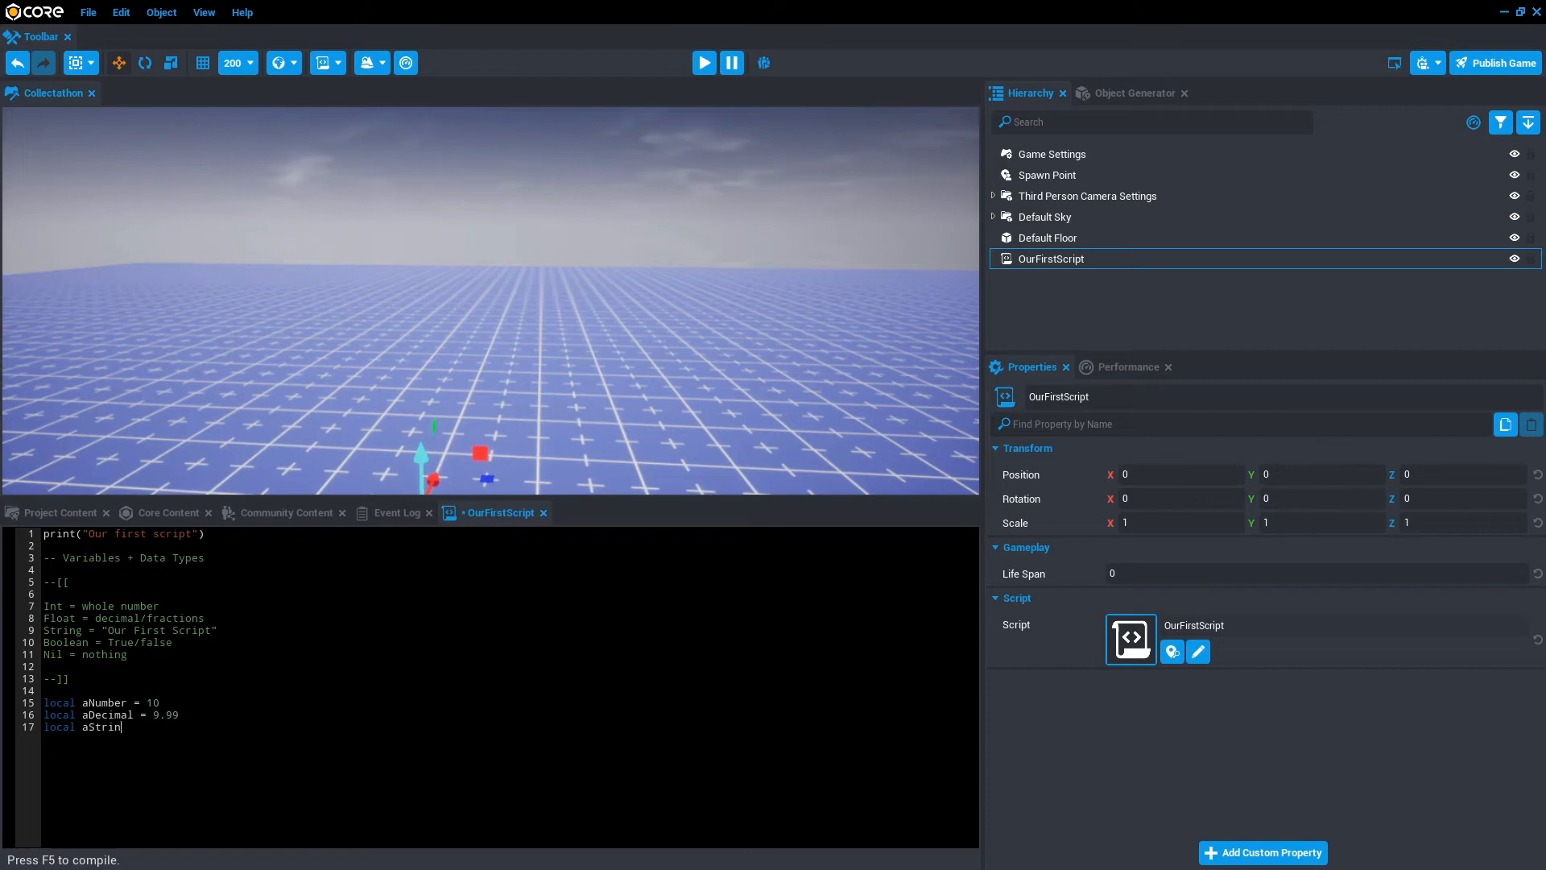
pyautogui.write('g = "')
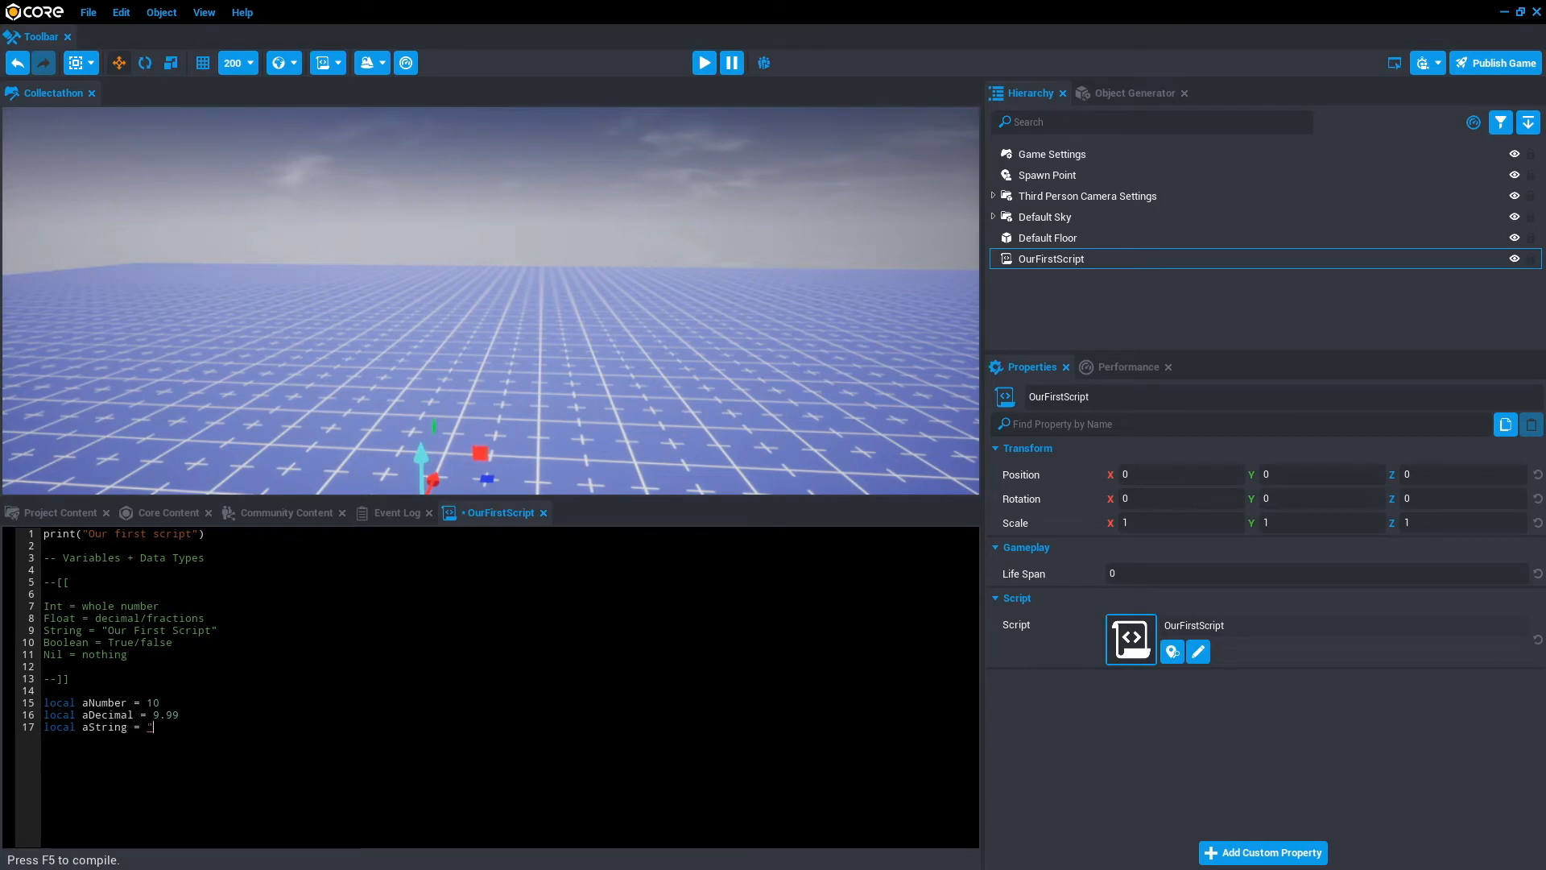
pyautogui.write('"')
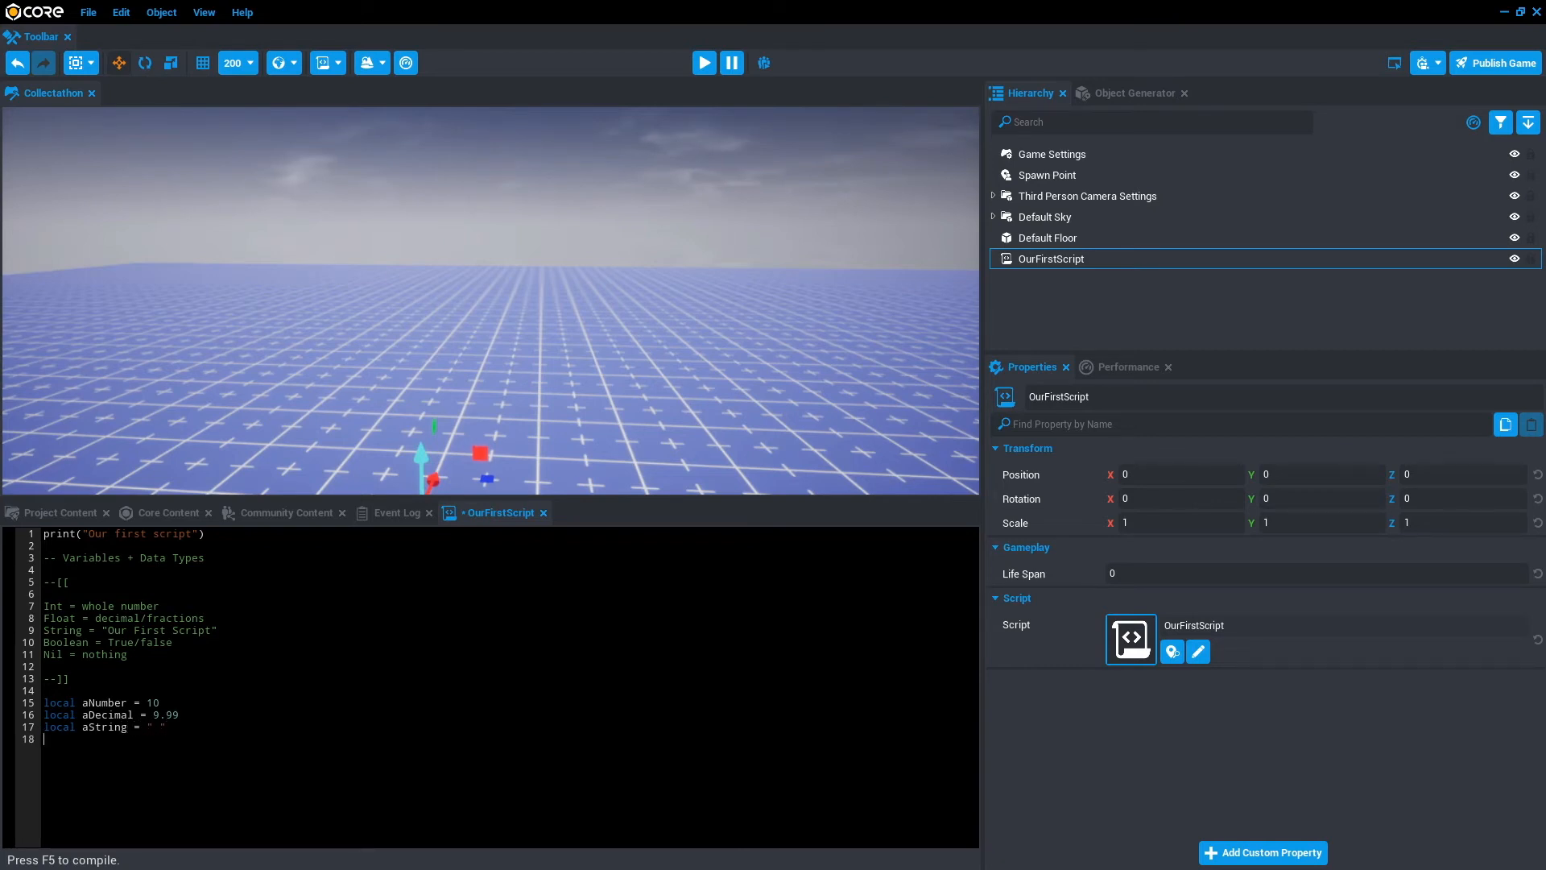
# Declare local aBool = true and local aCat = nil, leaving blank lines below
pyautogui.write('local a')
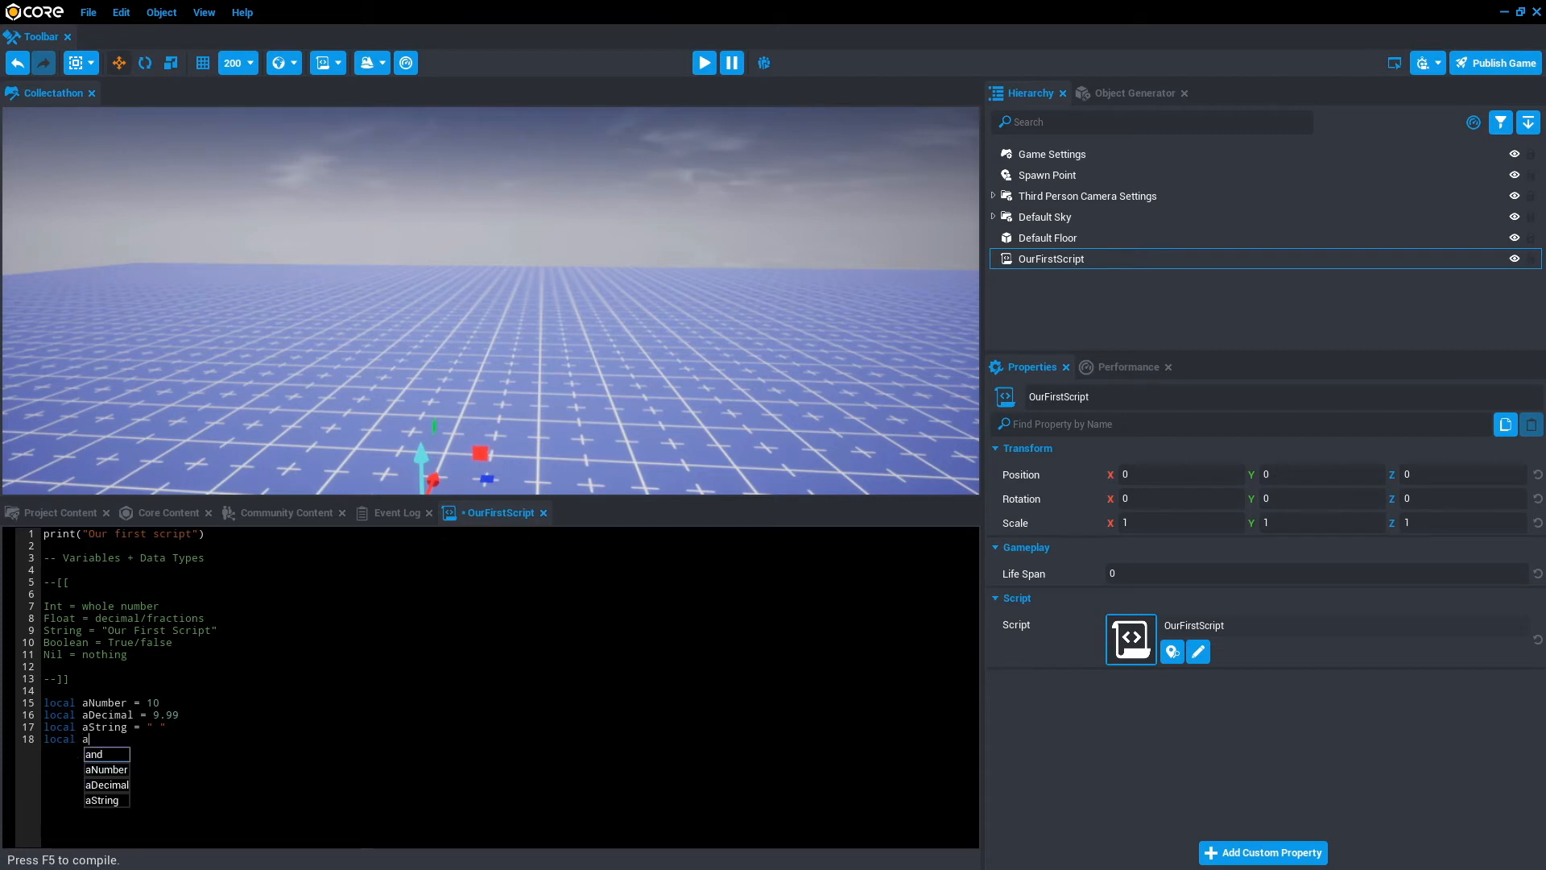
pyautogui.write('Boo')
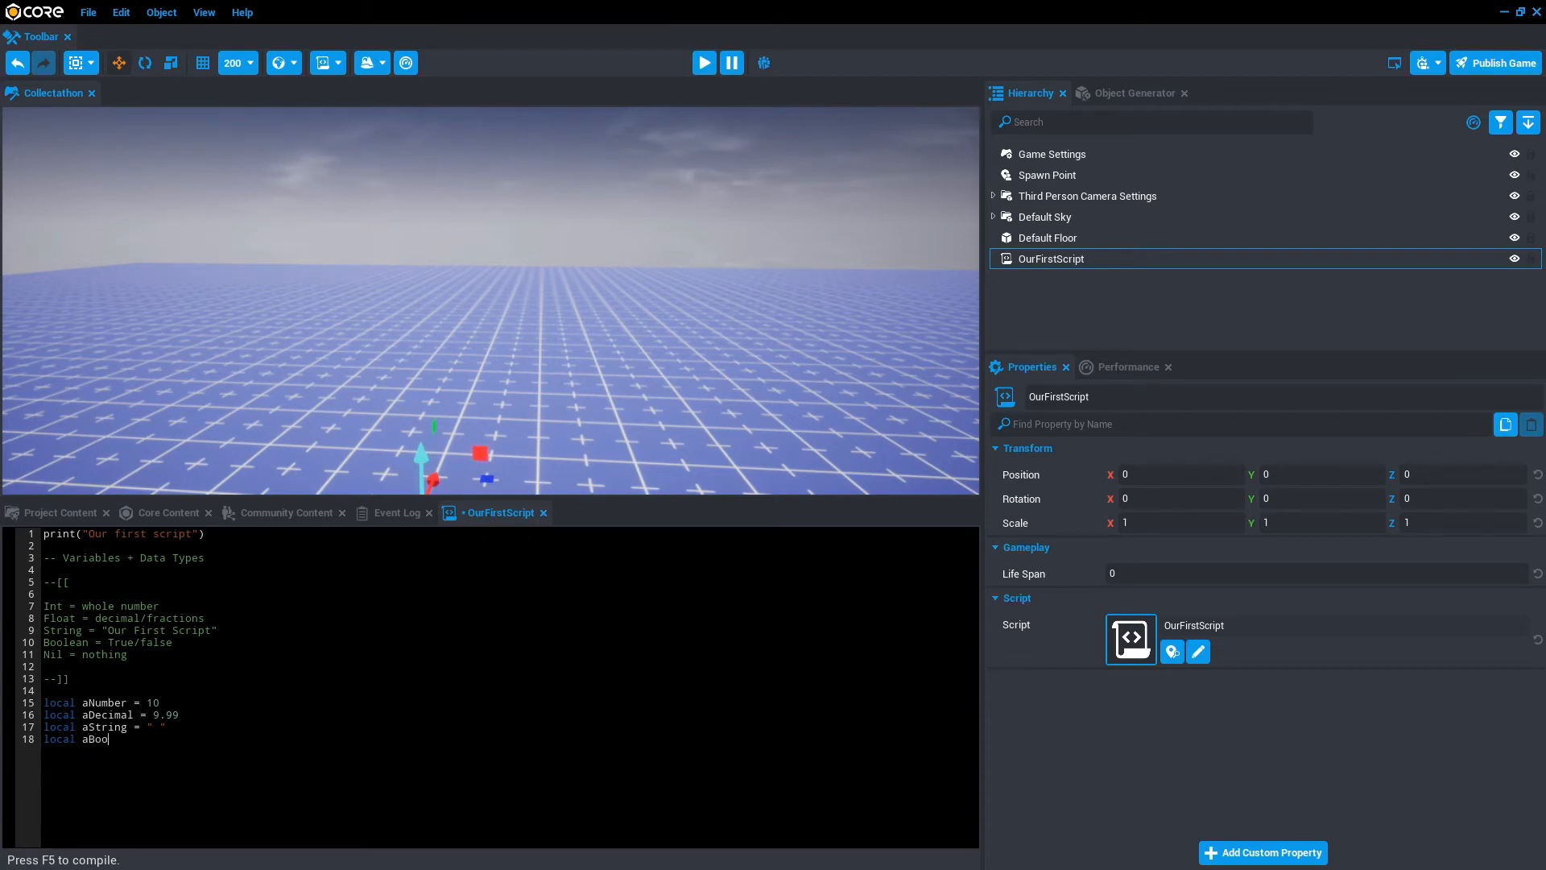
pyautogui.write('l = true')
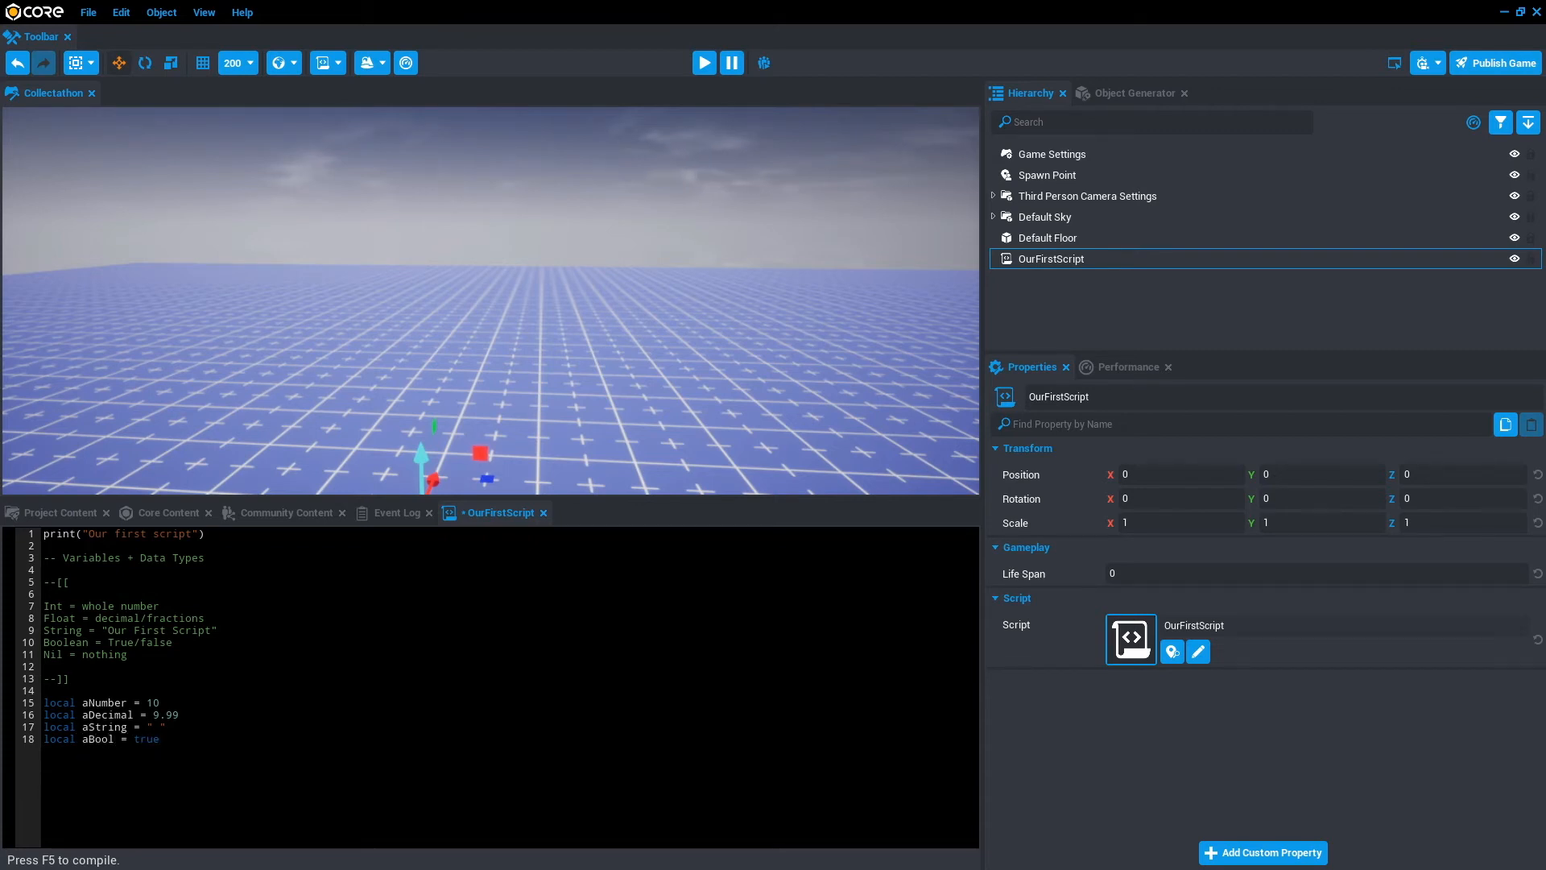
pyautogui.write('local')
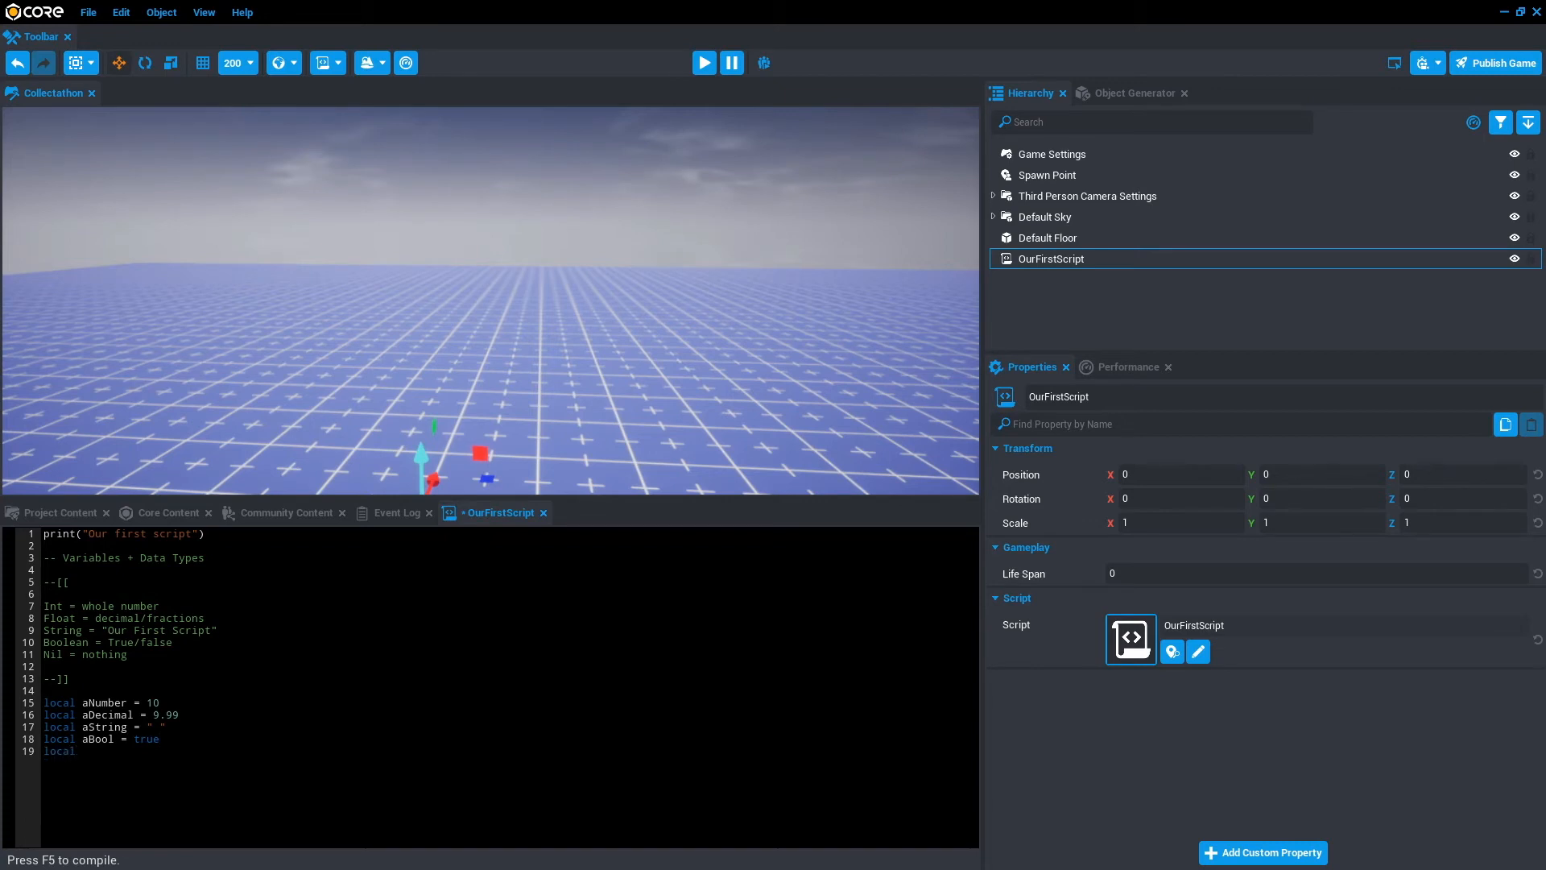
pyautogui.write('aCat =')
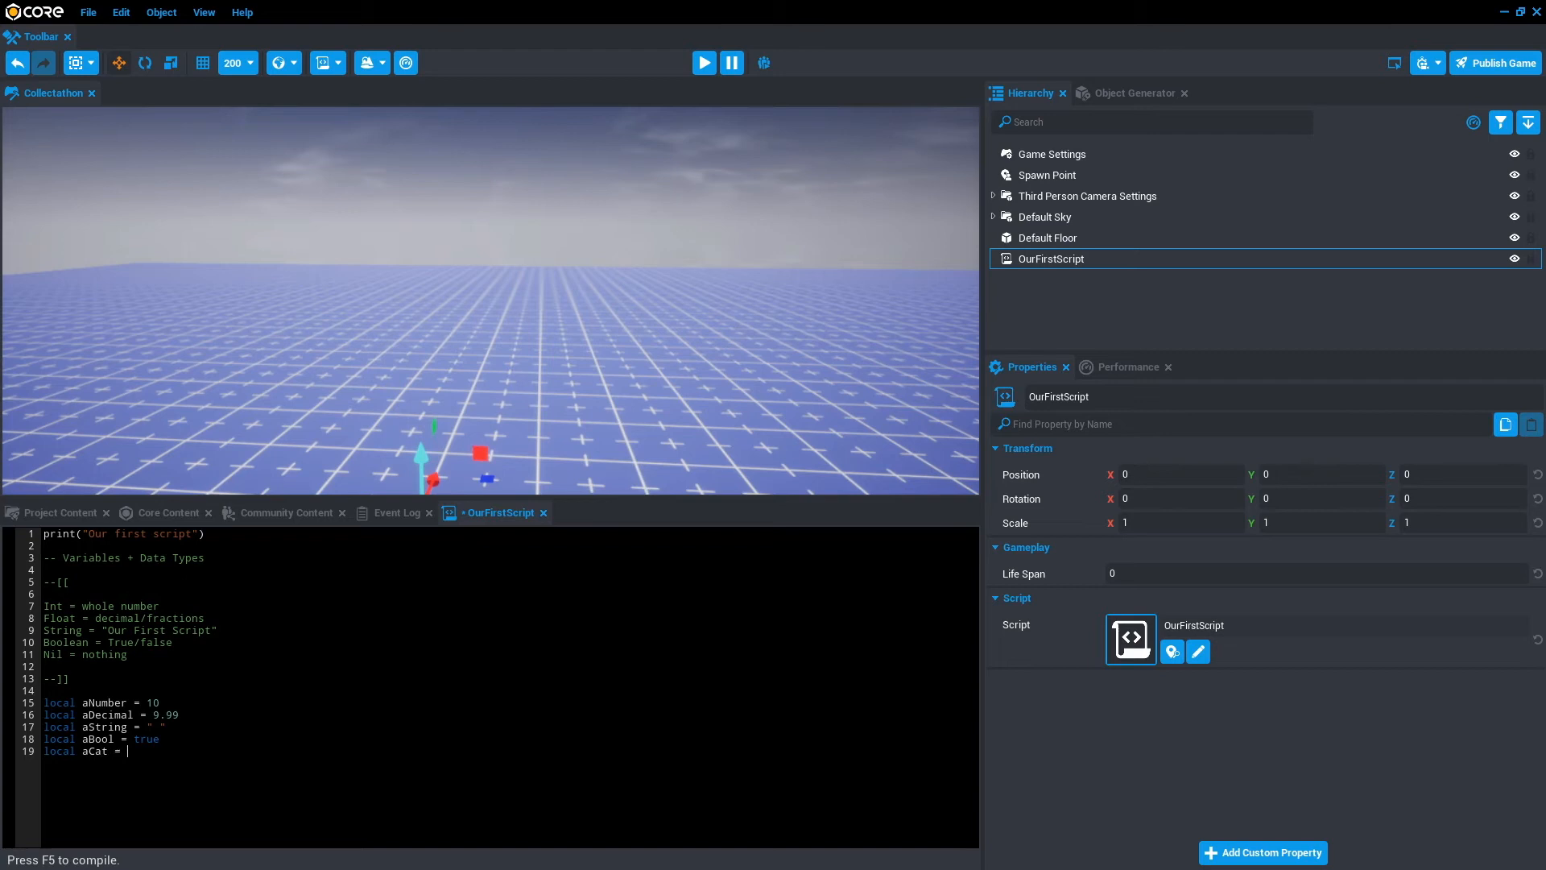
pyautogui.write('nil')
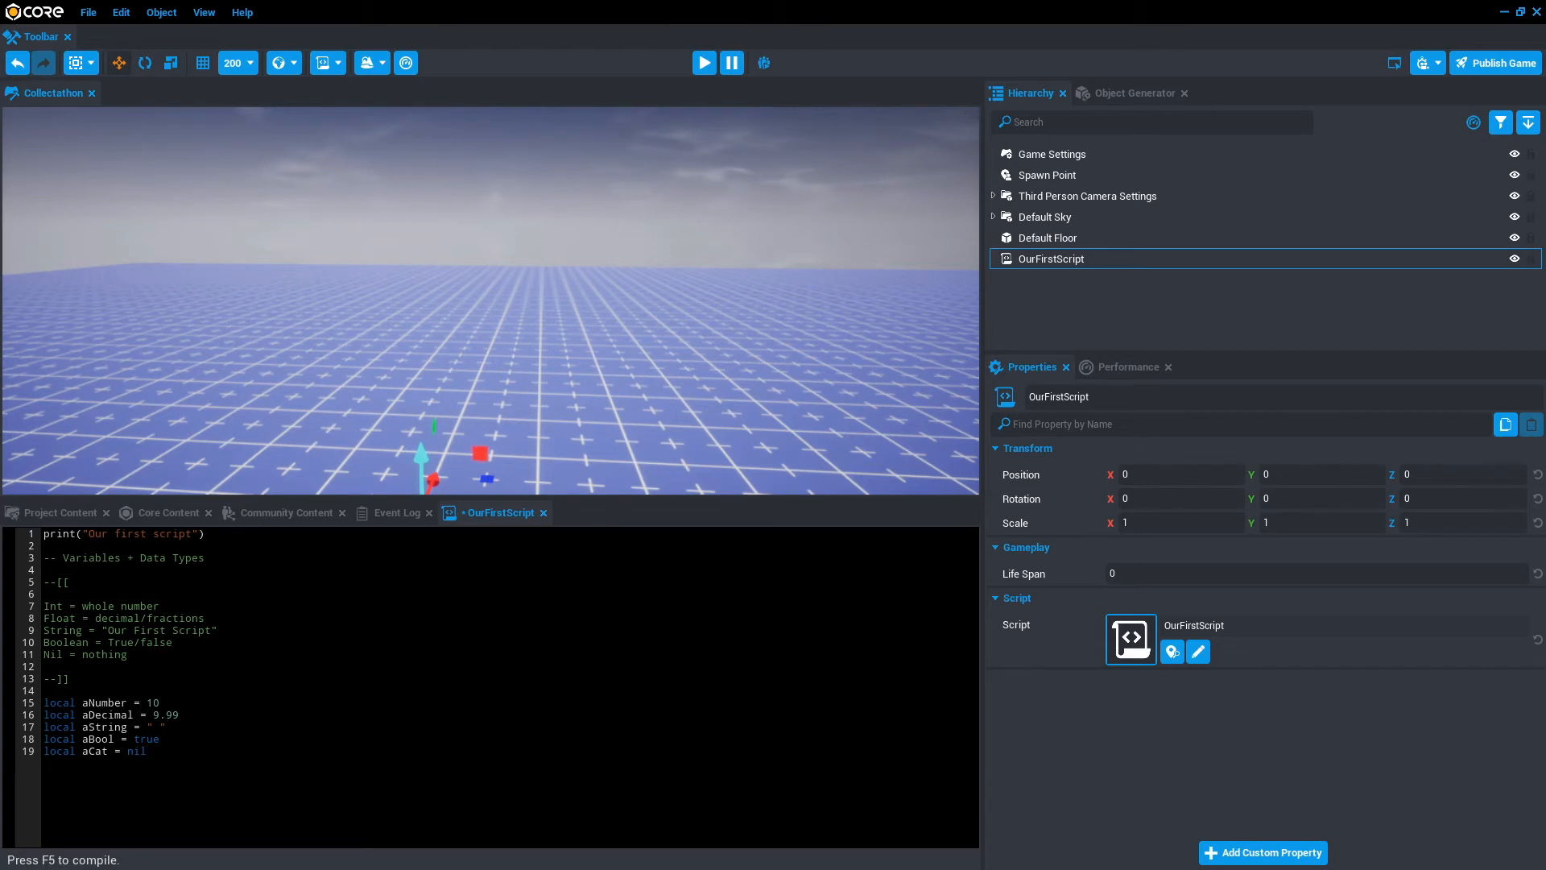
pyautogui.press('Enter')
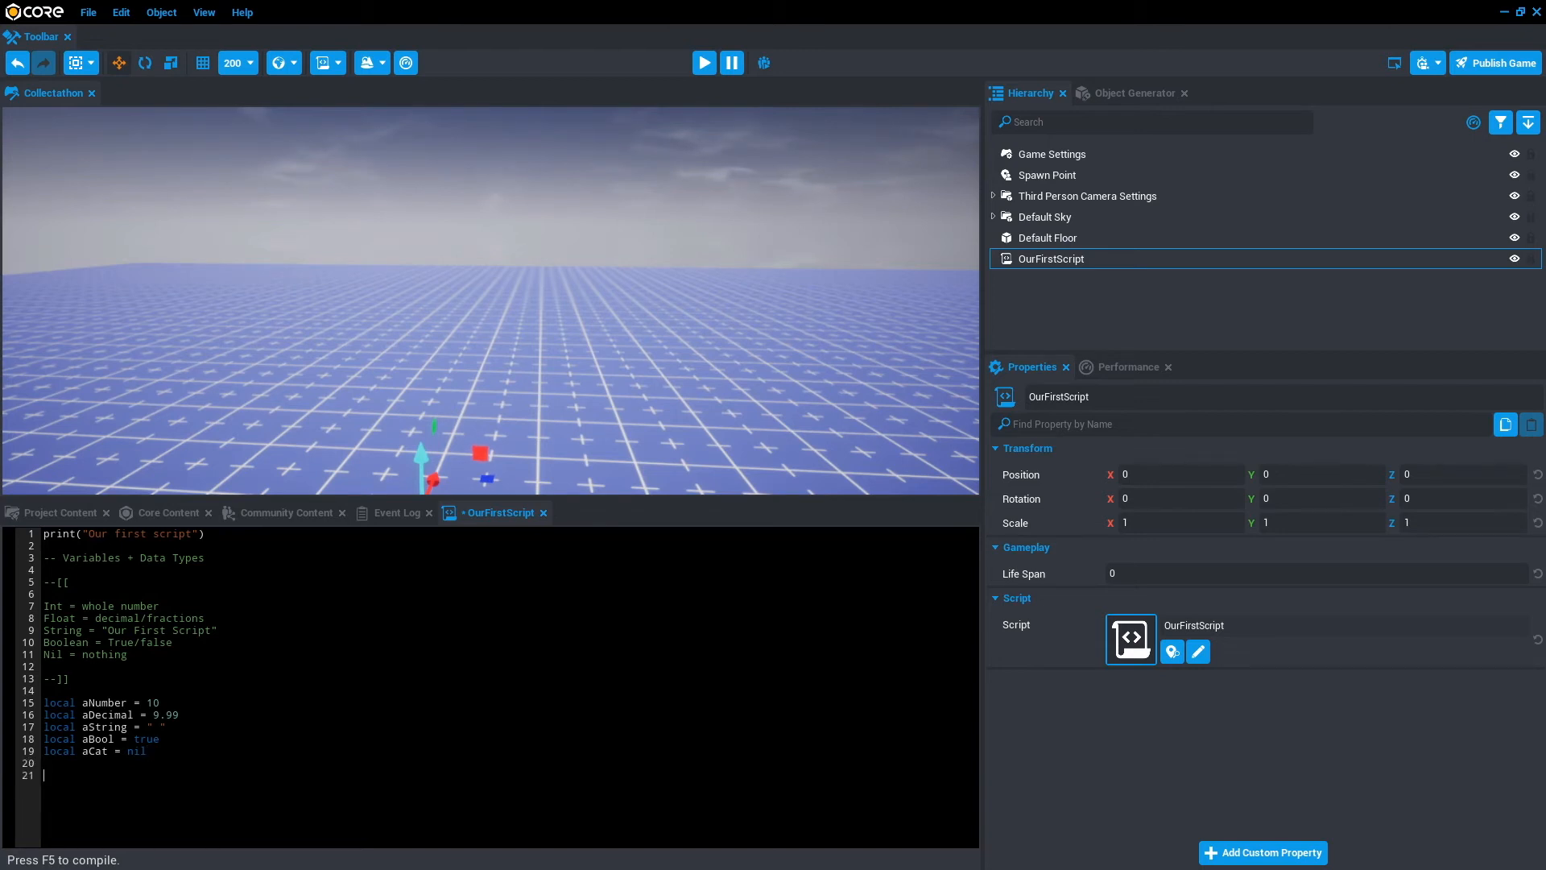
# Write print(aNumber + aDecimal) below the variable declarations
pyautogui.write('print()')
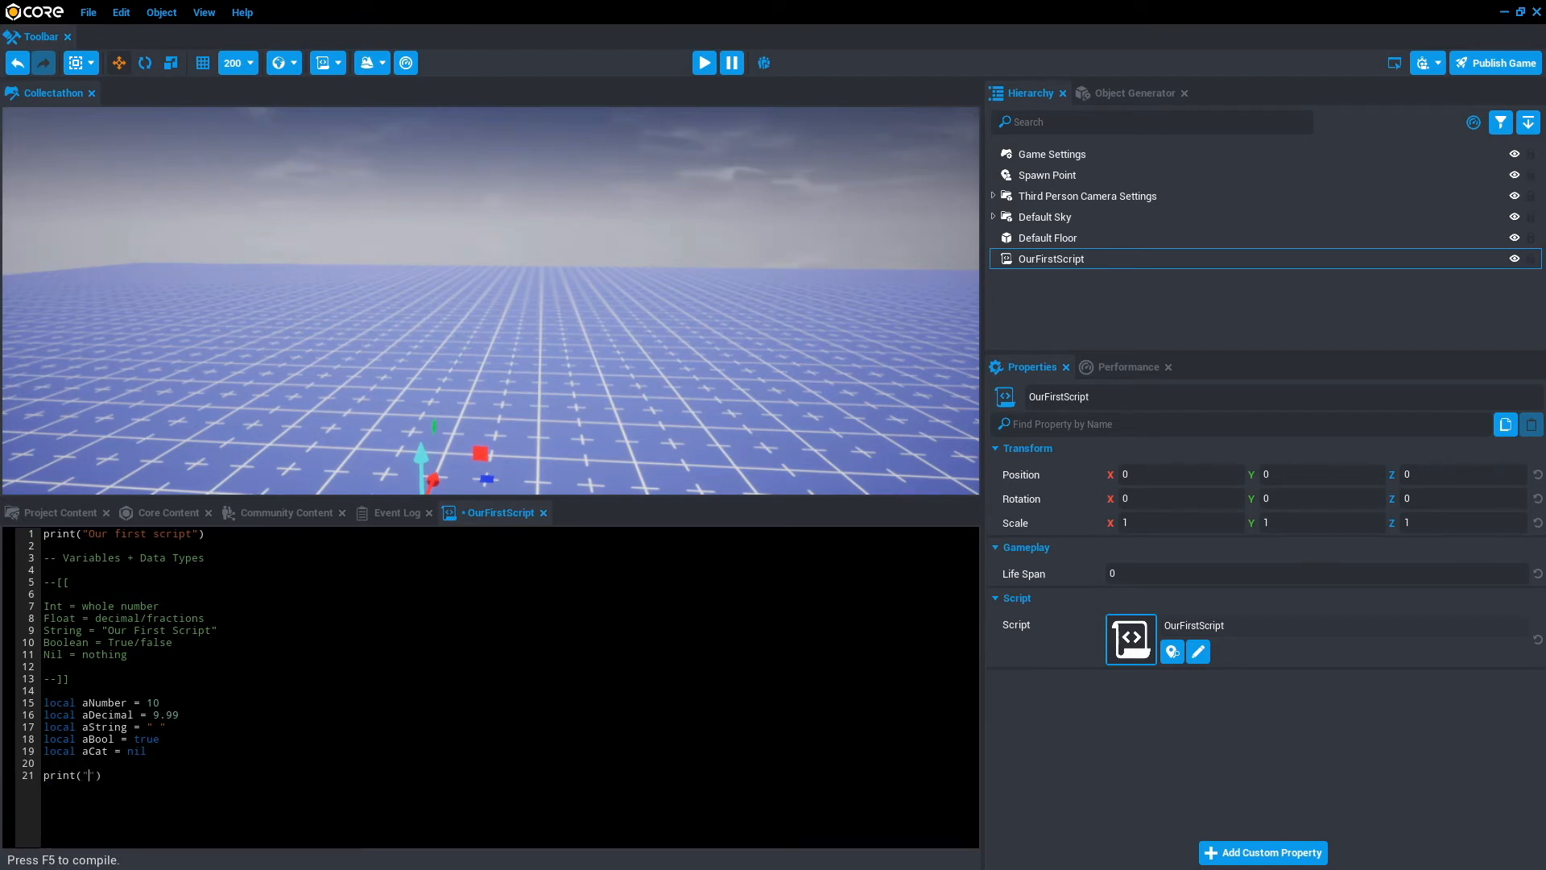
pyautogui.write('"')
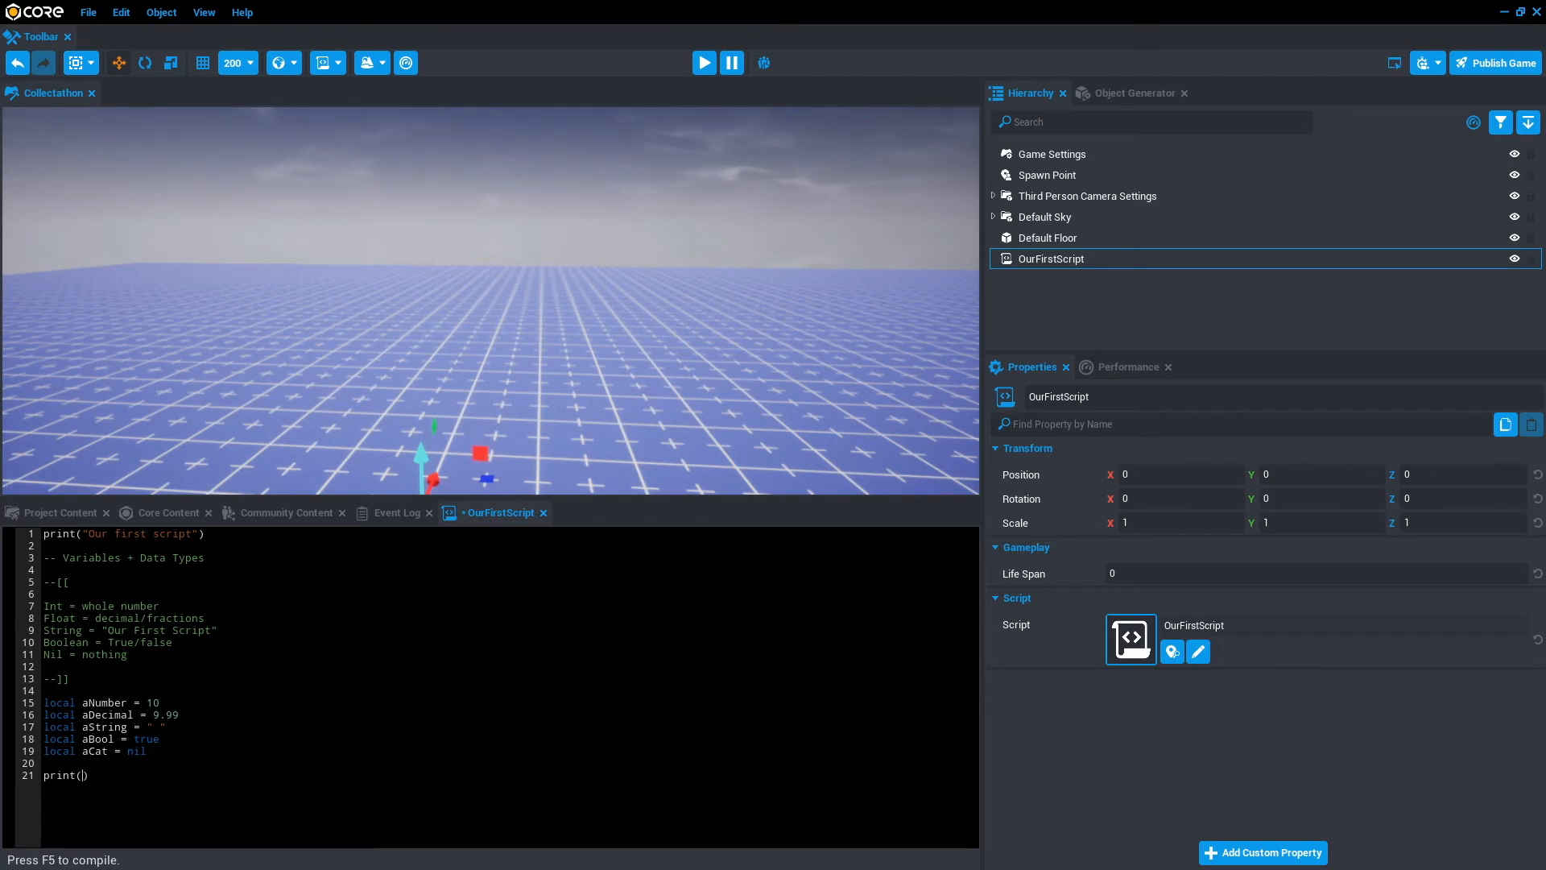
pyautogui.write('aNumb')
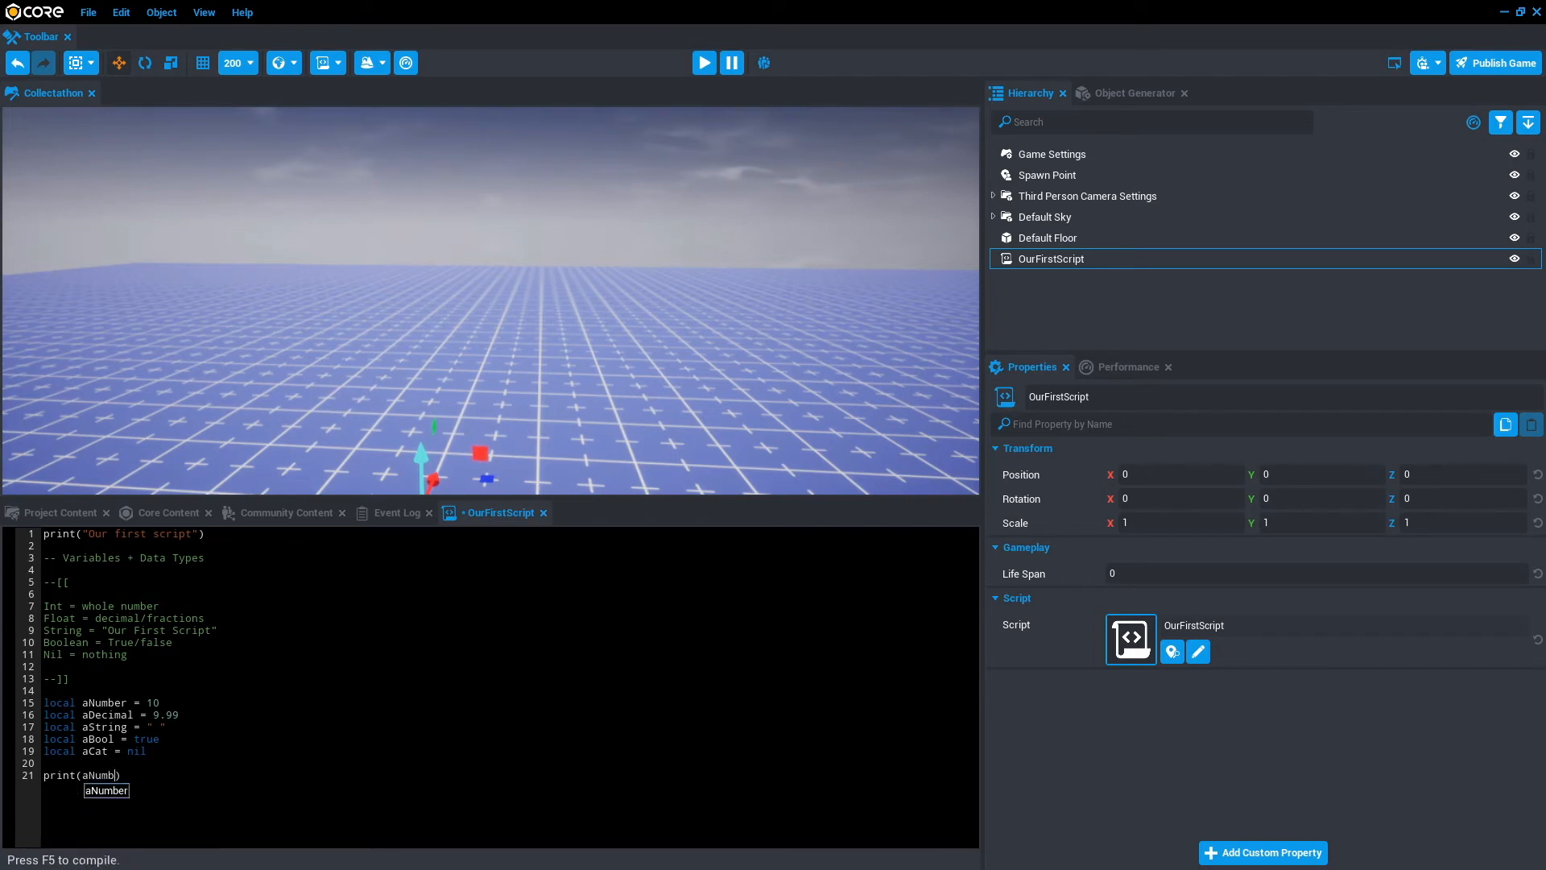
pyautogui.write('+ aDecimal')
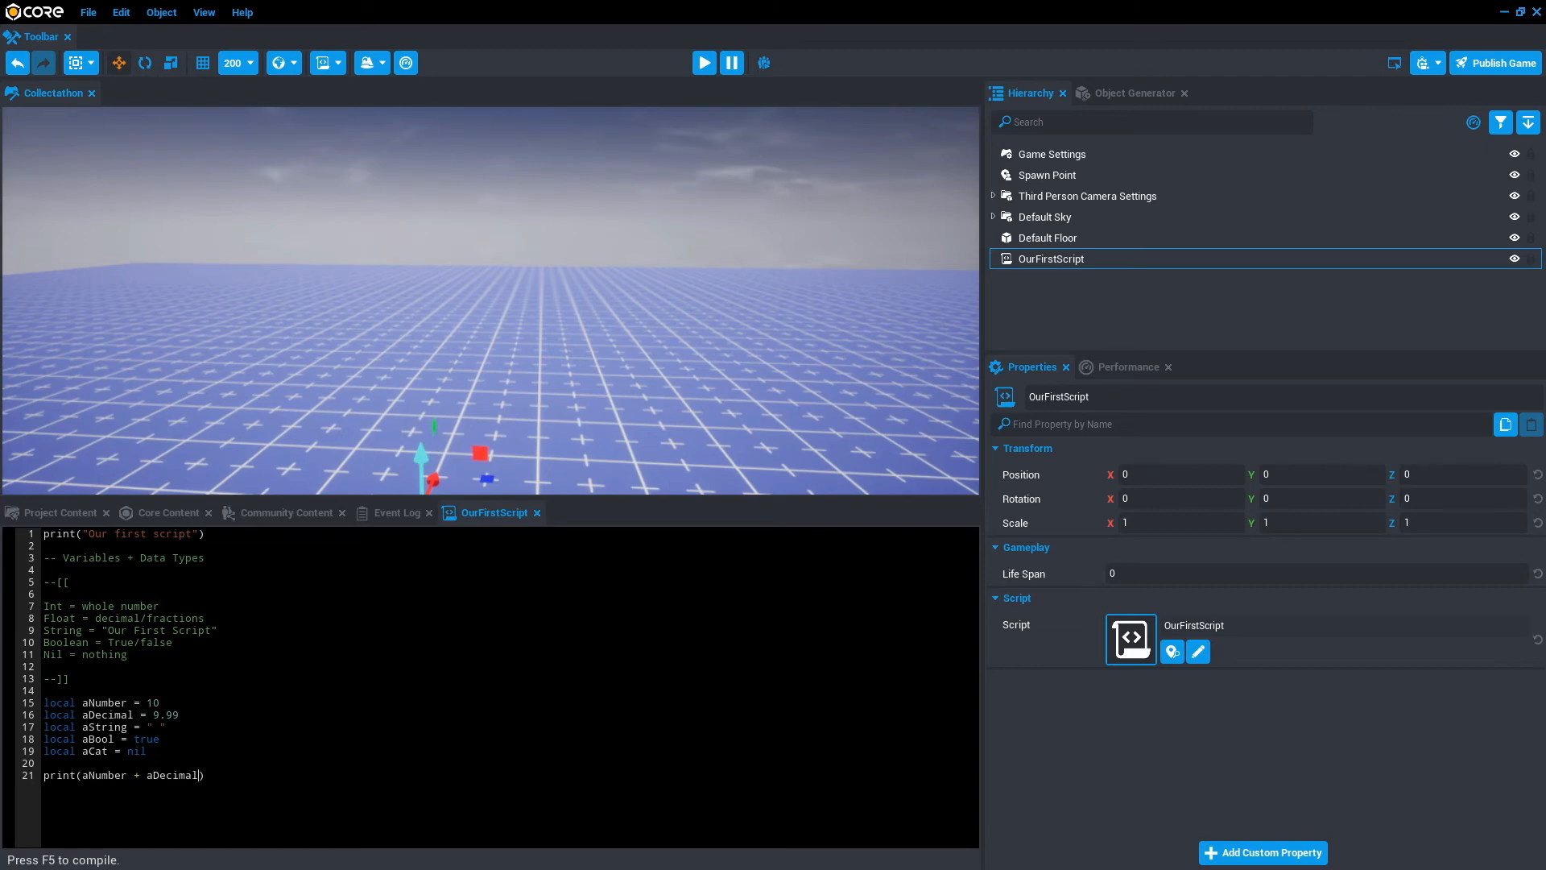
pyautogui.moveTo(704, 62)
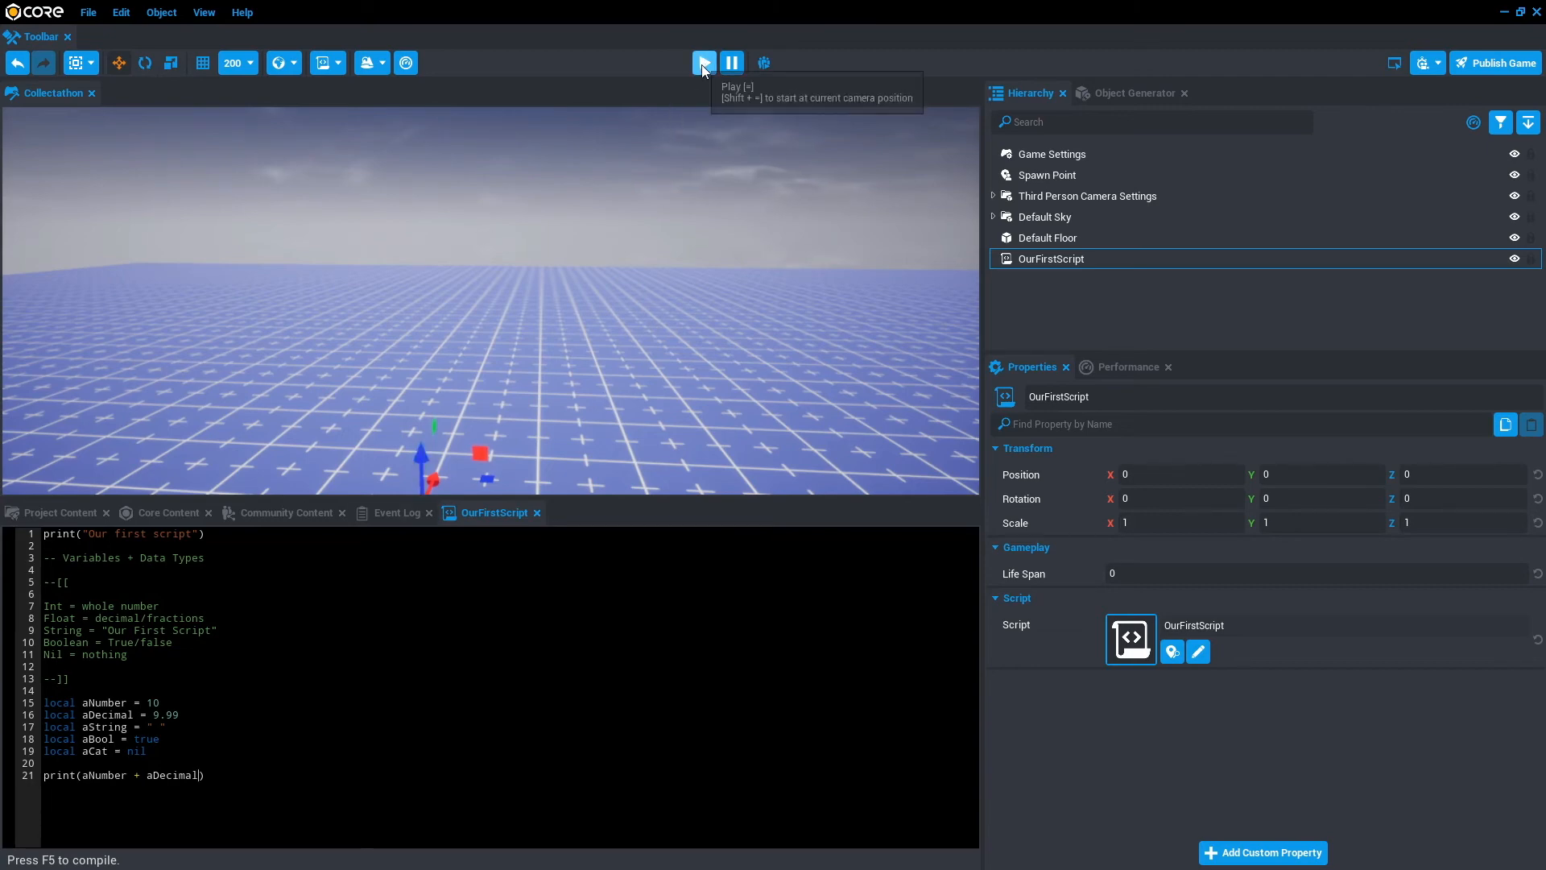
# Run a preview so the Event Log shows 19.99, then return to OurFirstScript's code
pyautogui.click(704, 63)
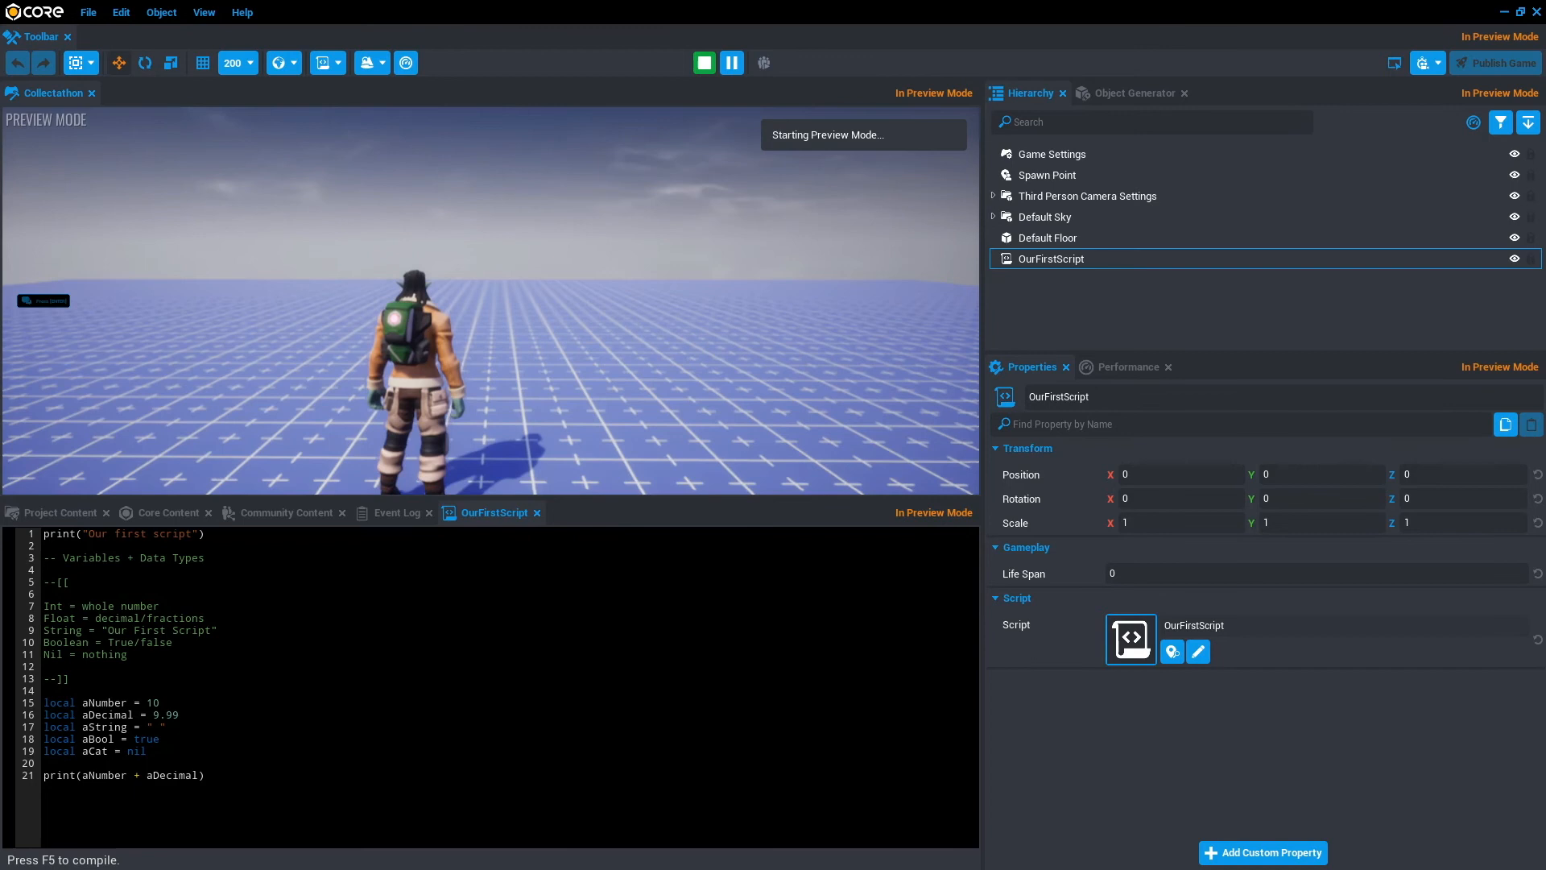
pyautogui.click(704, 63)
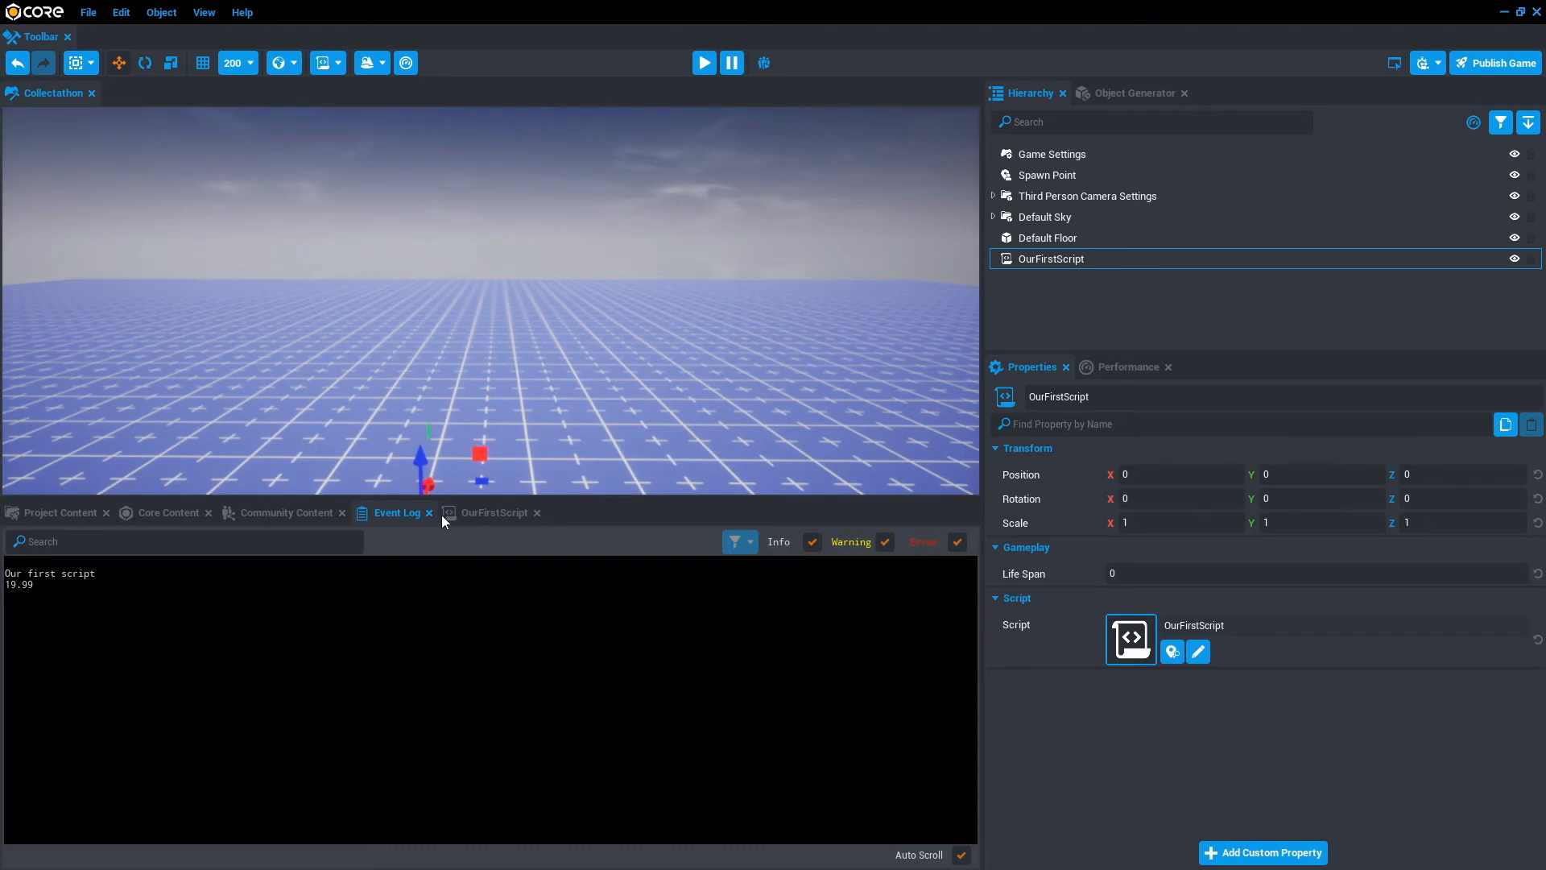
pyautogui.click(493, 513)
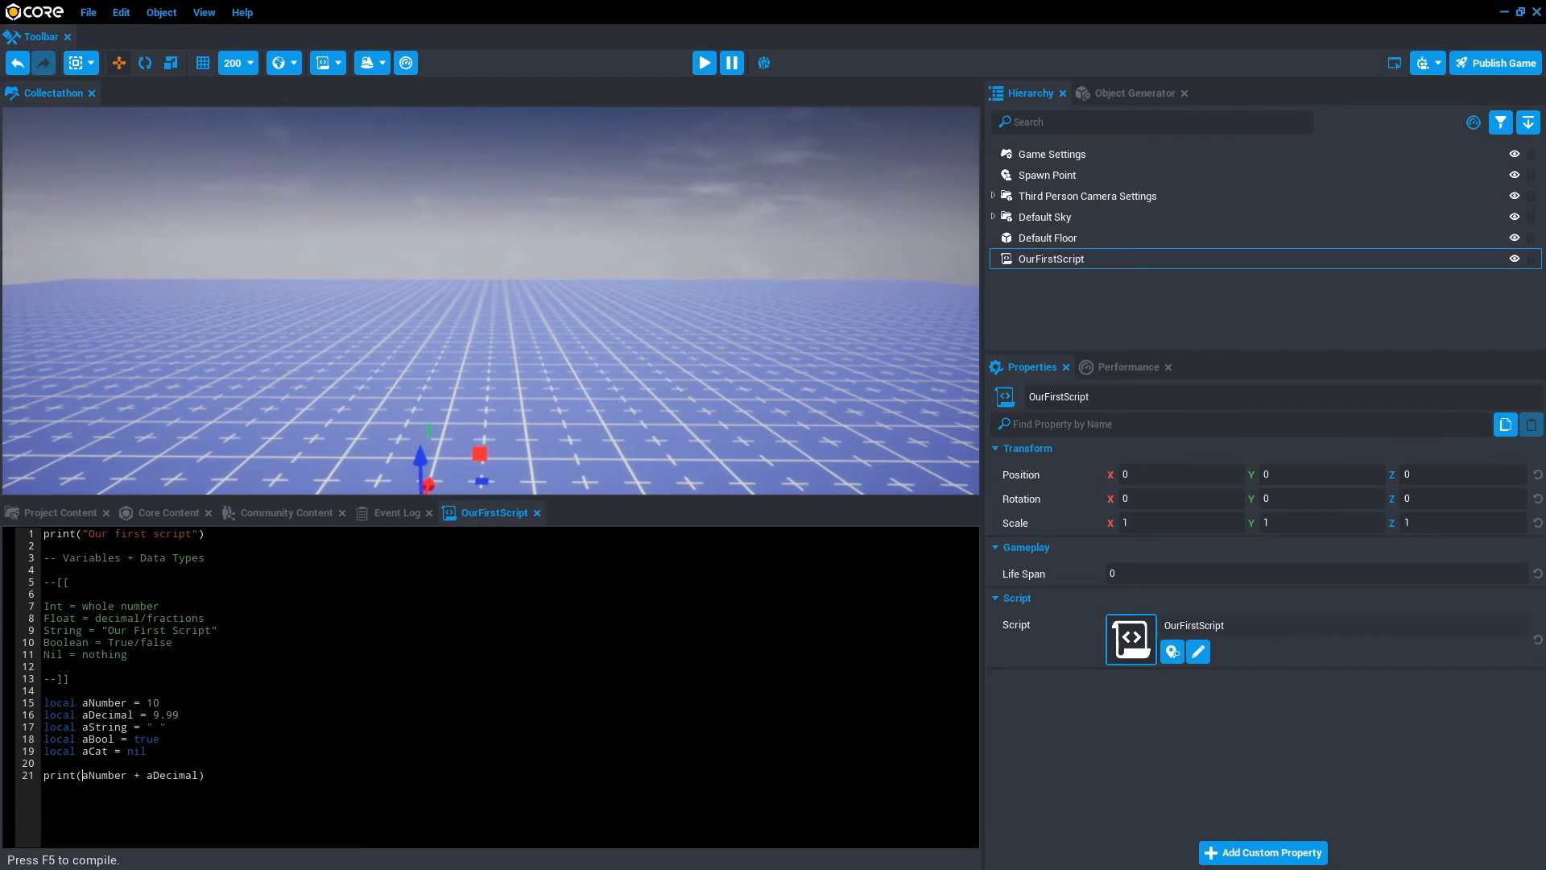
# Set aString to "Hey i've got $"
pyautogui.click(147, 727)
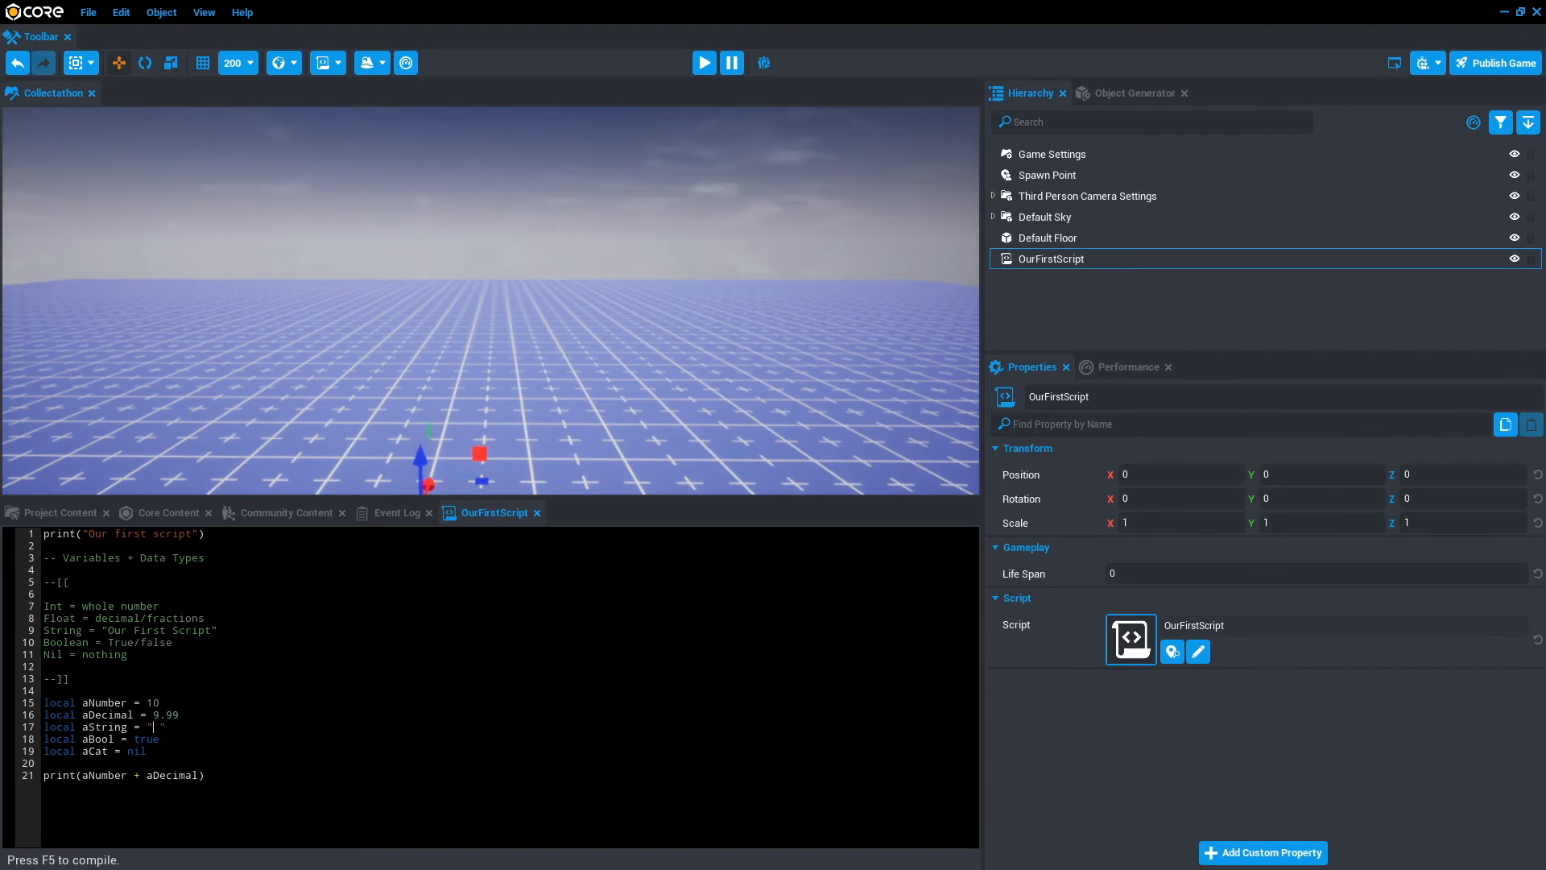
pyautogui.write("Hey i've got")
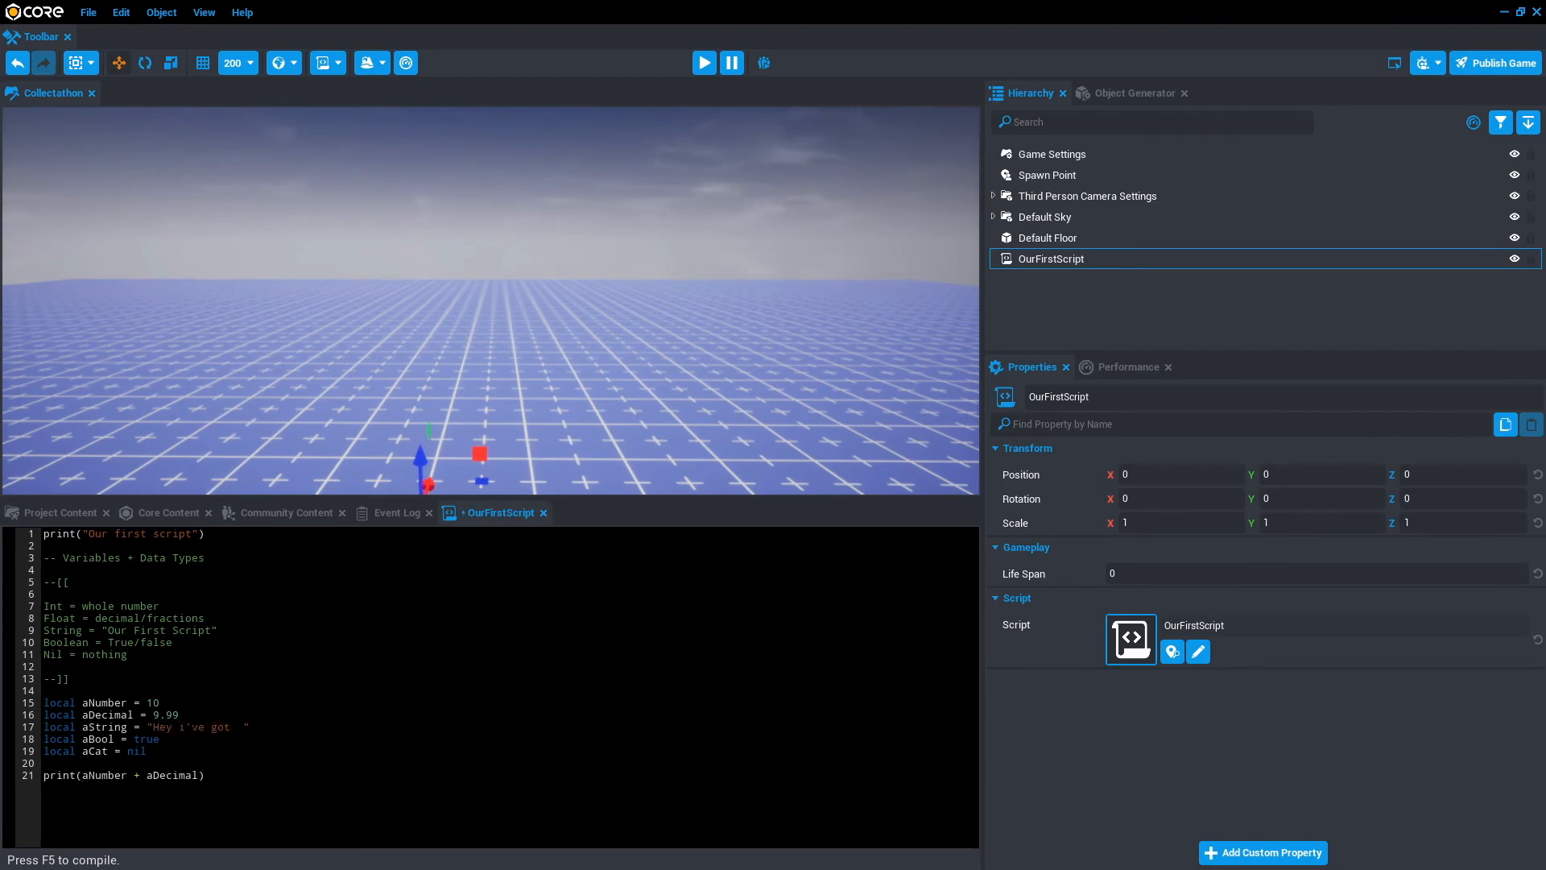
pyautogui.write('$')
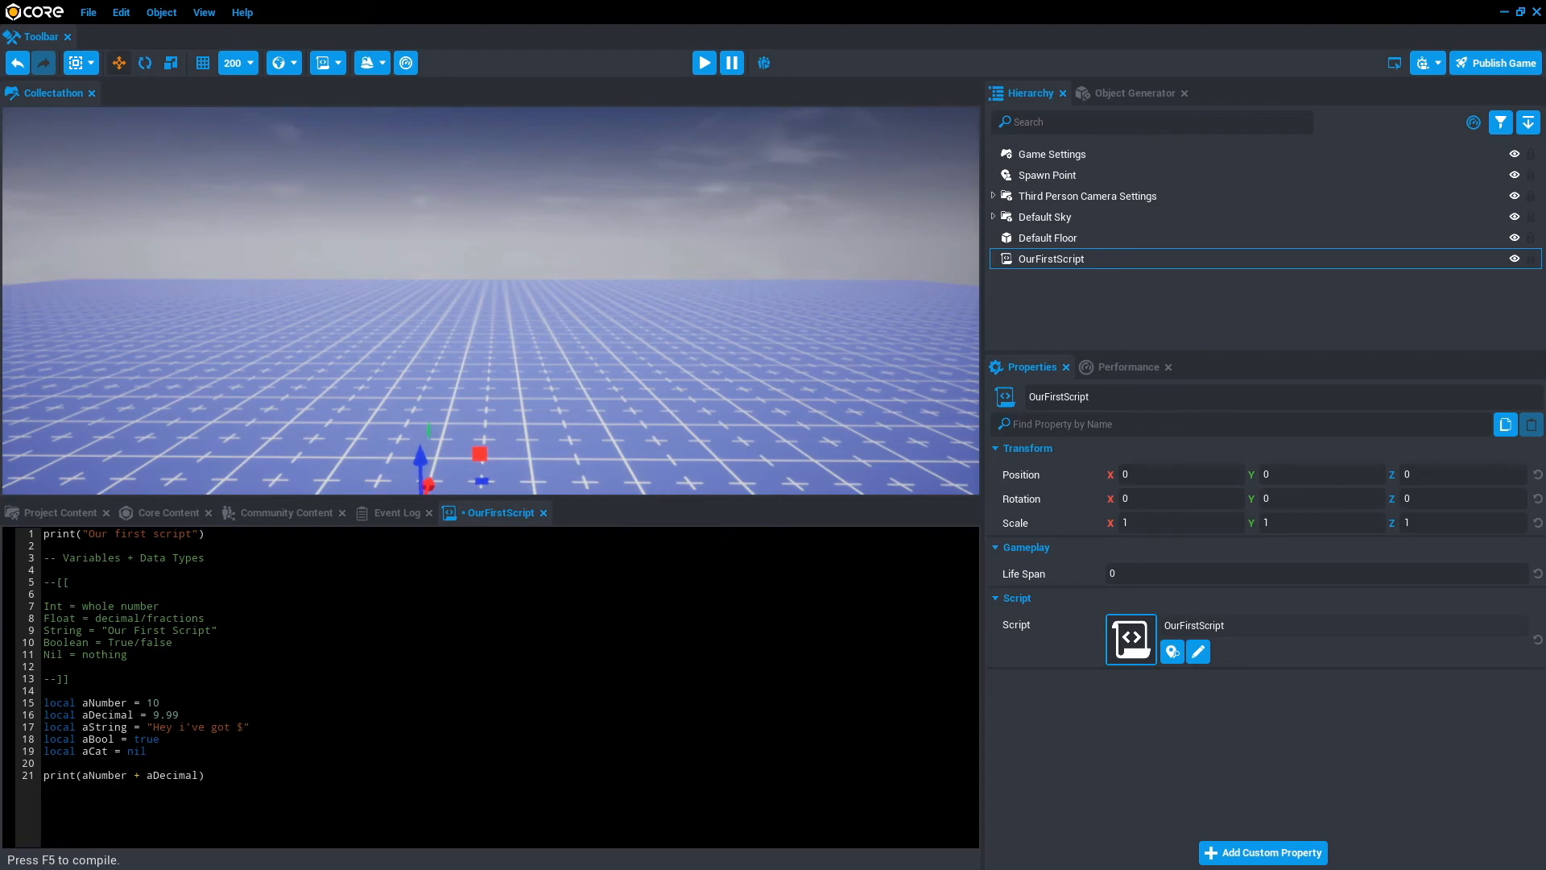
# Change print to aString .. (aNumber + aDecimal) .. " in my wallet" and save the script
pyautogui.click(82, 775)
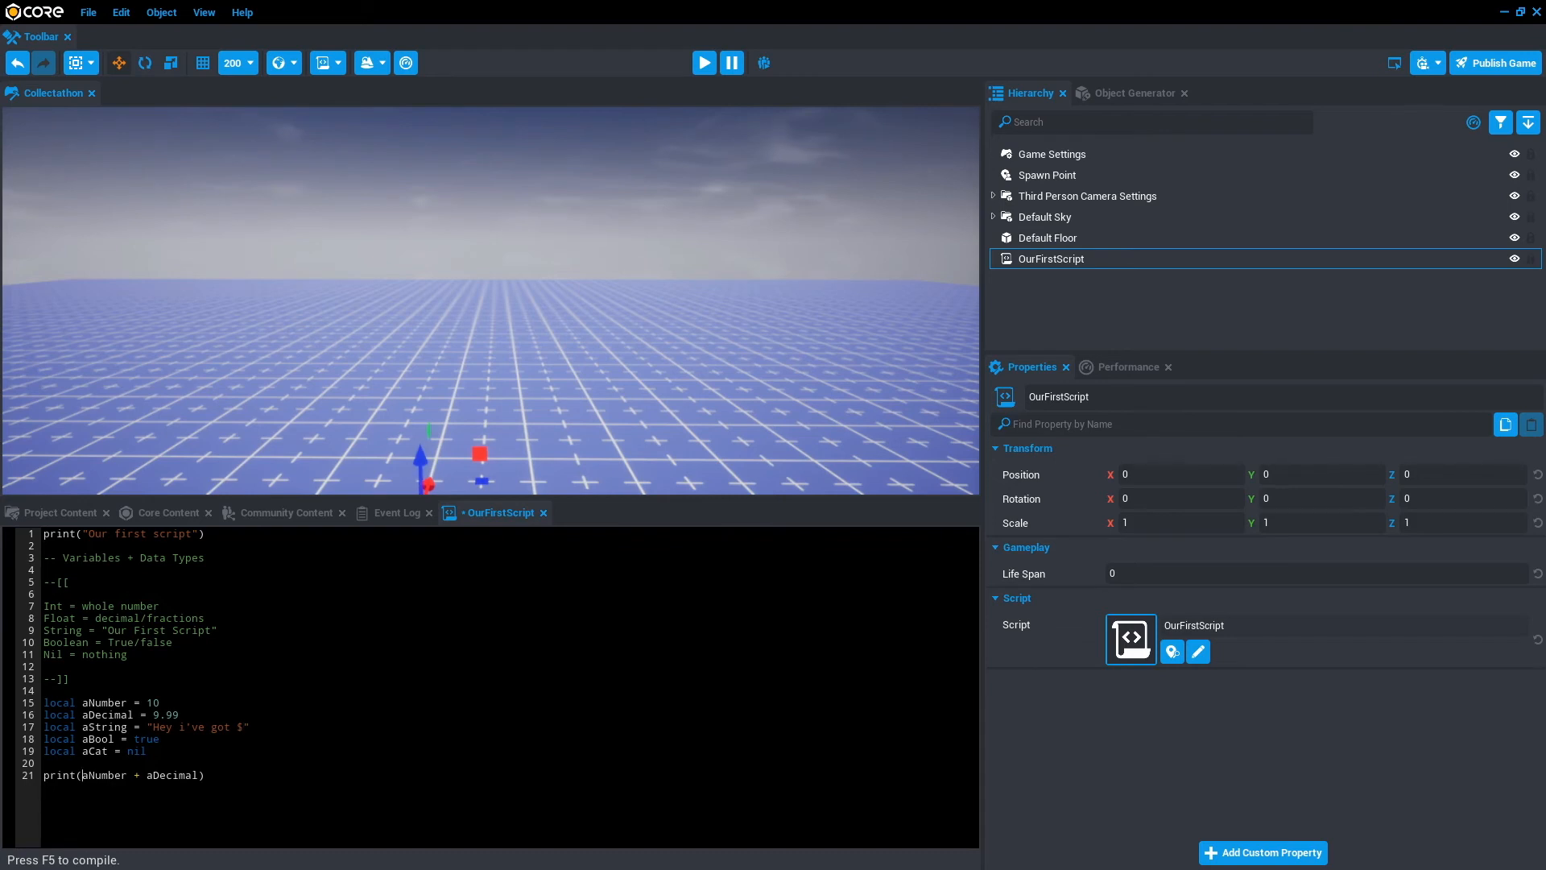
pyautogui.write('aString')
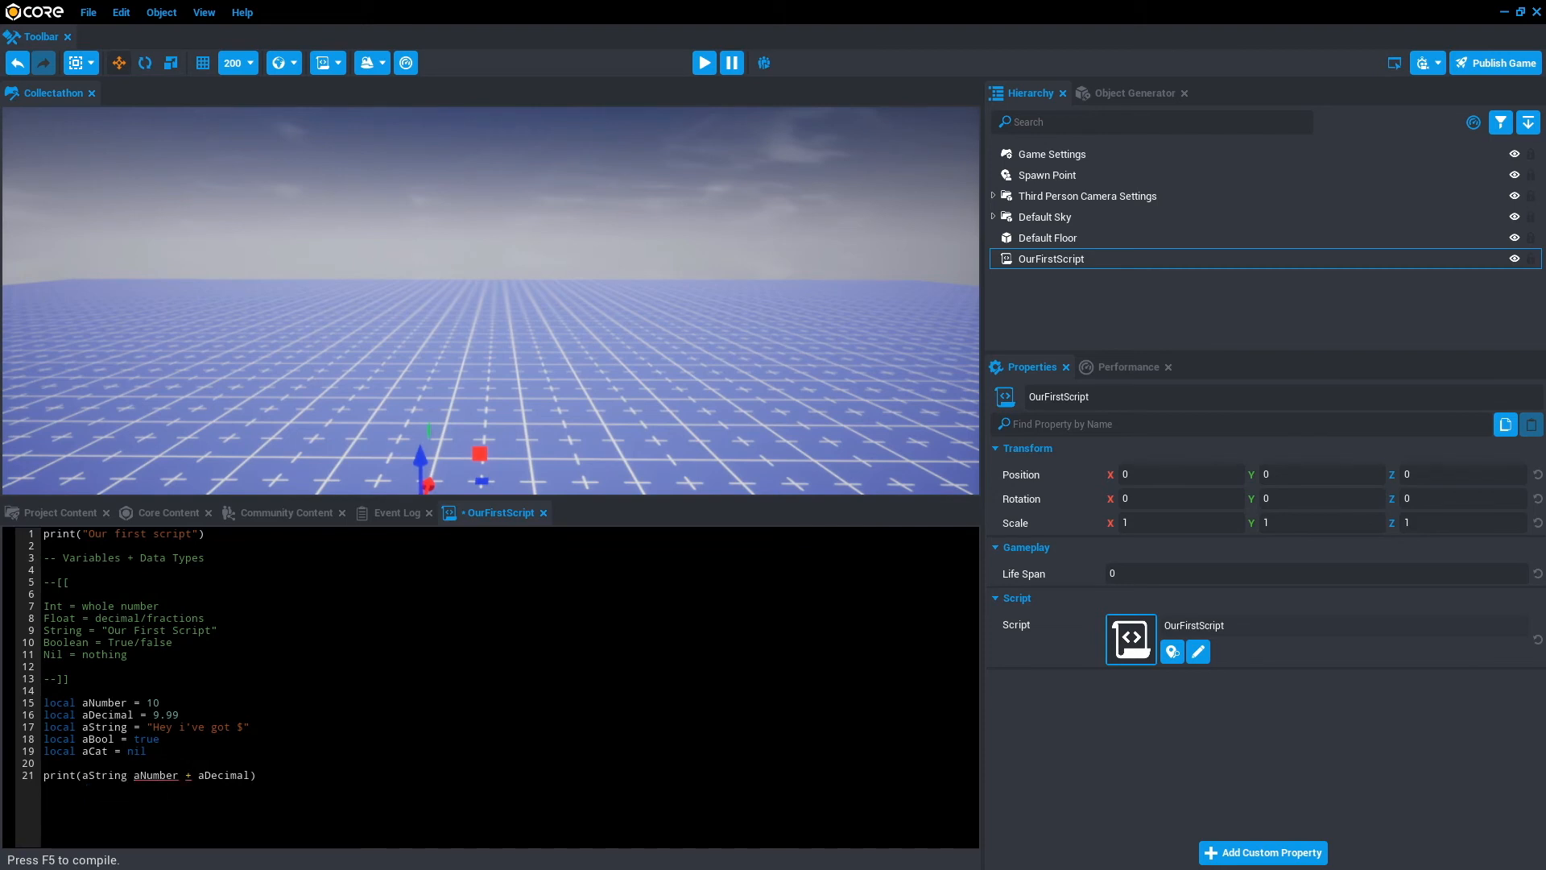
pyautogui.write('..')
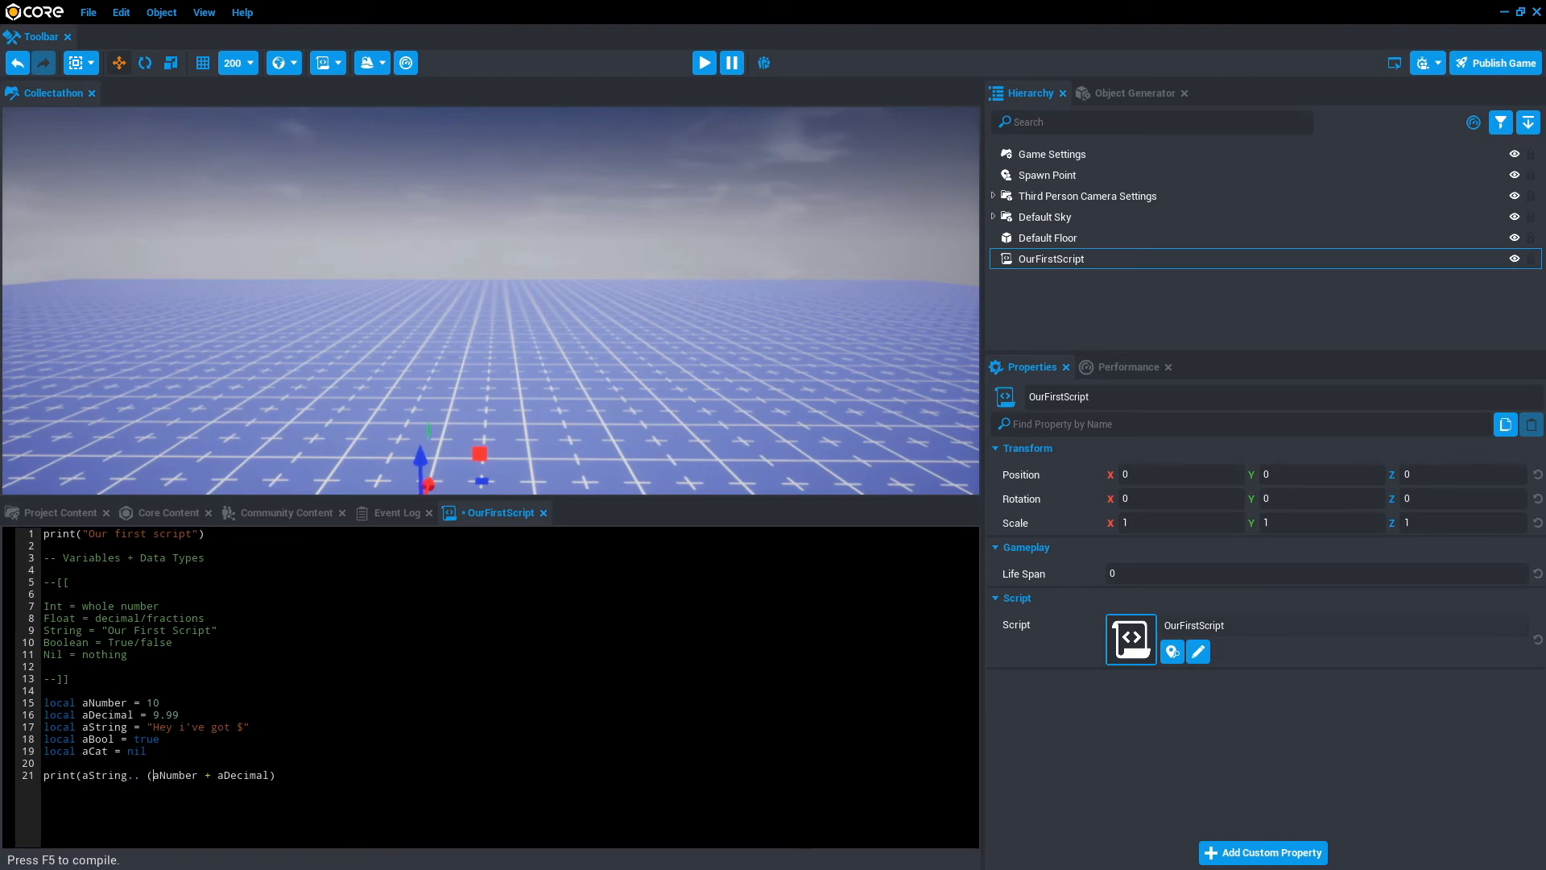
pyautogui.write(')')
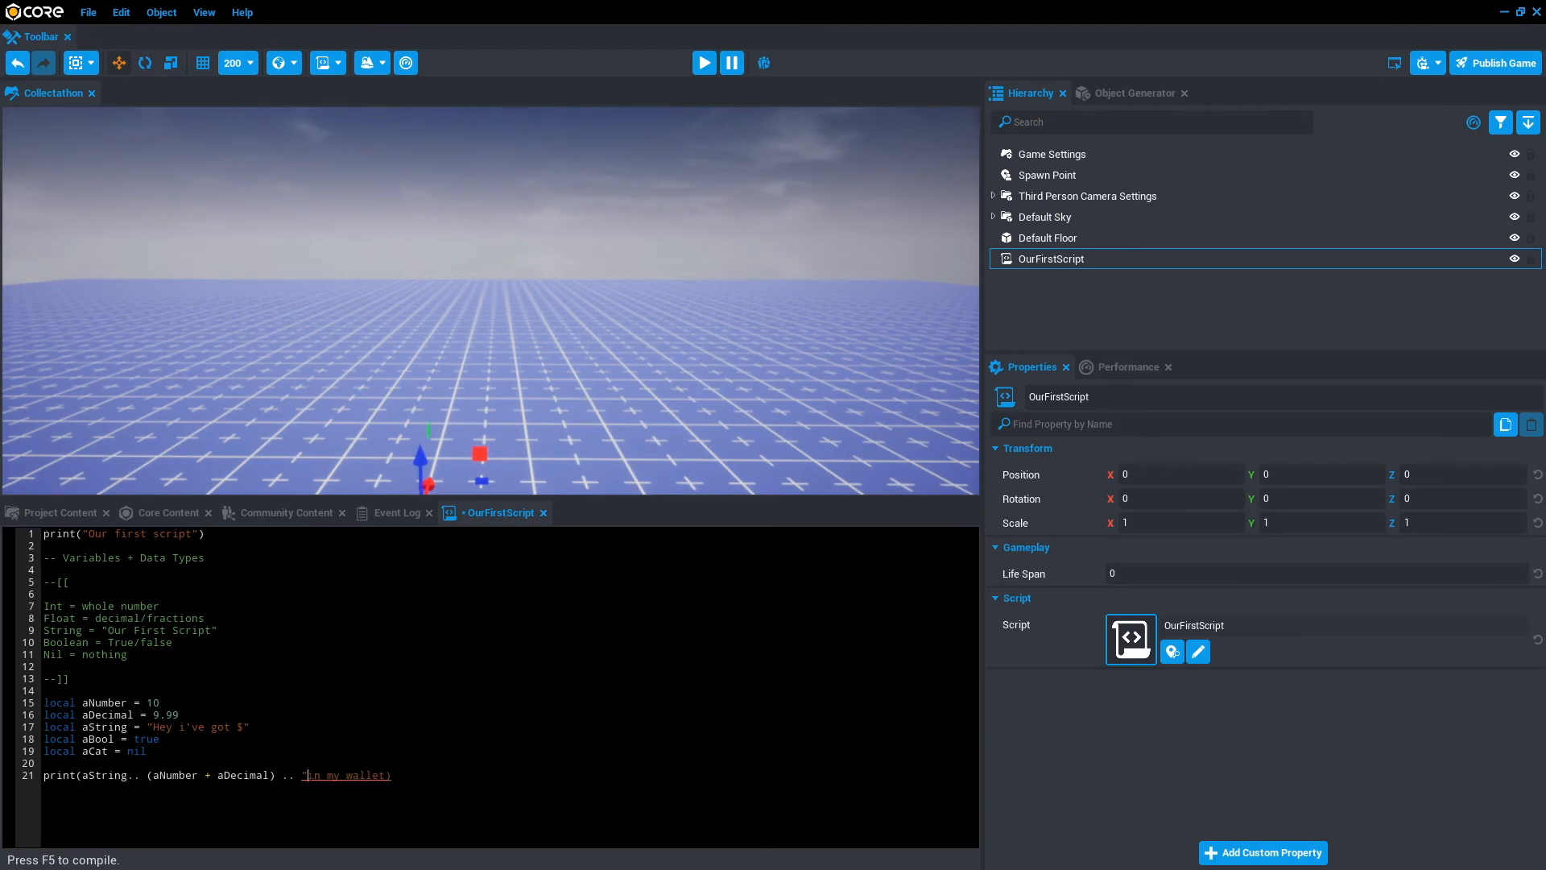
pyautogui.press('ctrl+s')
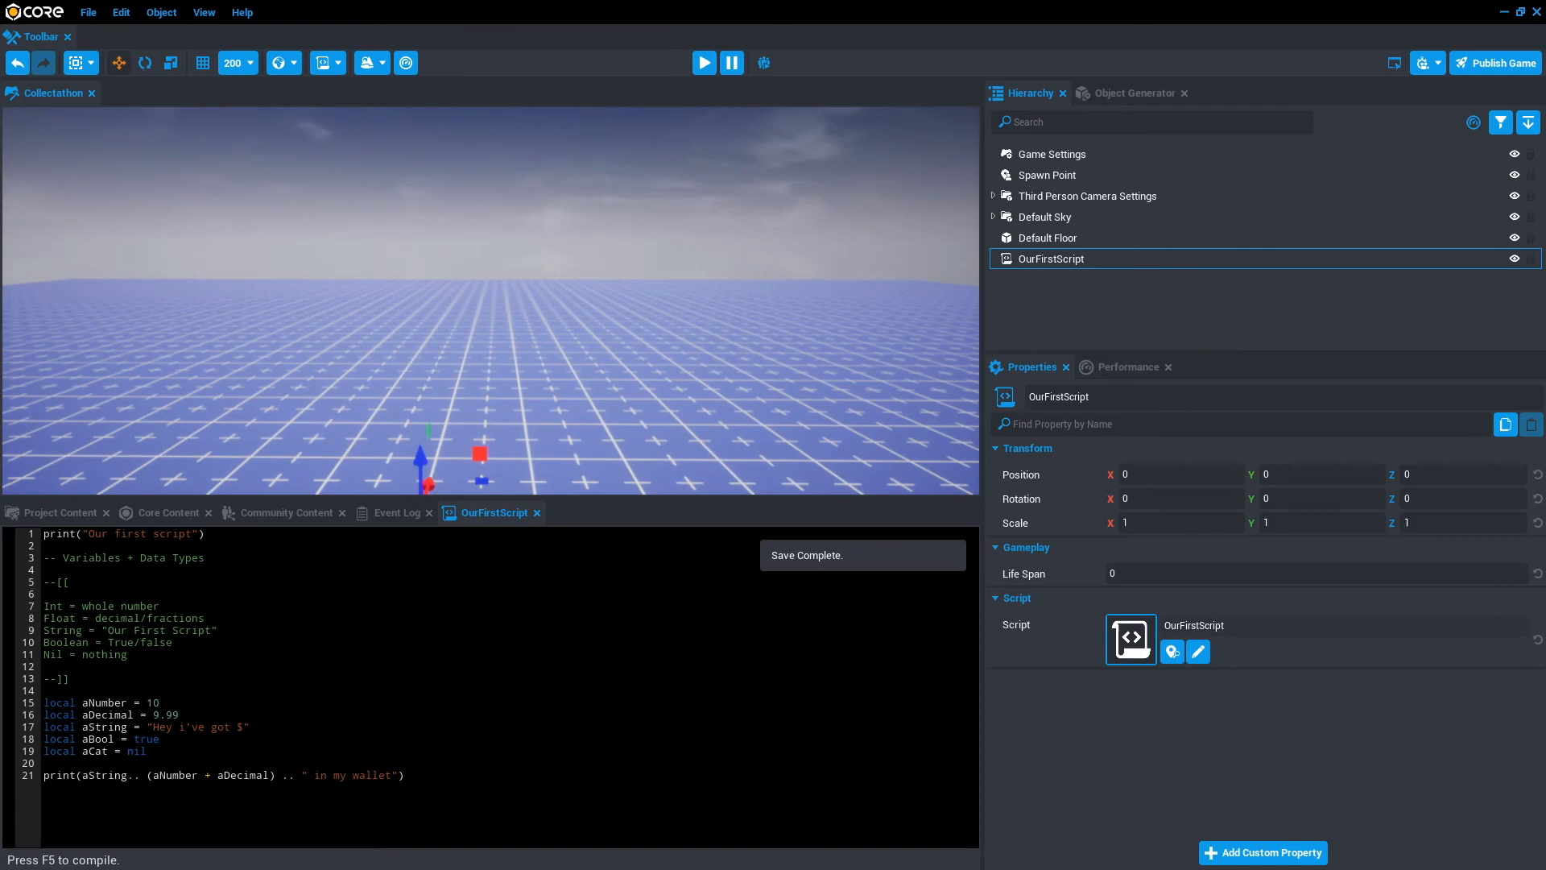
# Run a preview logging "Hey i've got $19.99 in my wallet", then return to the script code
pyautogui.click(704, 63)
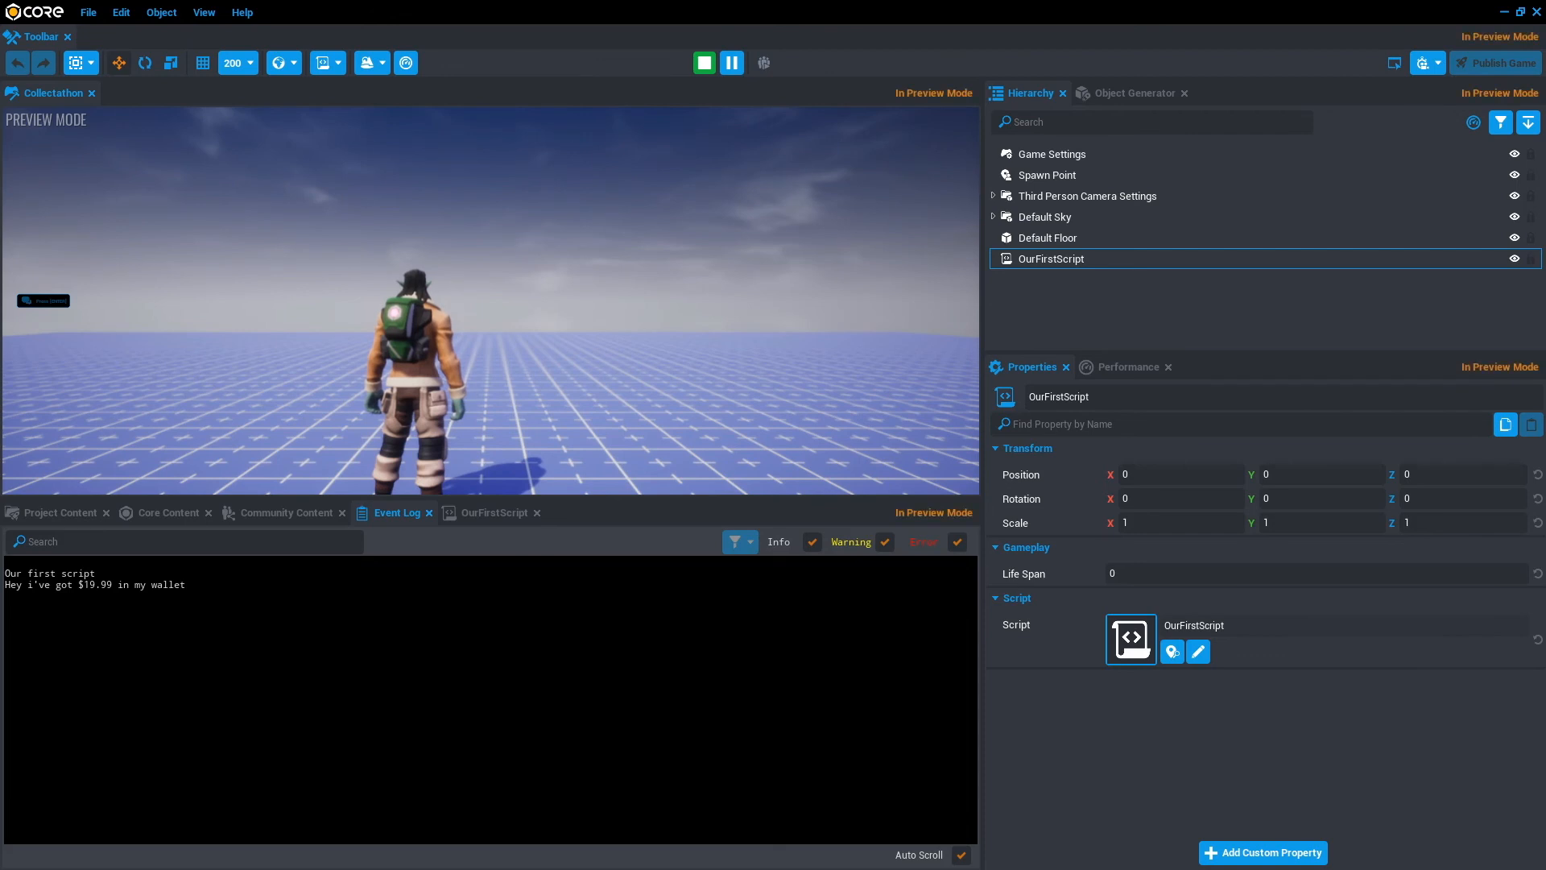
pyautogui.click(704, 63)
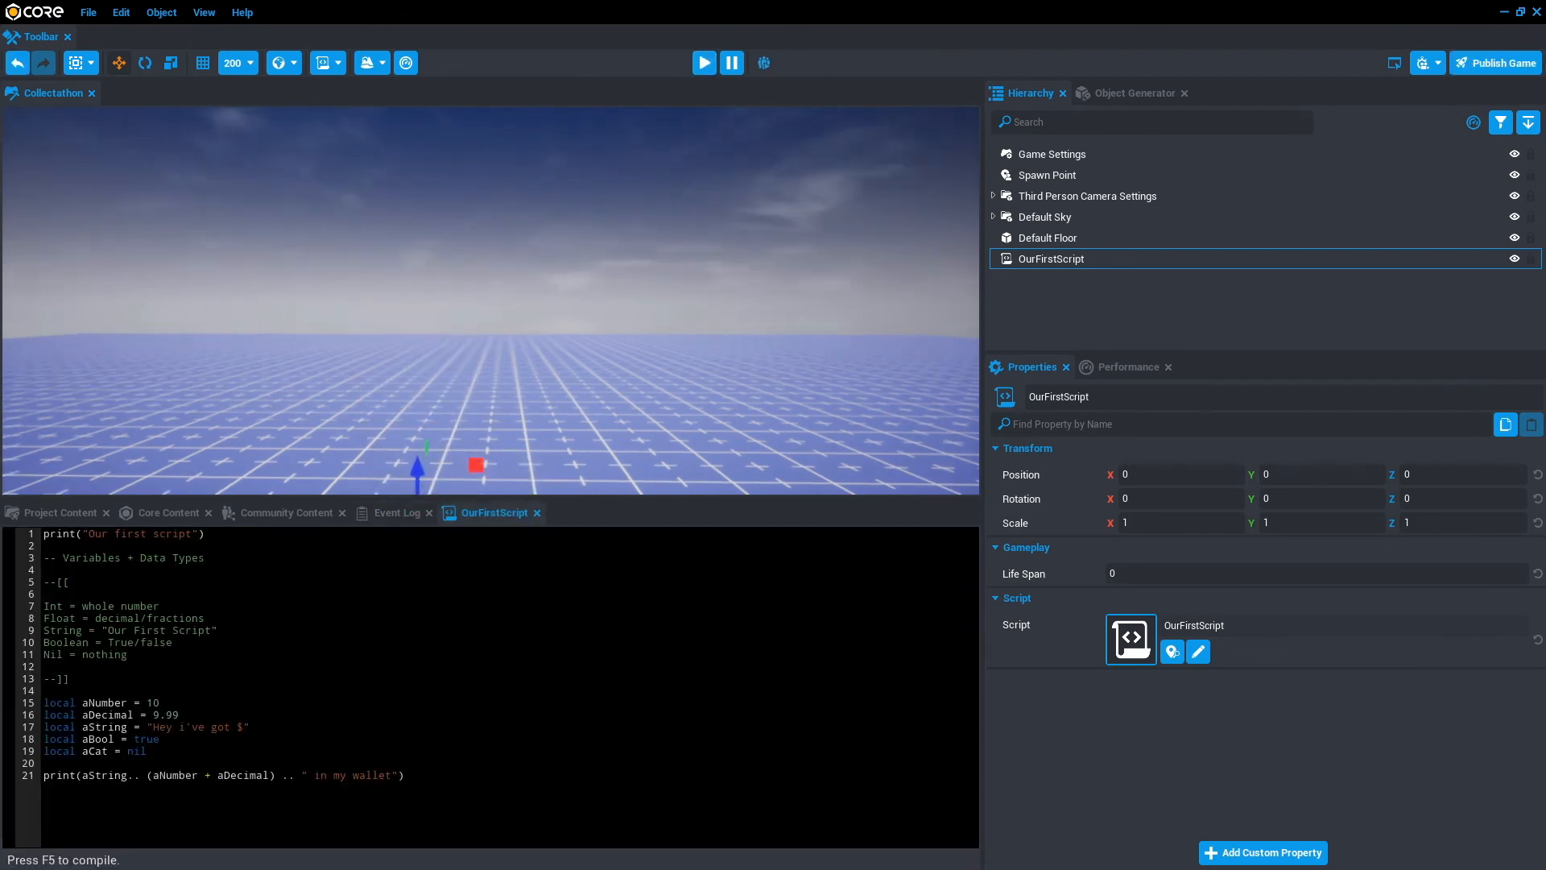
pyautogui.click(396, 775)
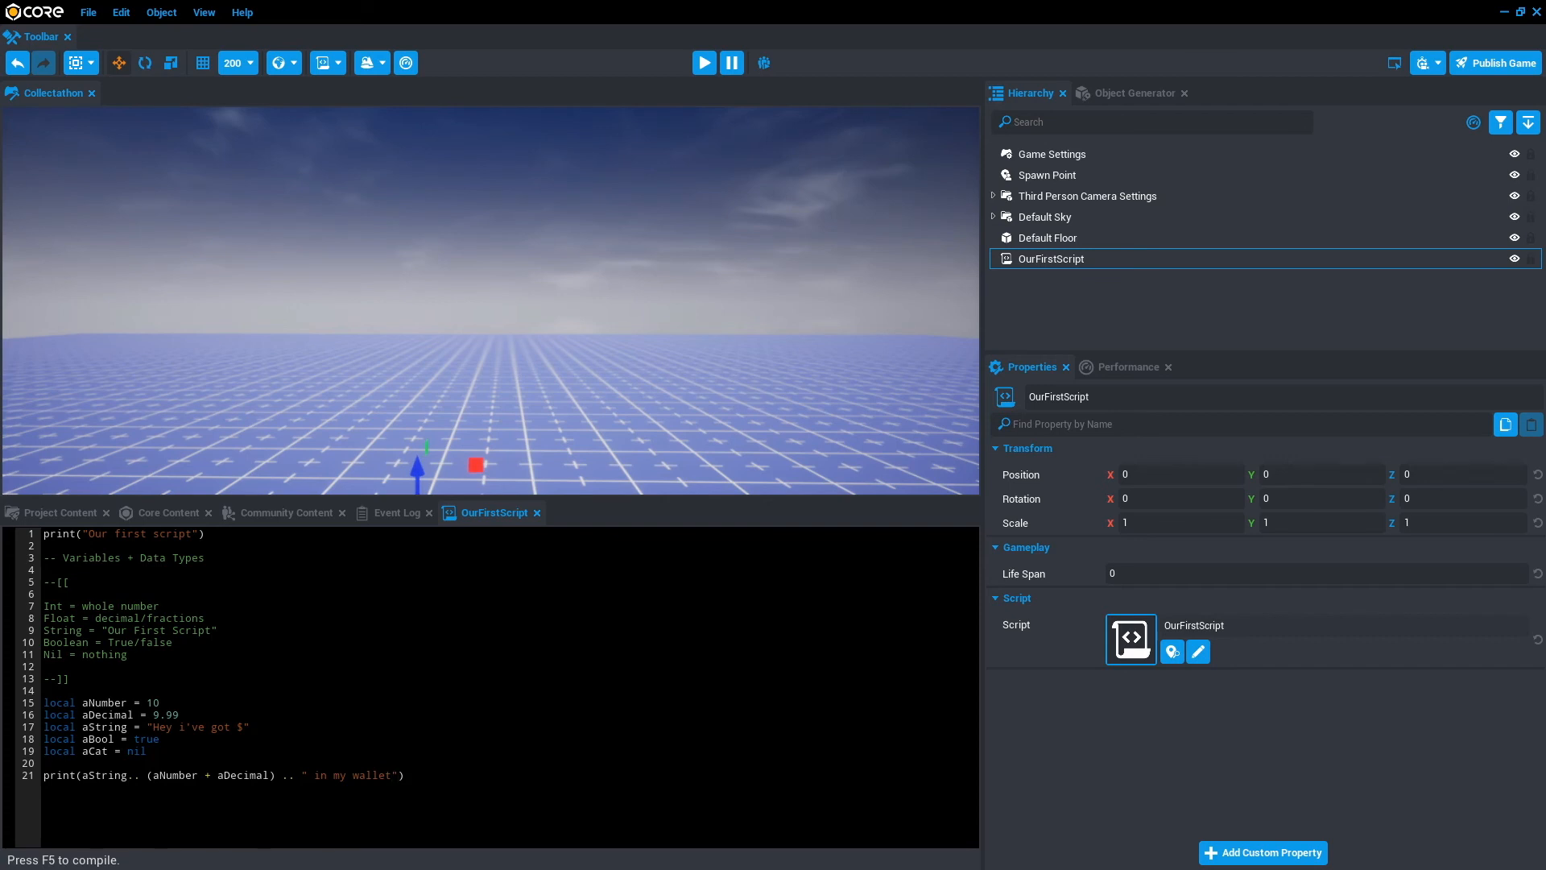
# Append "\n is that a lot" to the " in my wallet" string and save the script
pyautogui.write('\\')
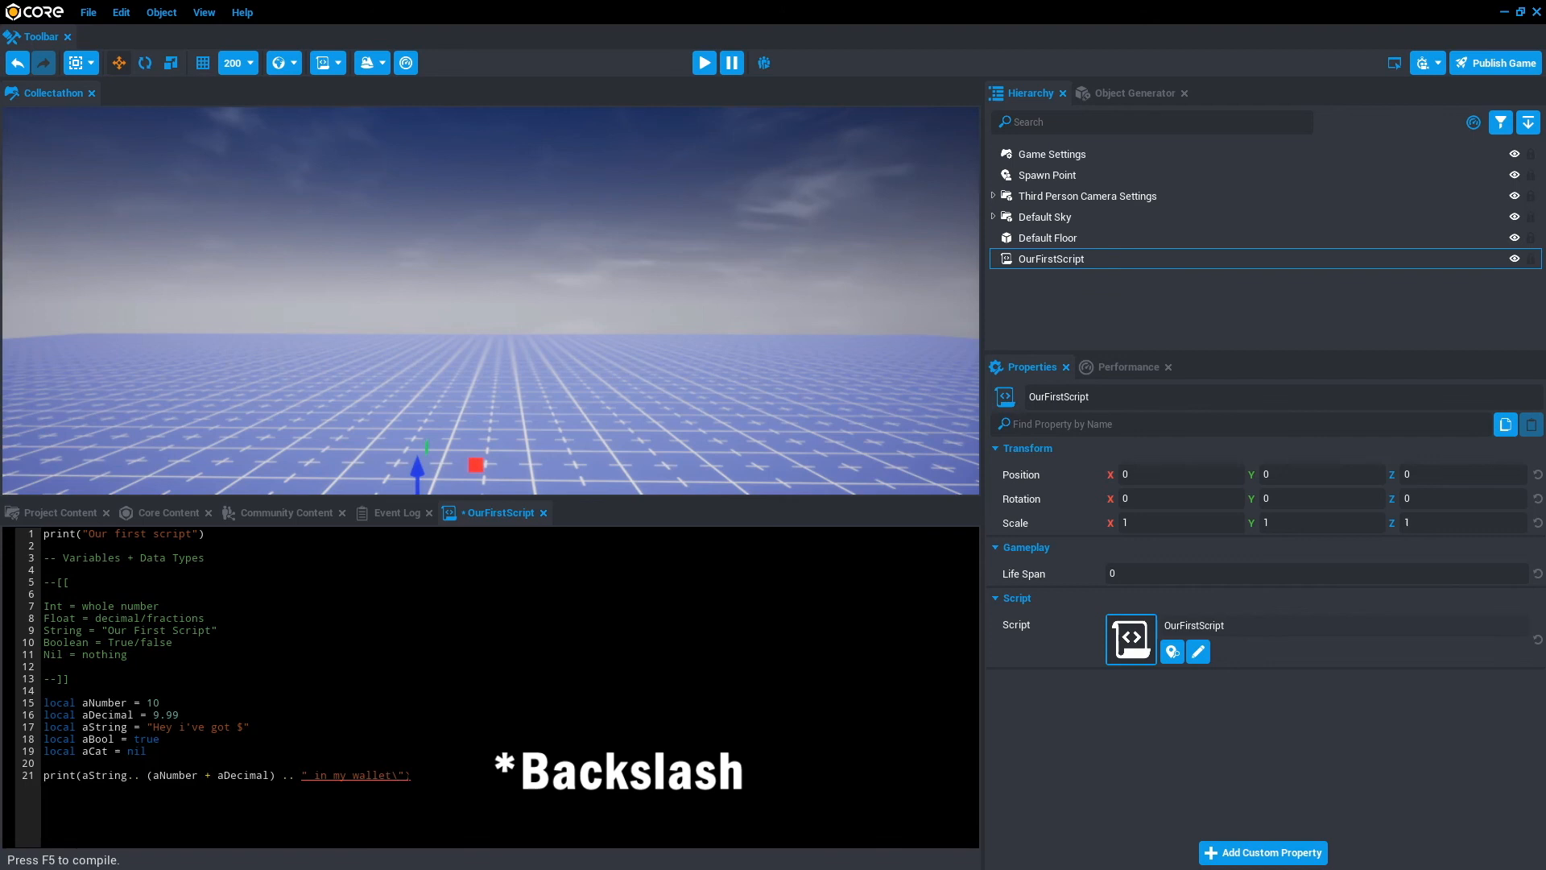
pyautogui.write('\\n')
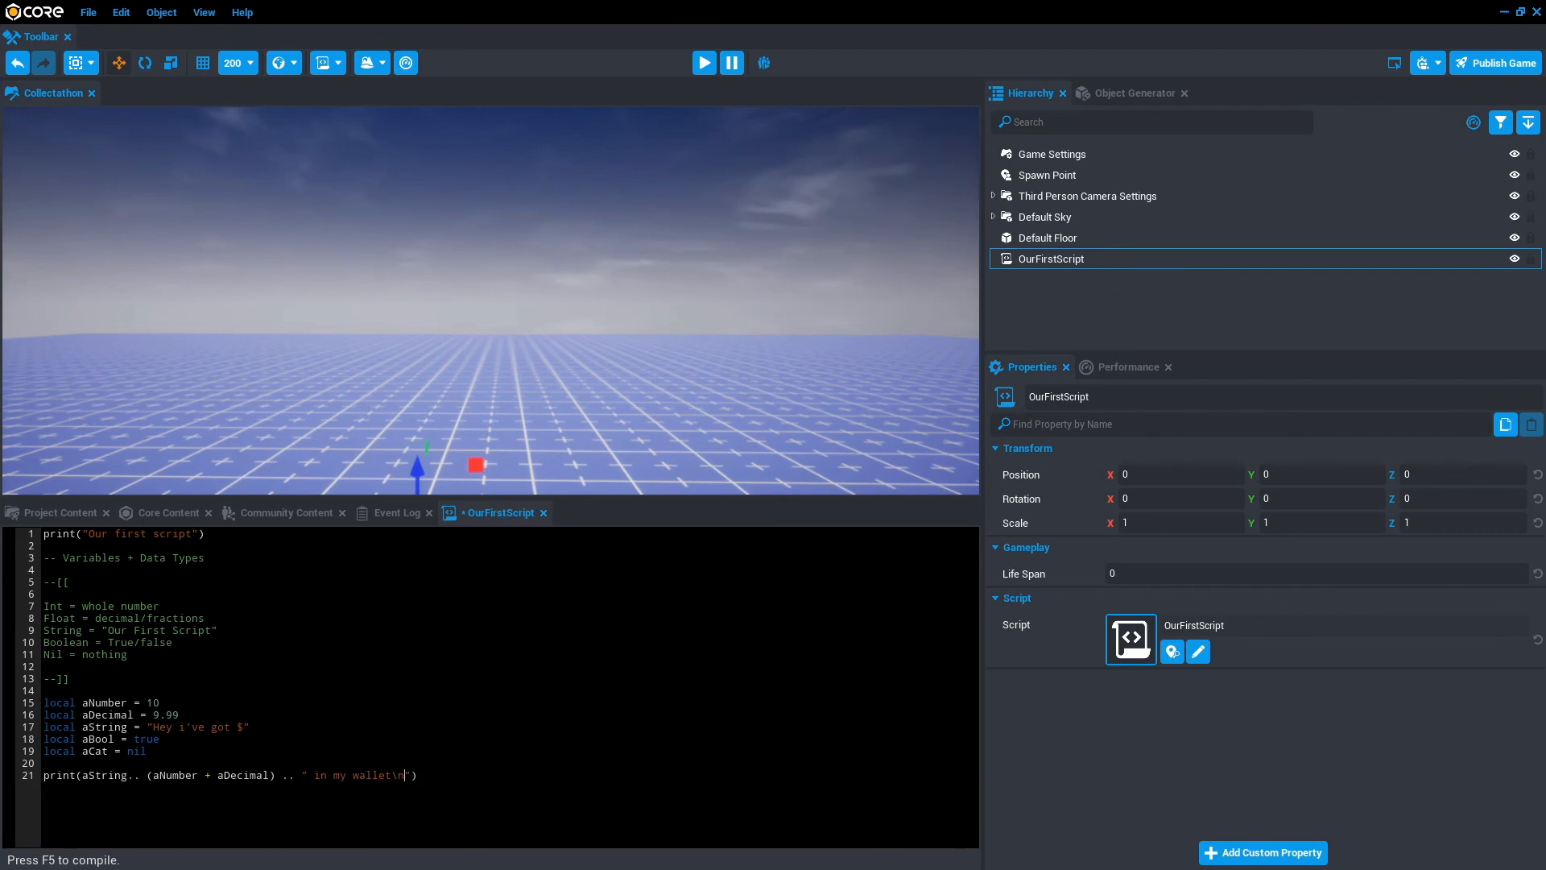
pyautogui.write('is')
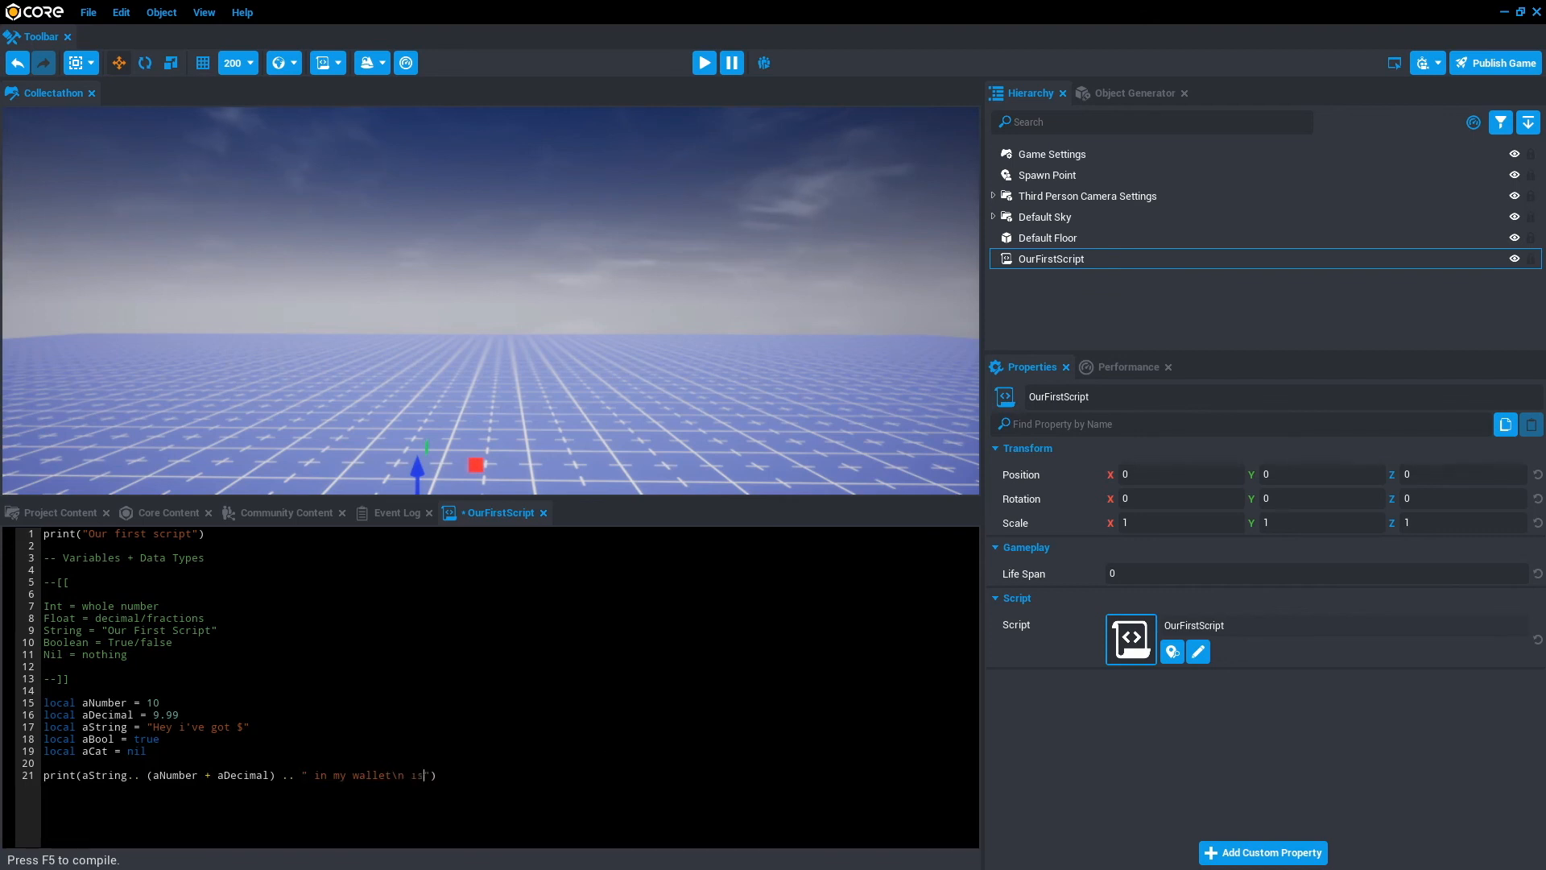
pyautogui.write('that a lot')
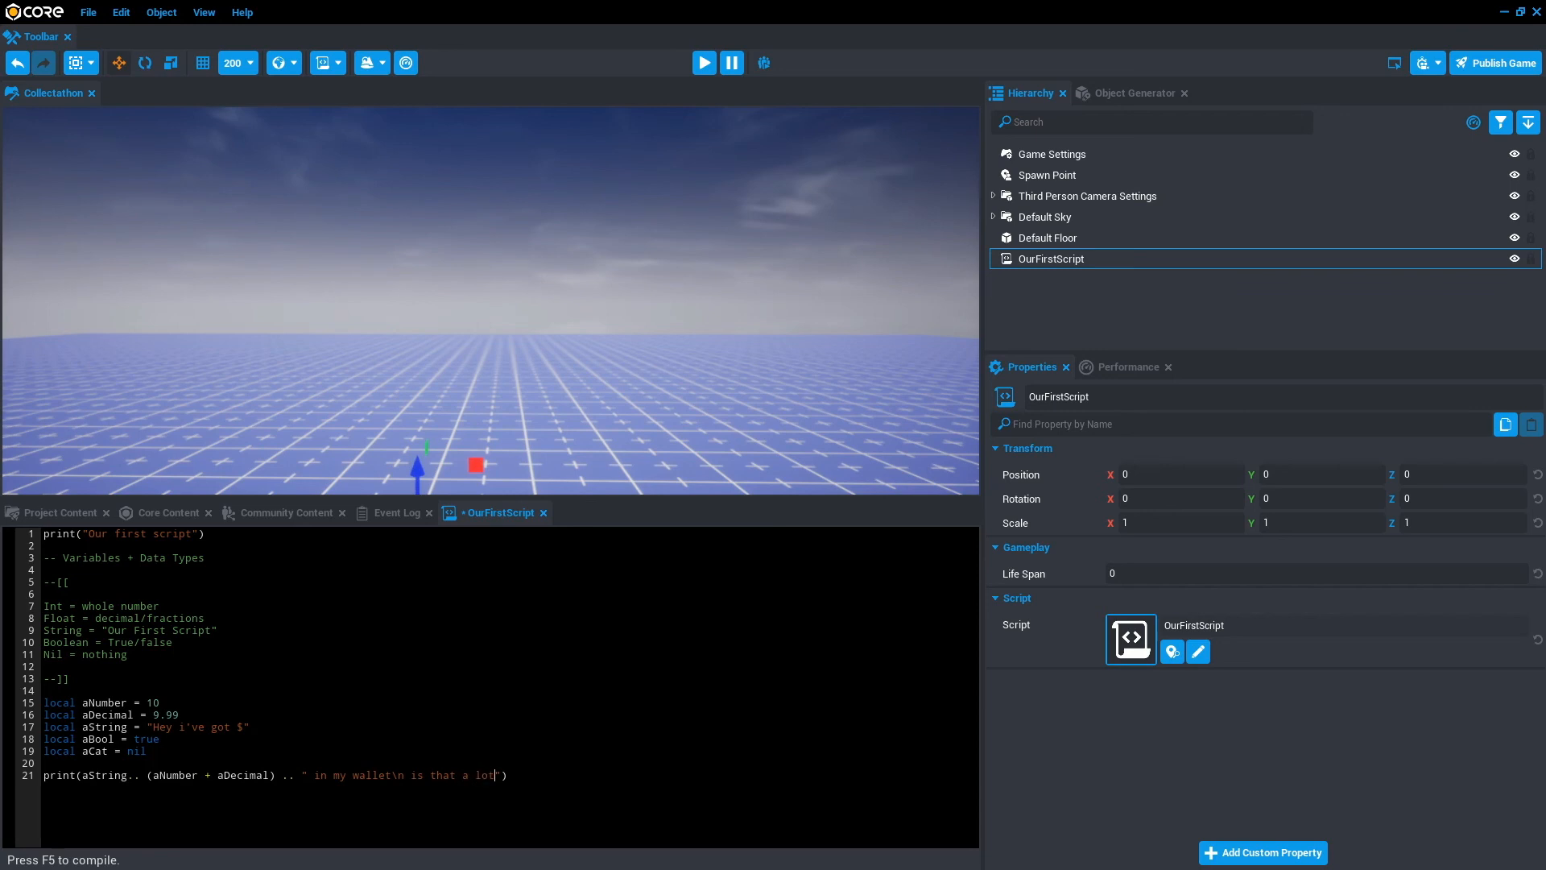
pyautogui.press('ctrl+s')
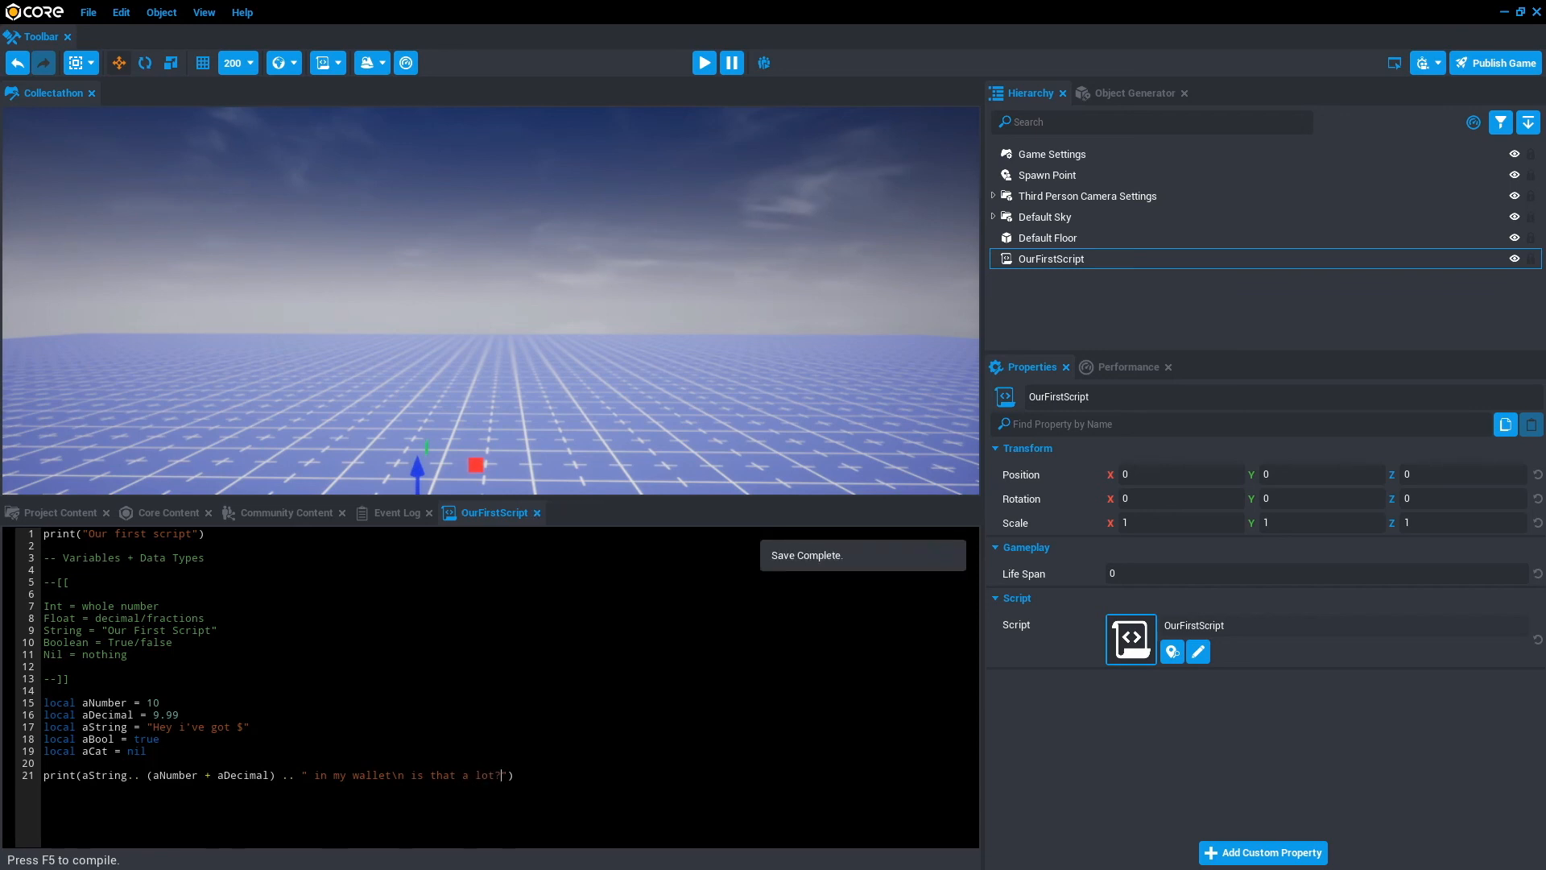
# Show the Event Log and run a preview so "is that a lot?" appears on its own line
pyautogui.click(704, 63)
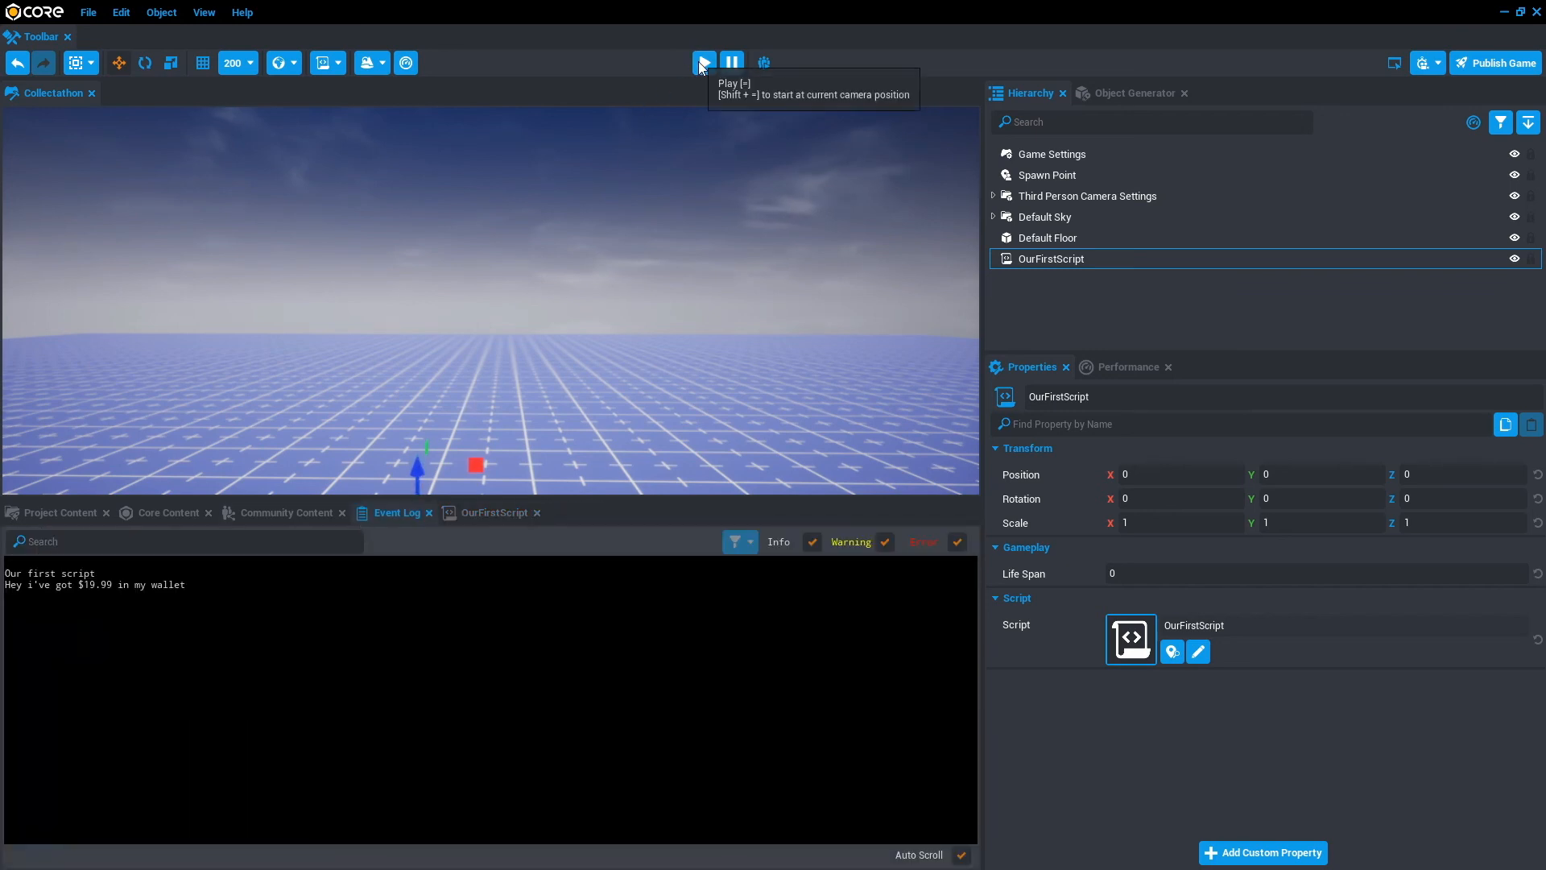
pyautogui.click(703, 63)
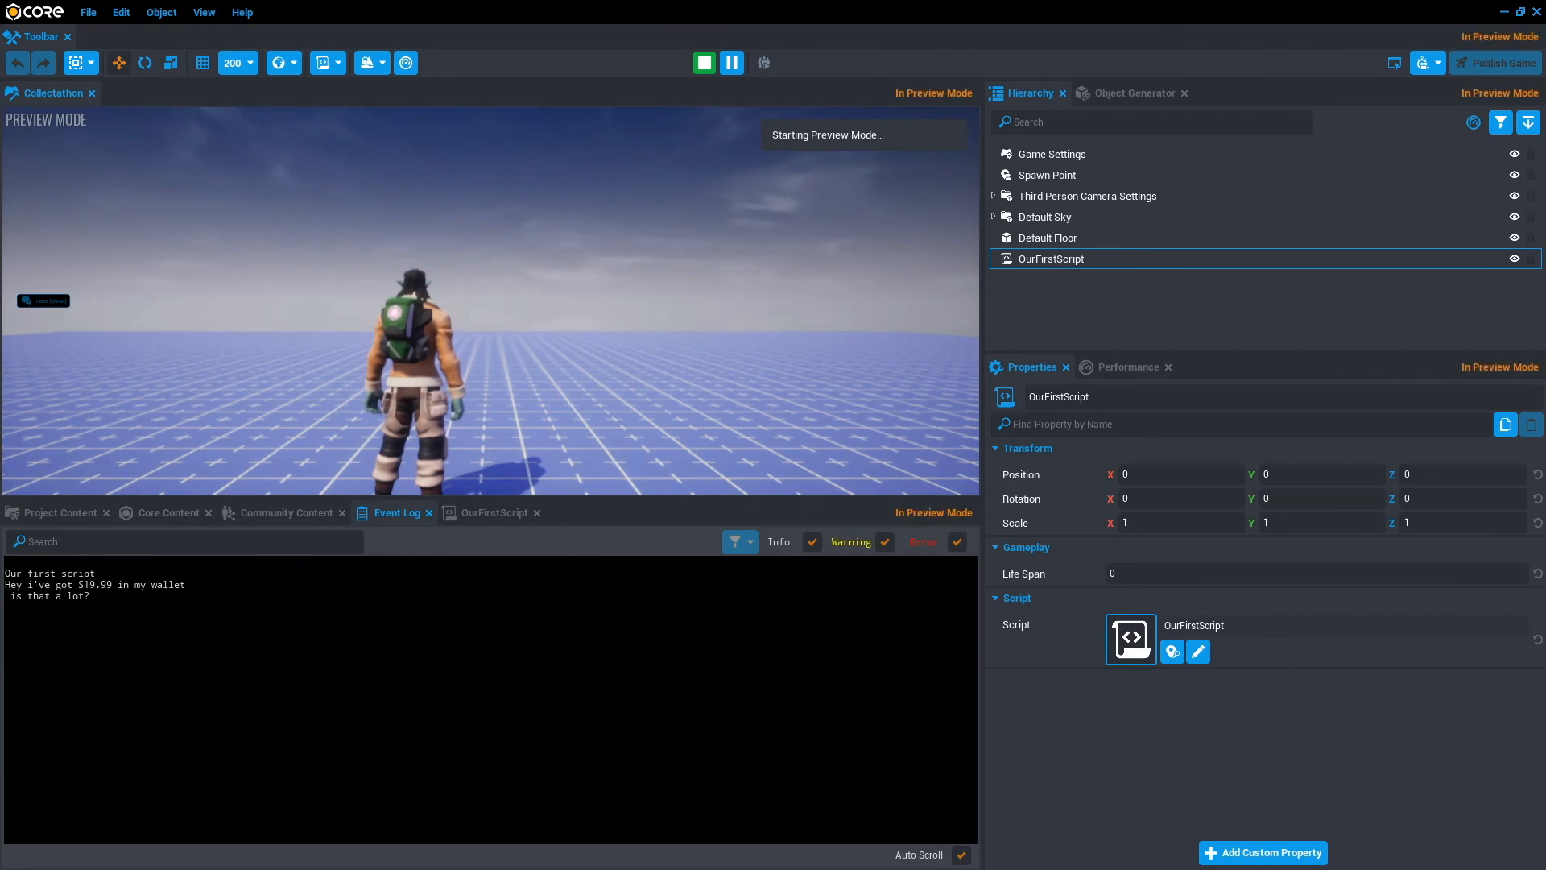